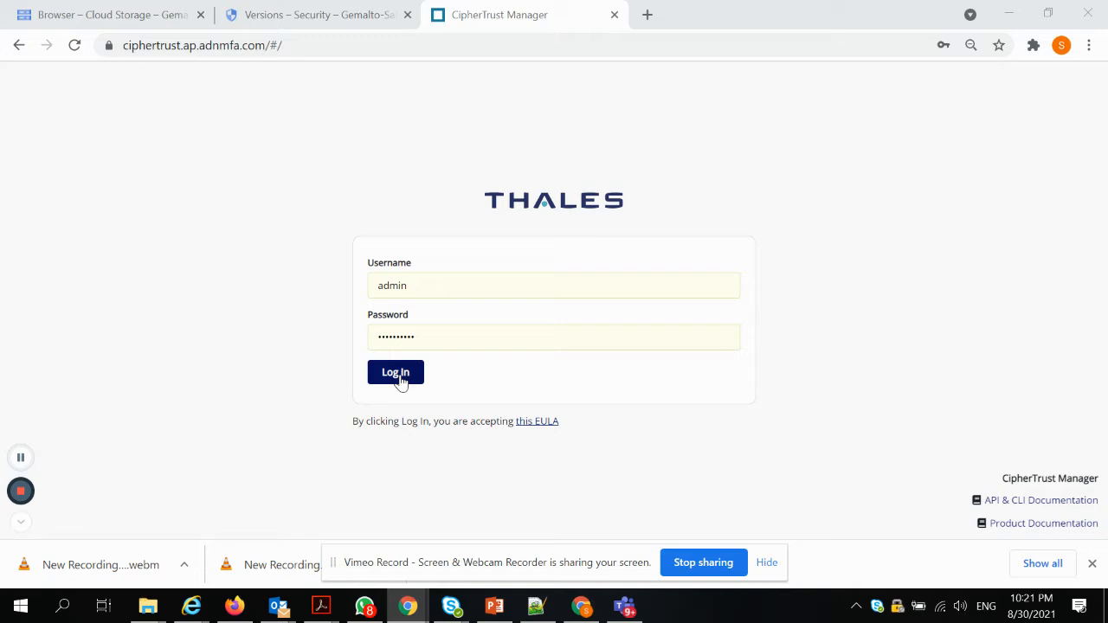
Sign in, enter Cloud Key Manager and list the Google cloud keys.
{"action": "left_click", "coordinate": [394, 372]}
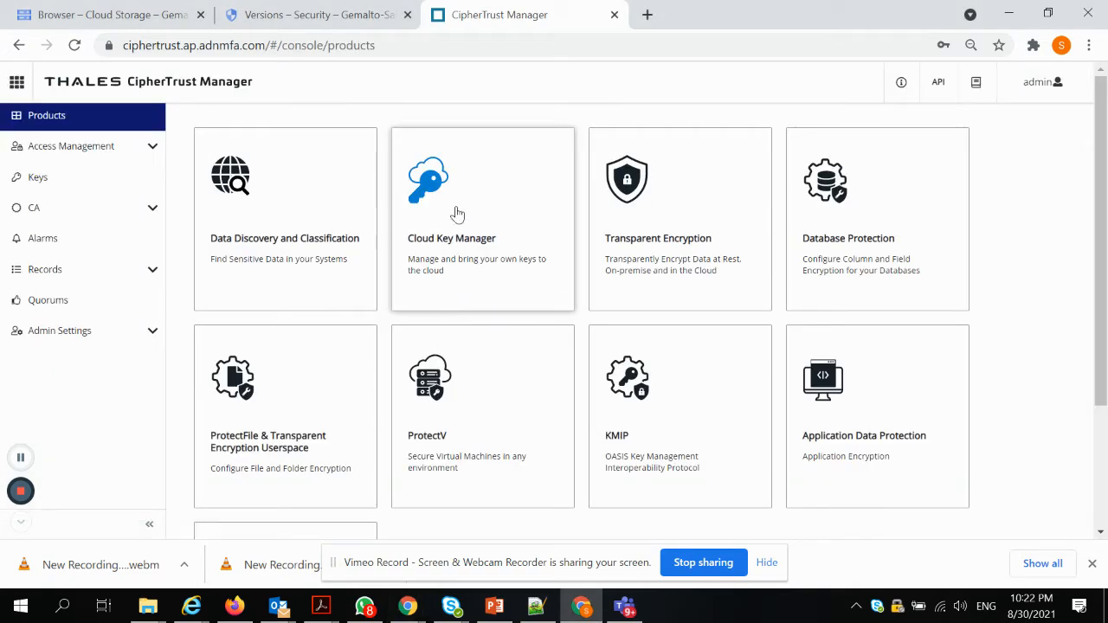
{"action": "left_click", "coordinate": [481, 216]}
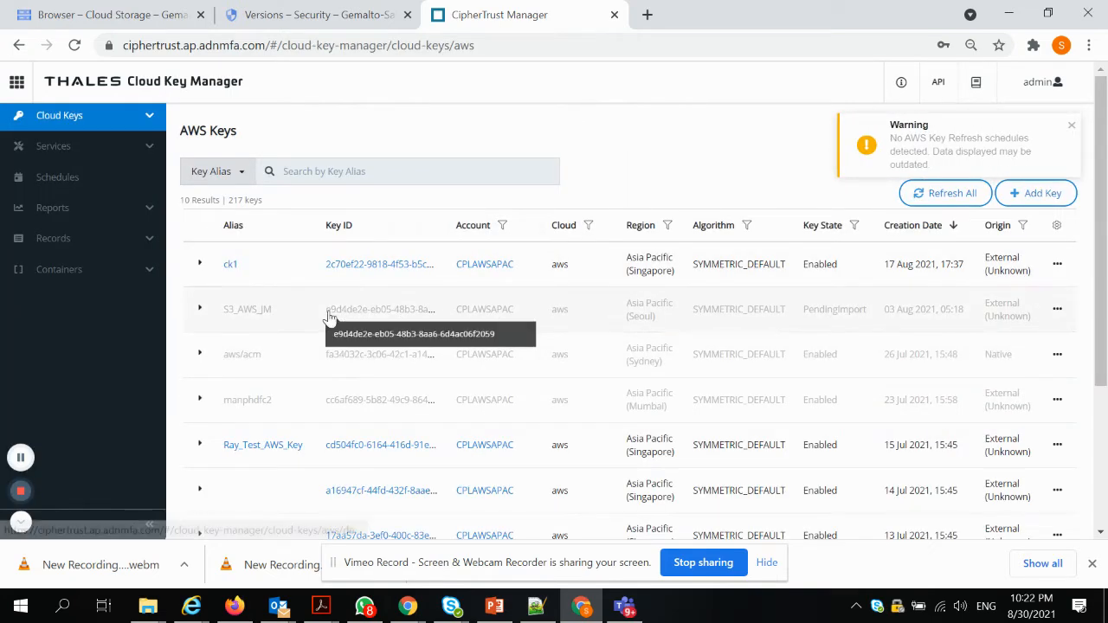
{"action": "left_click", "coordinate": [58, 114]}
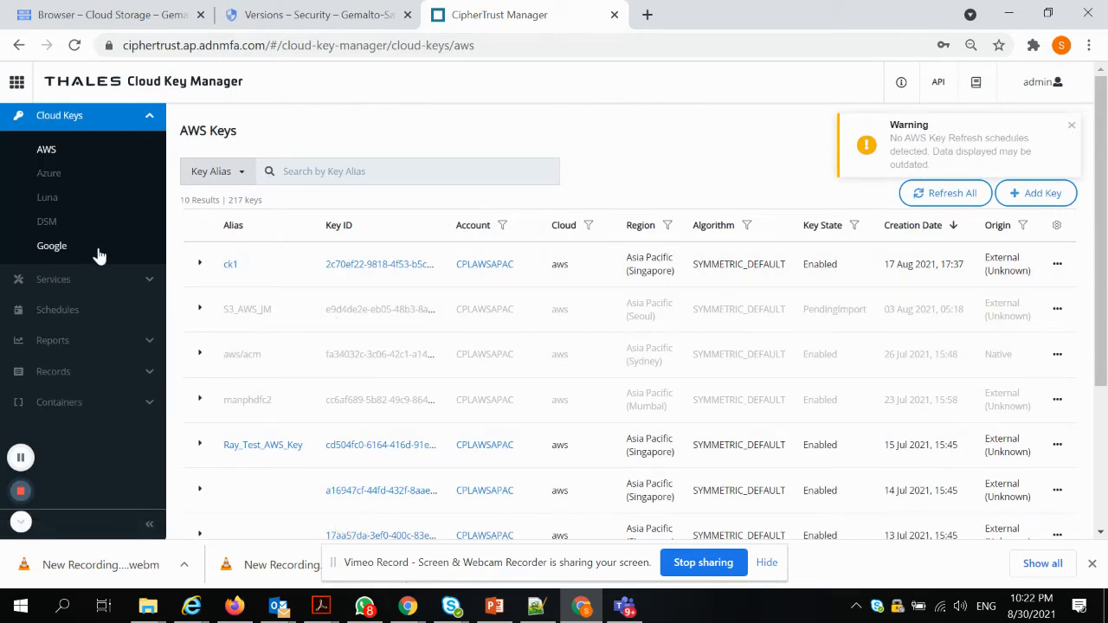
{"action": "left_click", "coordinate": [52, 246]}
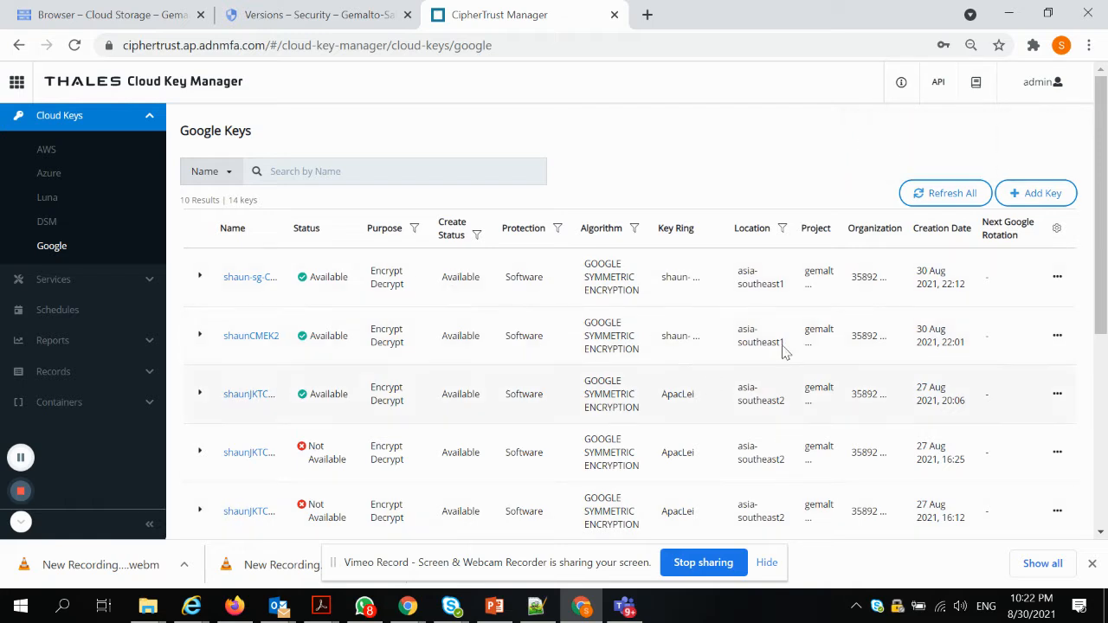
Start a new Google key using new key material created locally in CipherTrust.
{"action": "left_click", "coordinate": [1035, 192]}
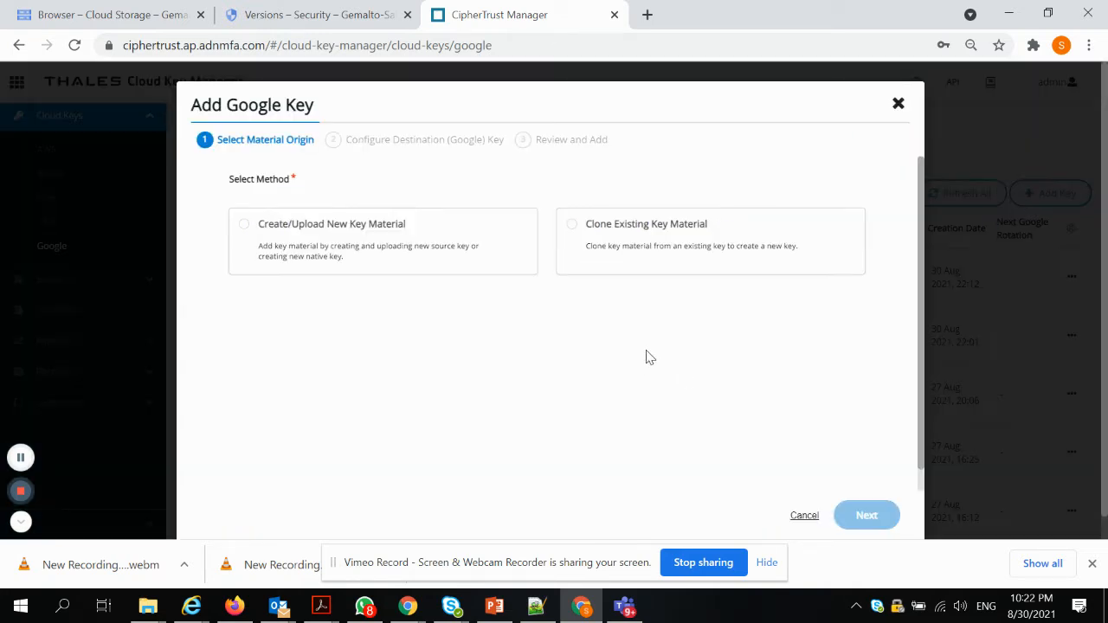
{"action": "left_click", "coordinate": [242, 223]}
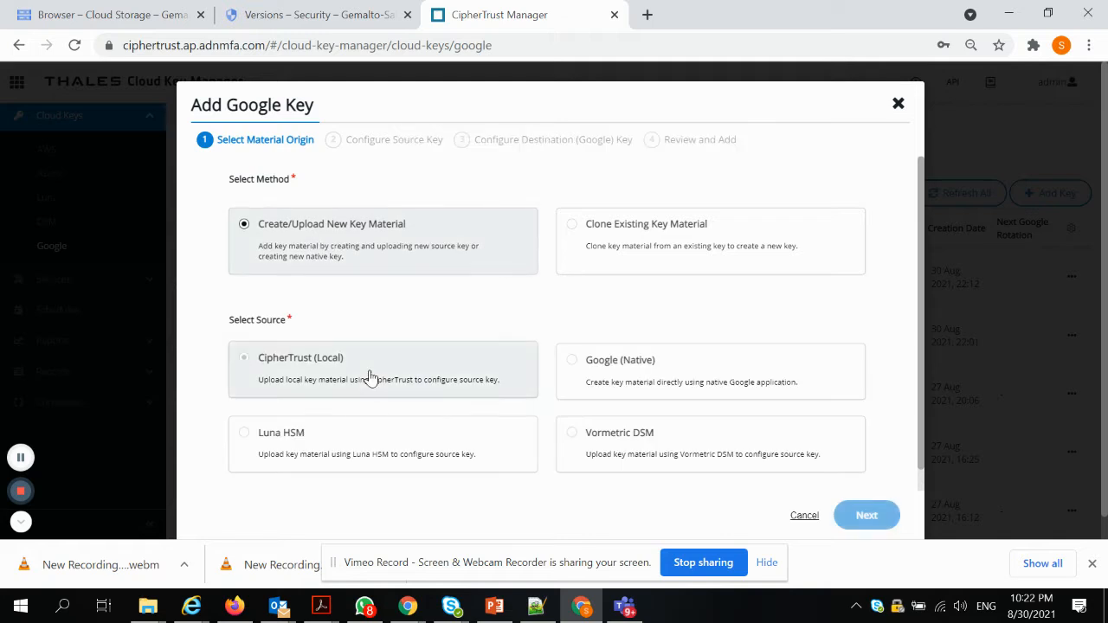
{"action": "left_click", "coordinate": [244, 358]}
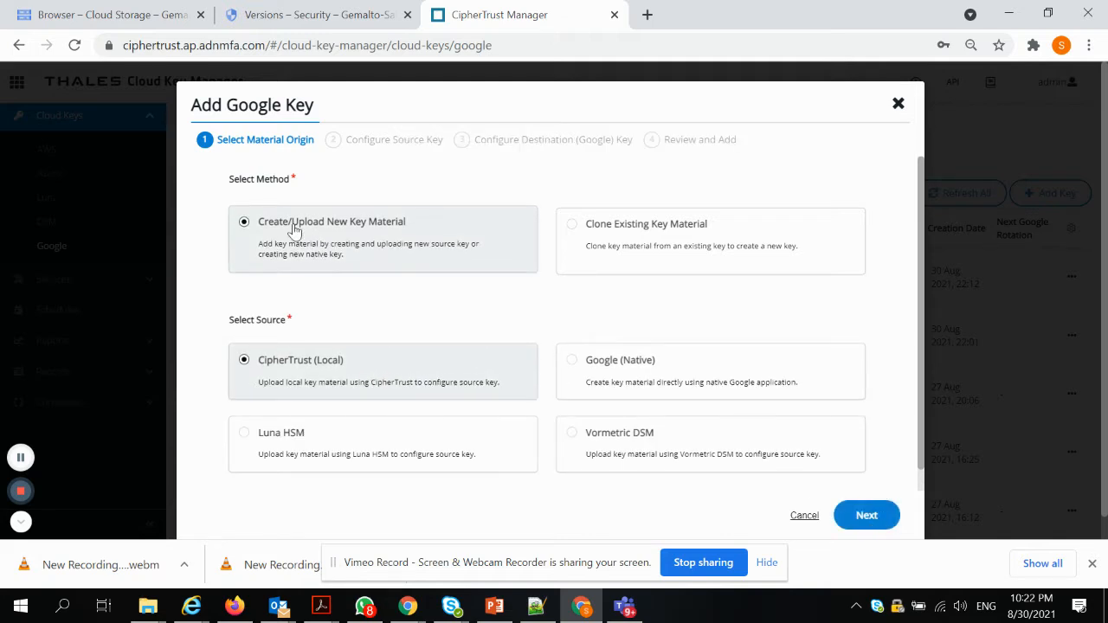
{"action": "mouse_move", "coordinate": [417, 270]}
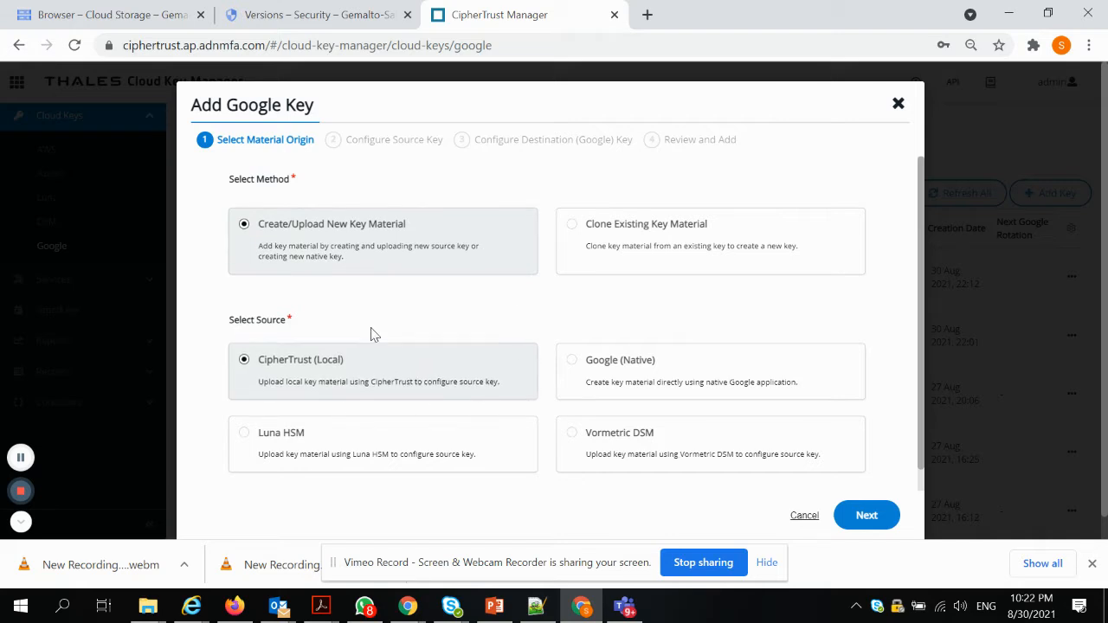
{"action": "mouse_move", "coordinate": [595, 339]}
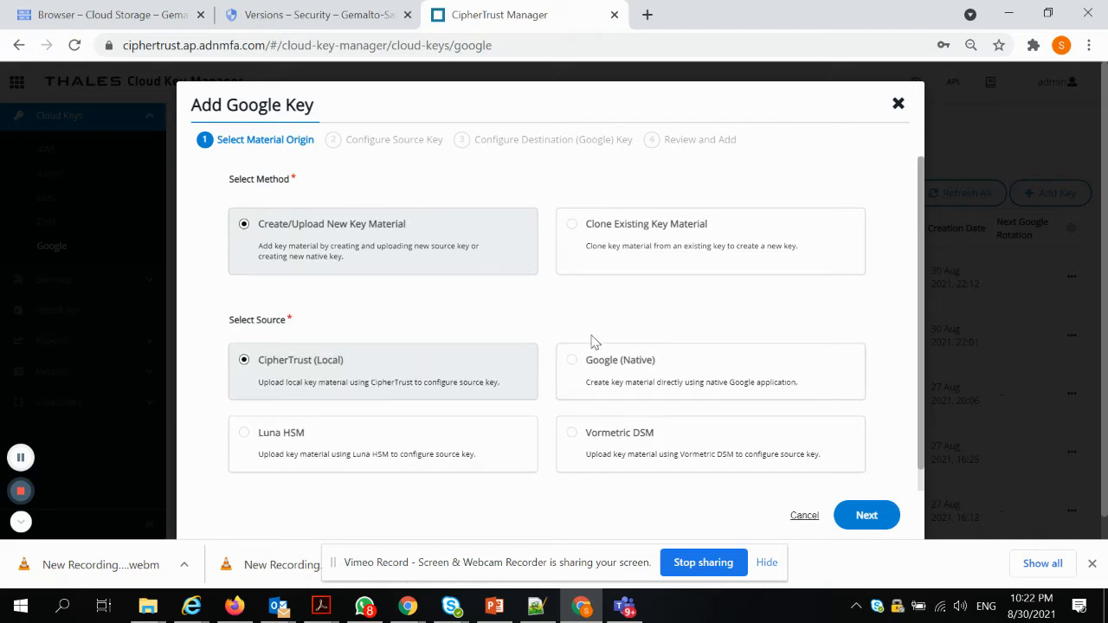
{"action": "left_click", "coordinate": [865, 514]}
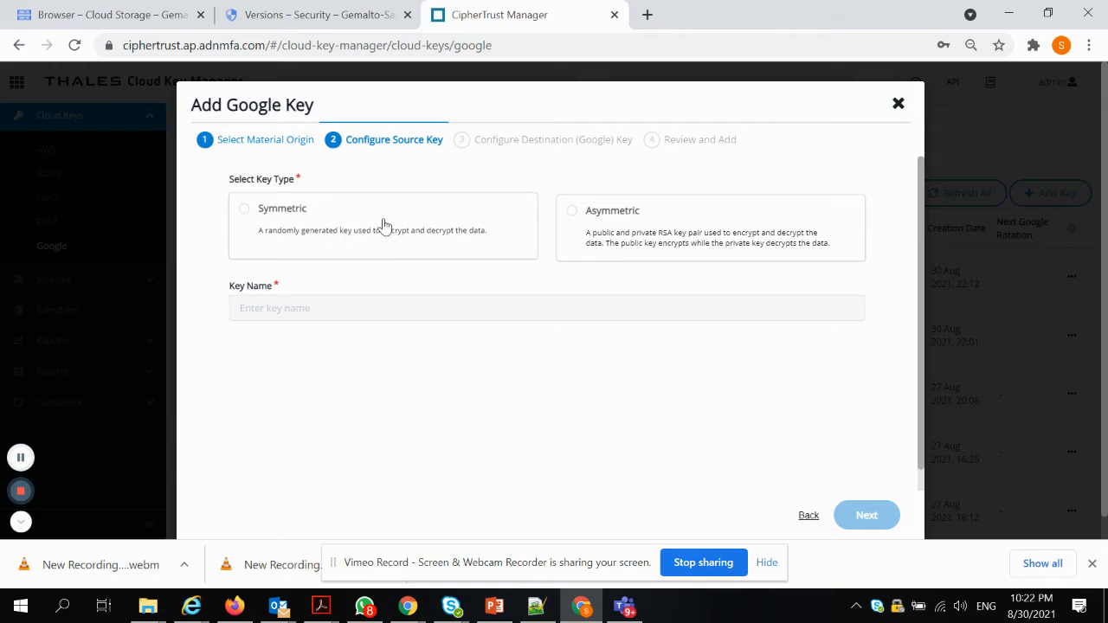
Make the source key symmetric and name it shaun-sg-CMEK3.
{"action": "left_click", "coordinate": [244, 211]}
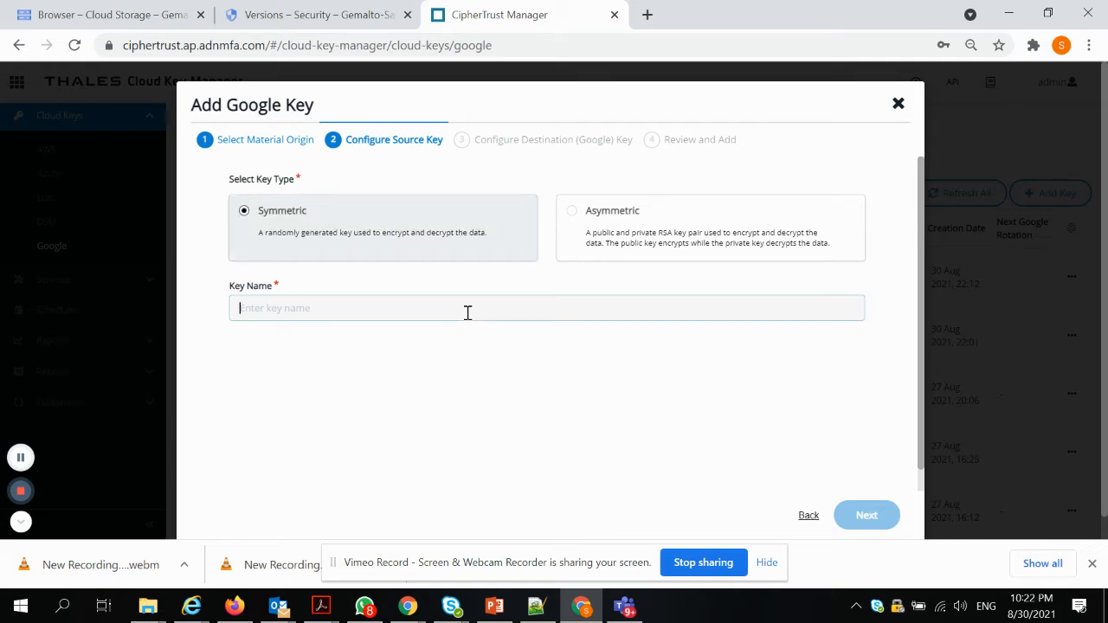
{"action": "type", "text": "shaun-sg"}
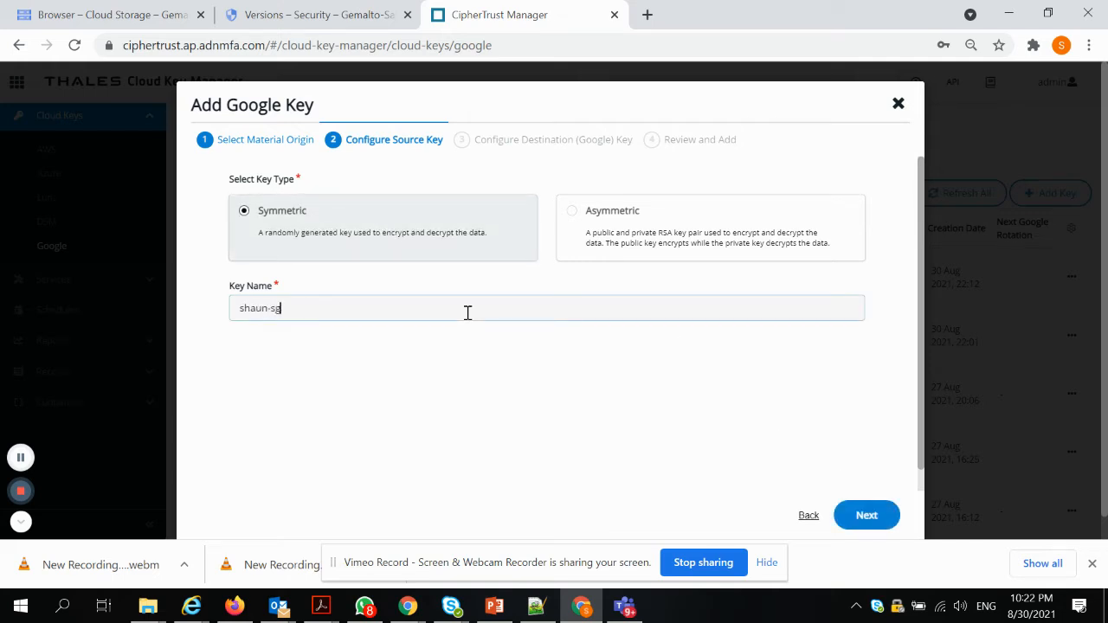
{"action": "type", "text": "-CME"}
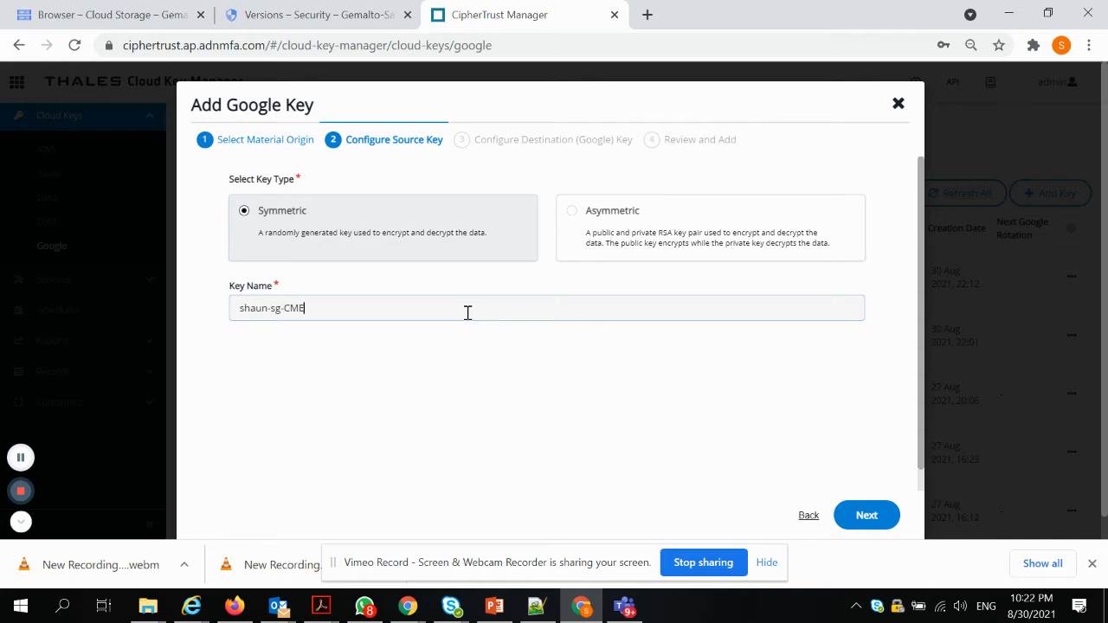
{"action": "type", "text": "K3"}
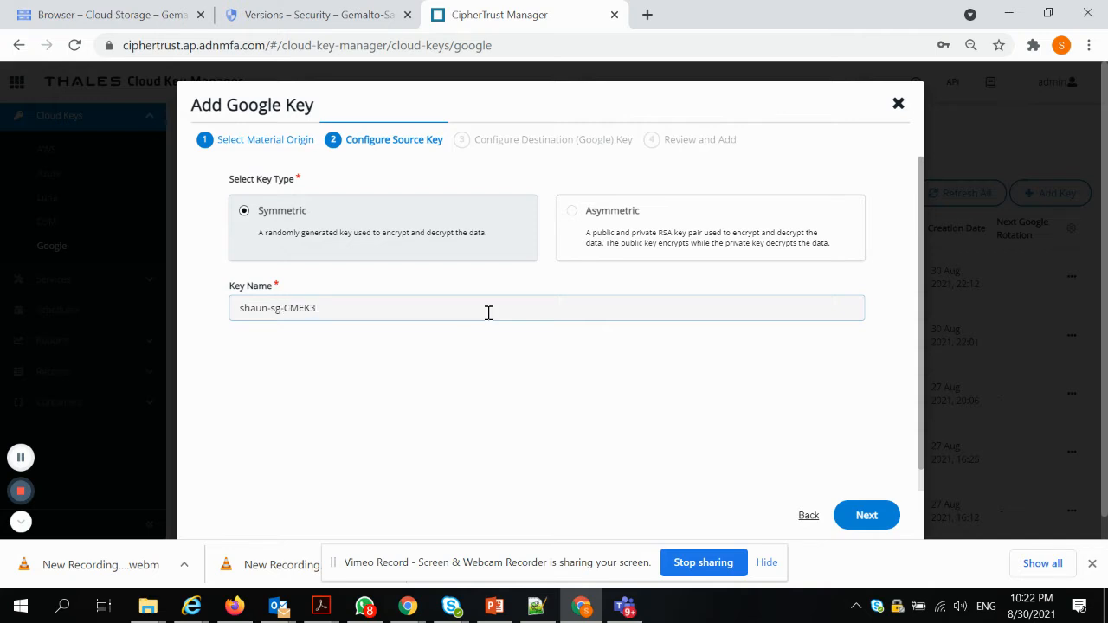
Target the shaun-sgkring key ring with Software protection level for the destination key.
{"action": "left_click", "coordinate": [866, 514]}
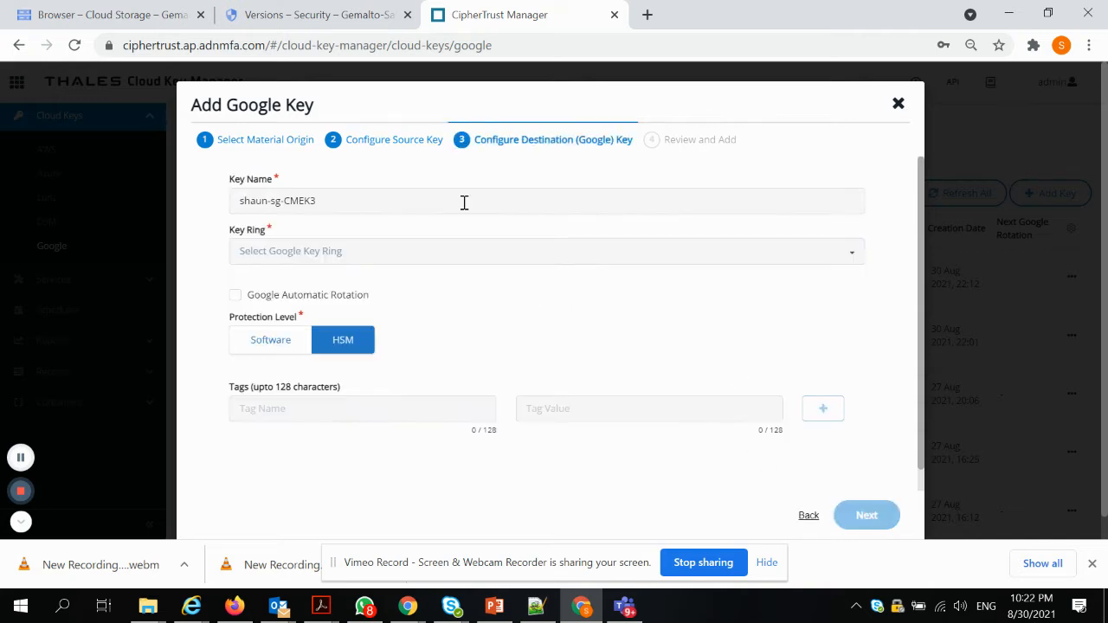
{"action": "left_click", "coordinate": [547, 251]}
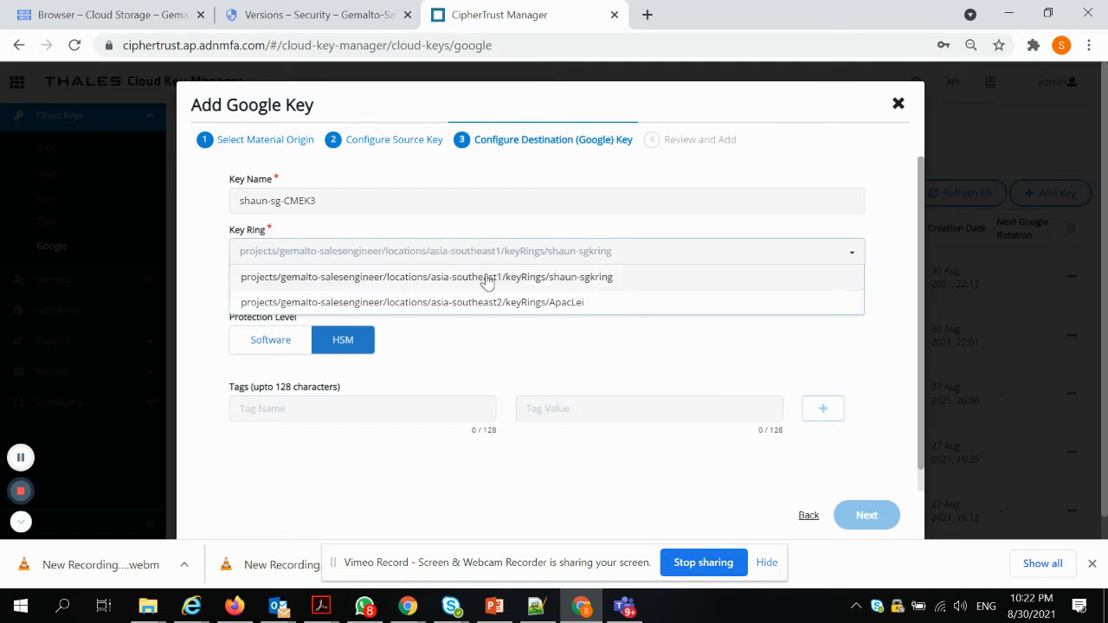
{"action": "left_click", "coordinate": [426, 277]}
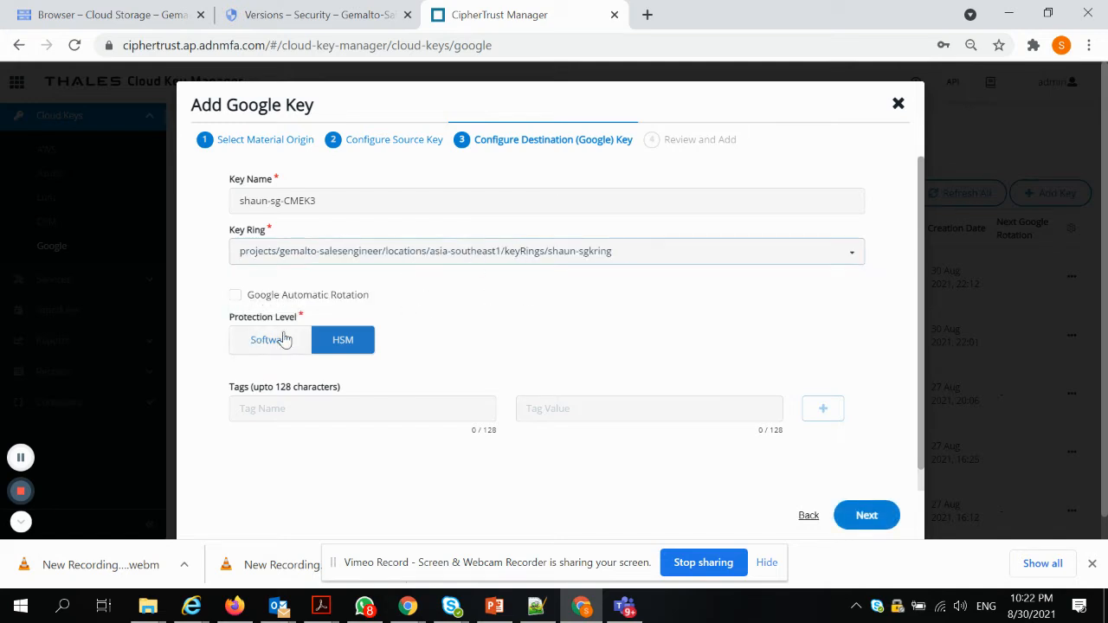
{"action": "left_click", "coordinate": [270, 339]}
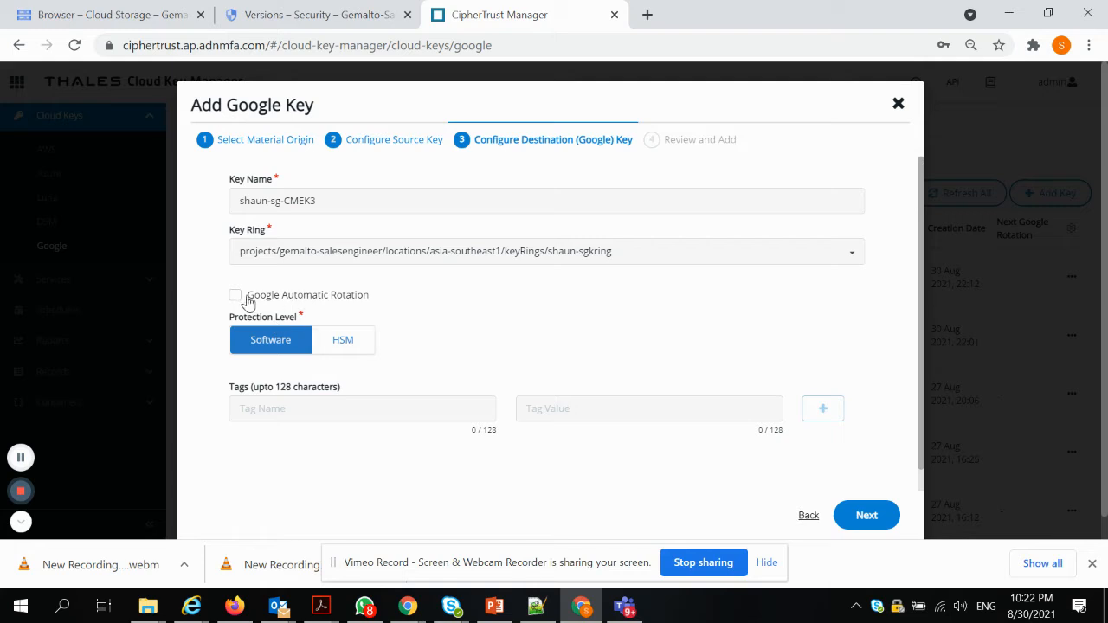
{"action": "mouse_move", "coordinate": [416, 316]}
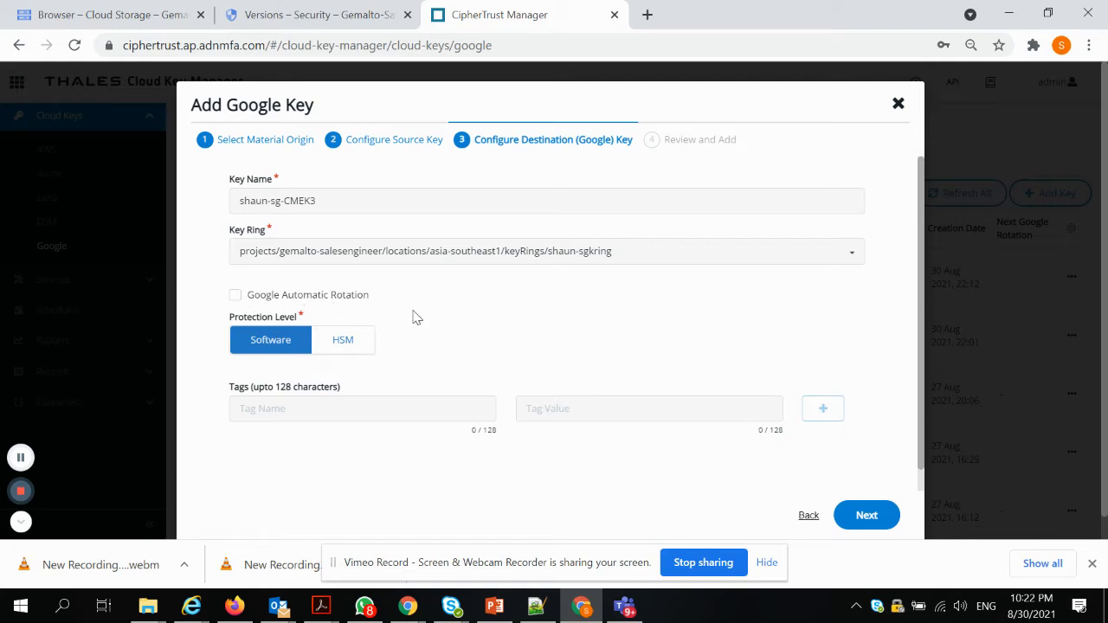
{"action": "mouse_move", "coordinate": [867, 509]}
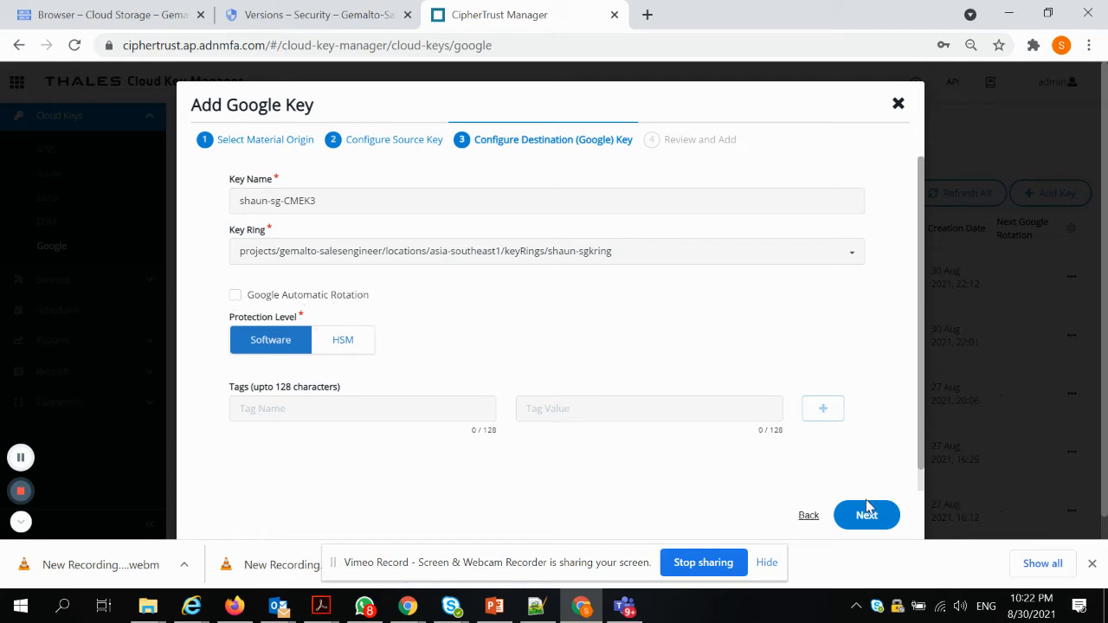
Review and add the shaun-sg-CMEK3 Google key, then return to the Google keys list.
{"action": "left_click", "coordinate": [865, 514]}
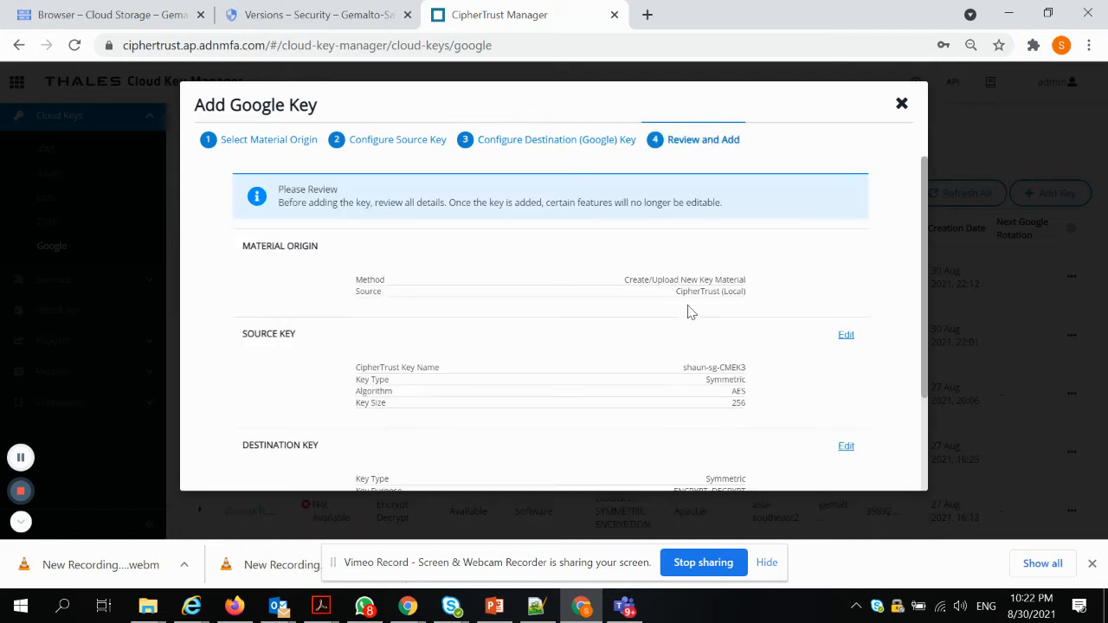
{"action": "scroll", "scroll_direction": "down", "scroll_amount": 3}
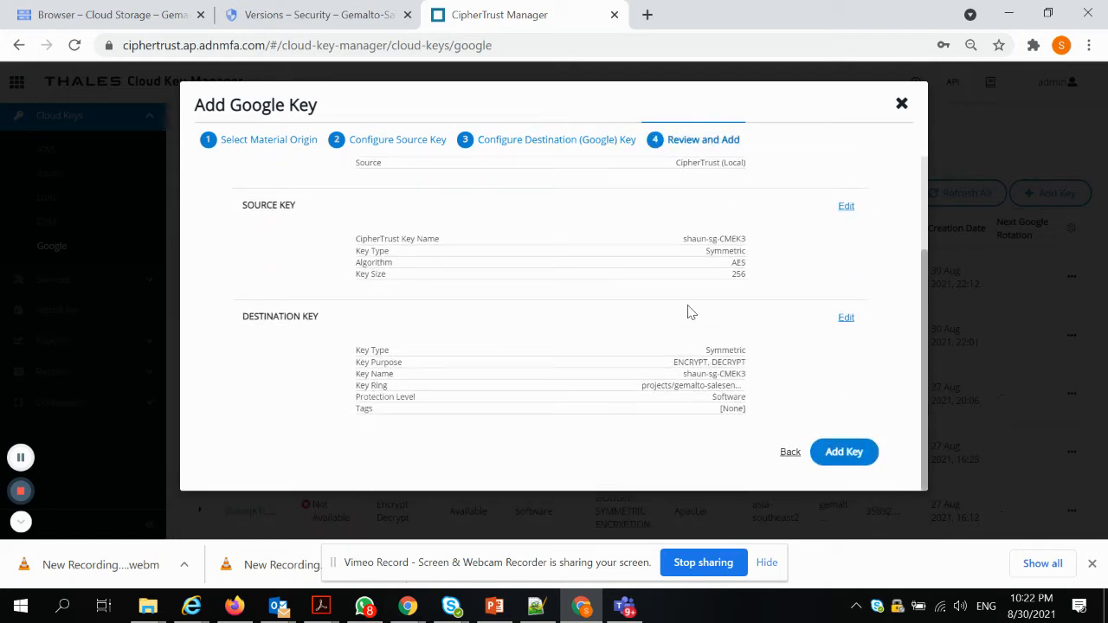
{"action": "left_click", "coordinate": [843, 450]}
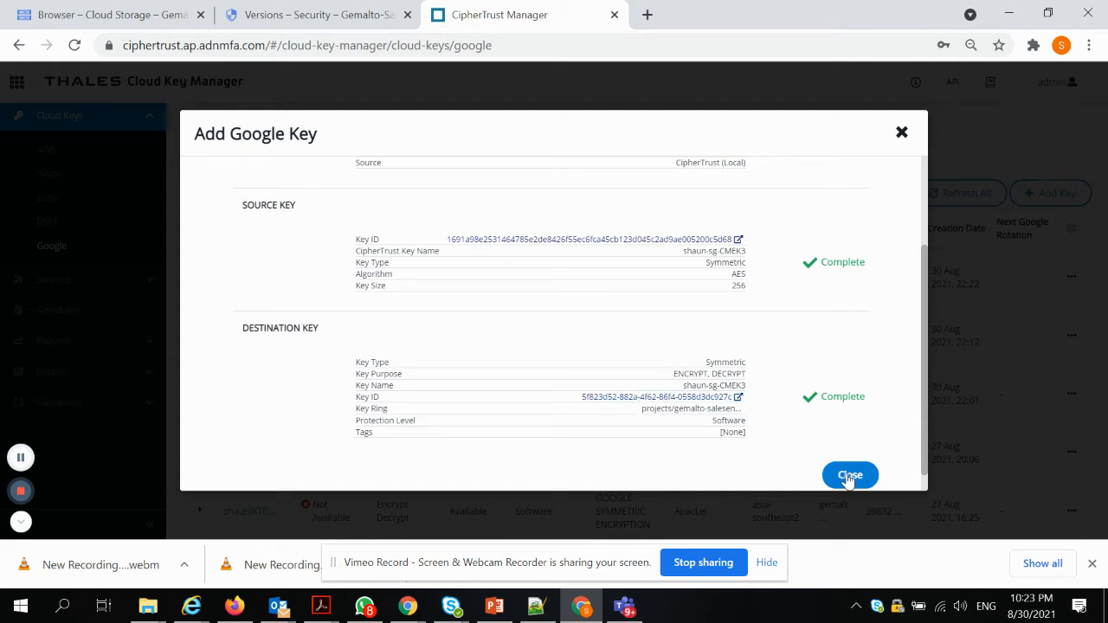
{"action": "left_click", "coordinate": [848, 474]}
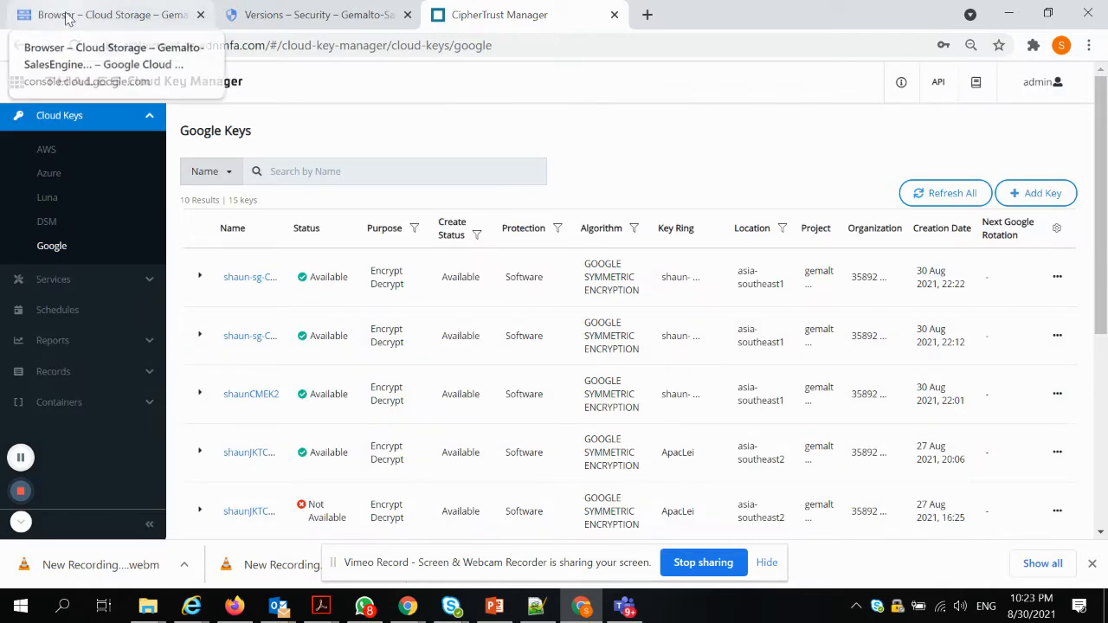
In Google Cloud Key Management, filter the key rings to shaun-sgkring.
{"action": "left_click", "coordinate": [314, 14]}
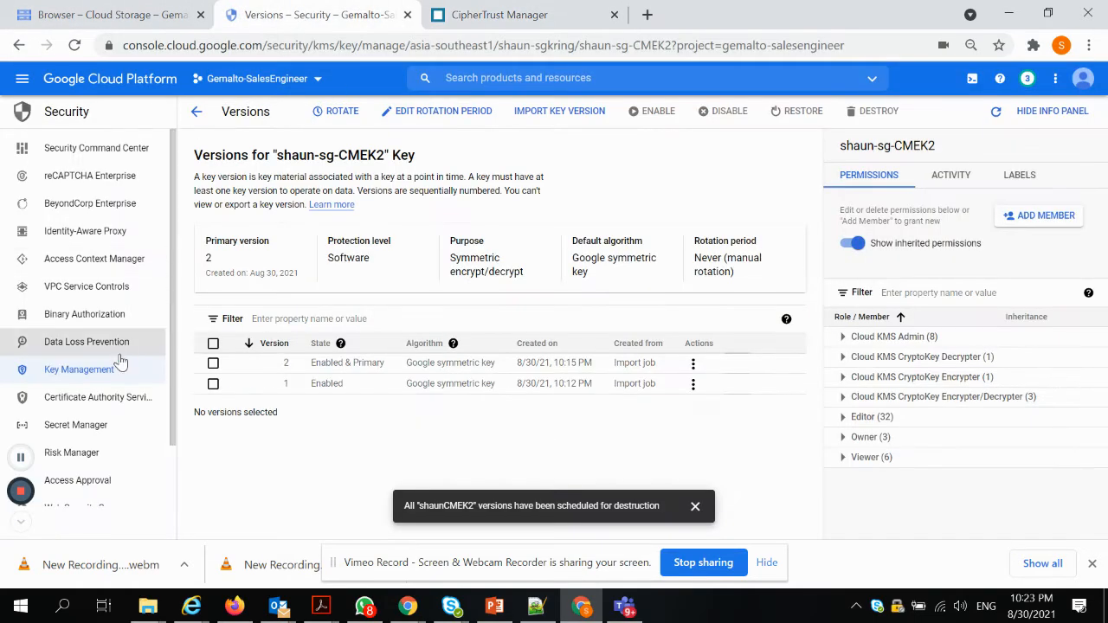
{"action": "left_click", "coordinate": [80, 370]}
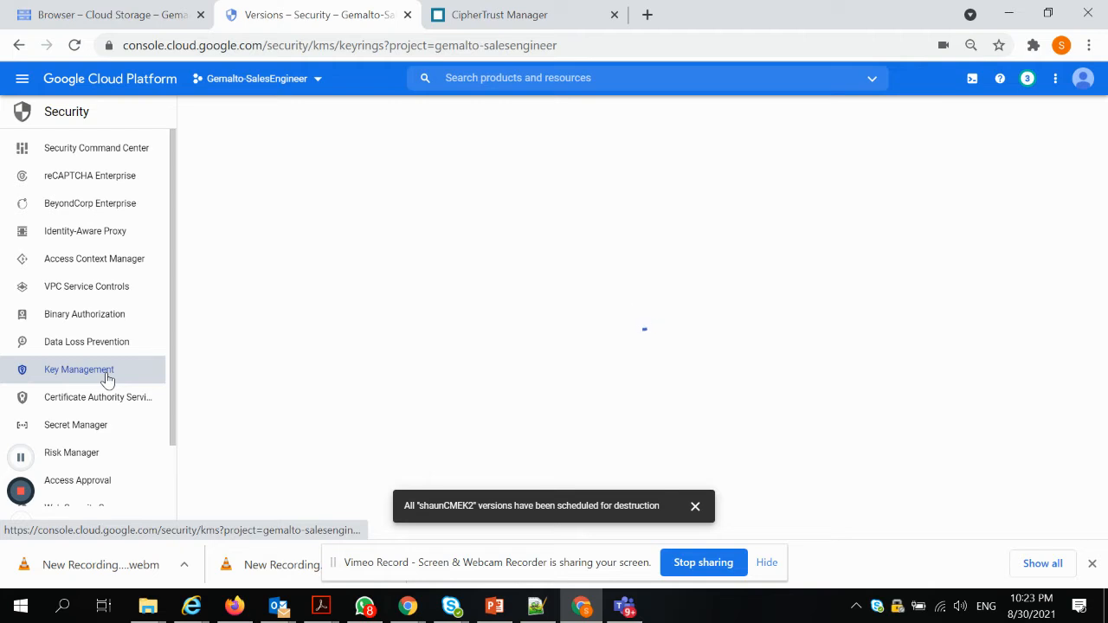
{"action": "left_click", "coordinate": [80, 370]}
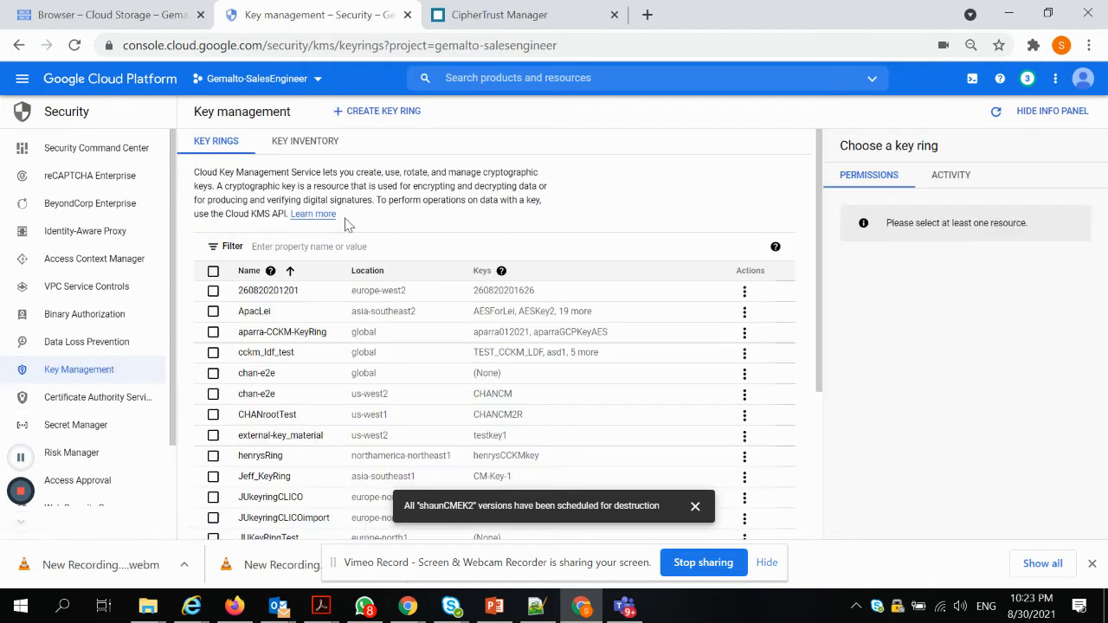
{"action": "type", "text": "shau"}
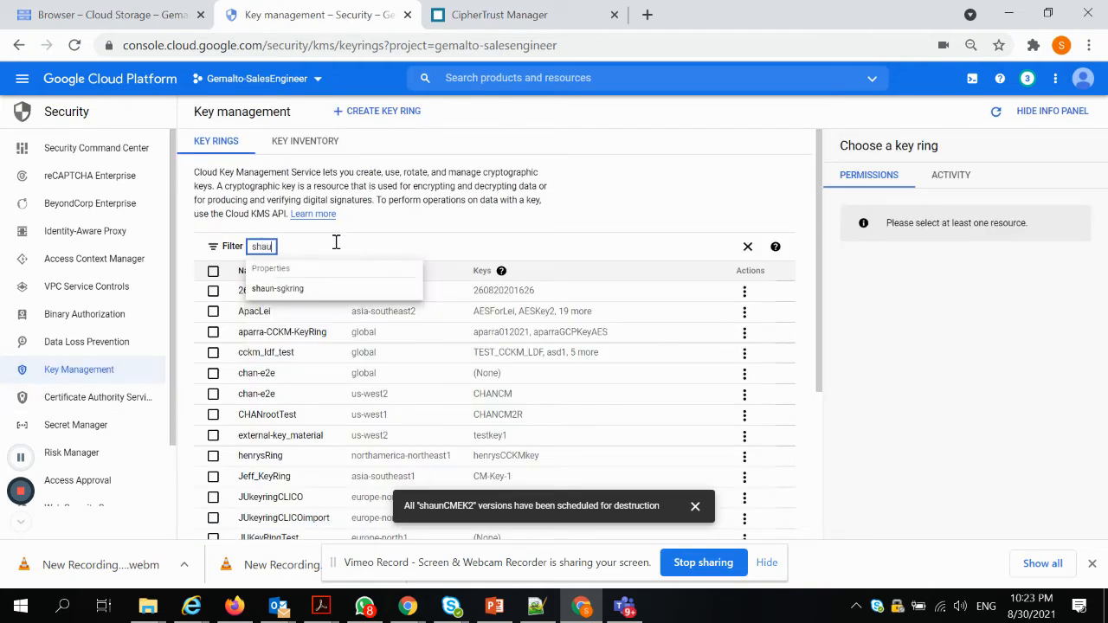
{"action": "left_click", "coordinate": [277, 288]}
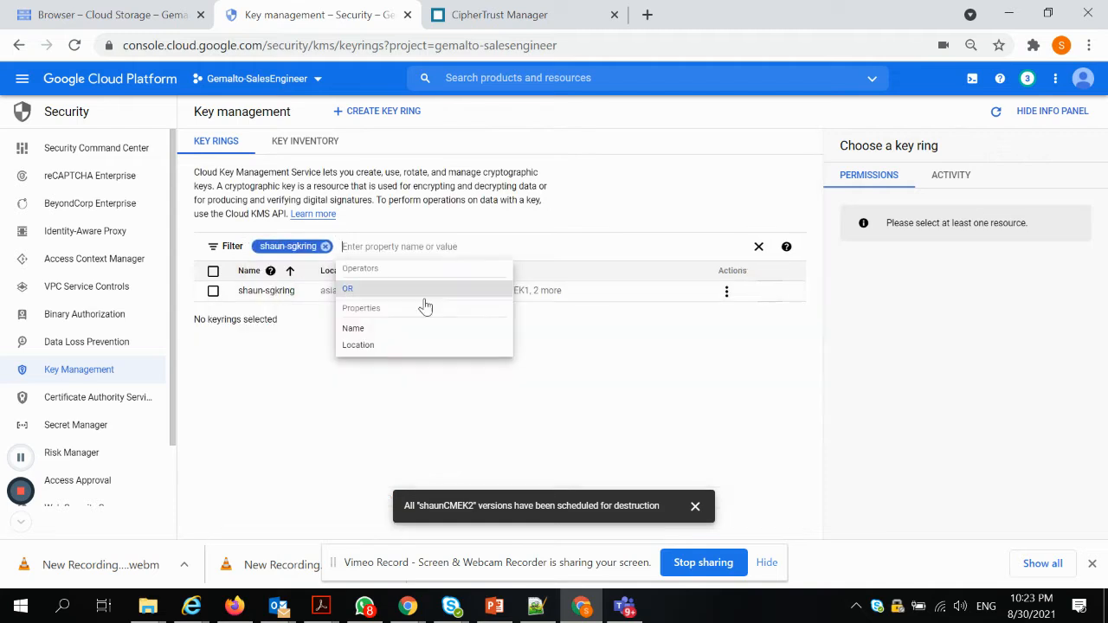
View the versions of shaun-sg-CMEK3 inside the shaun-sgkring key ring.
{"action": "left_click", "coordinate": [267, 290]}
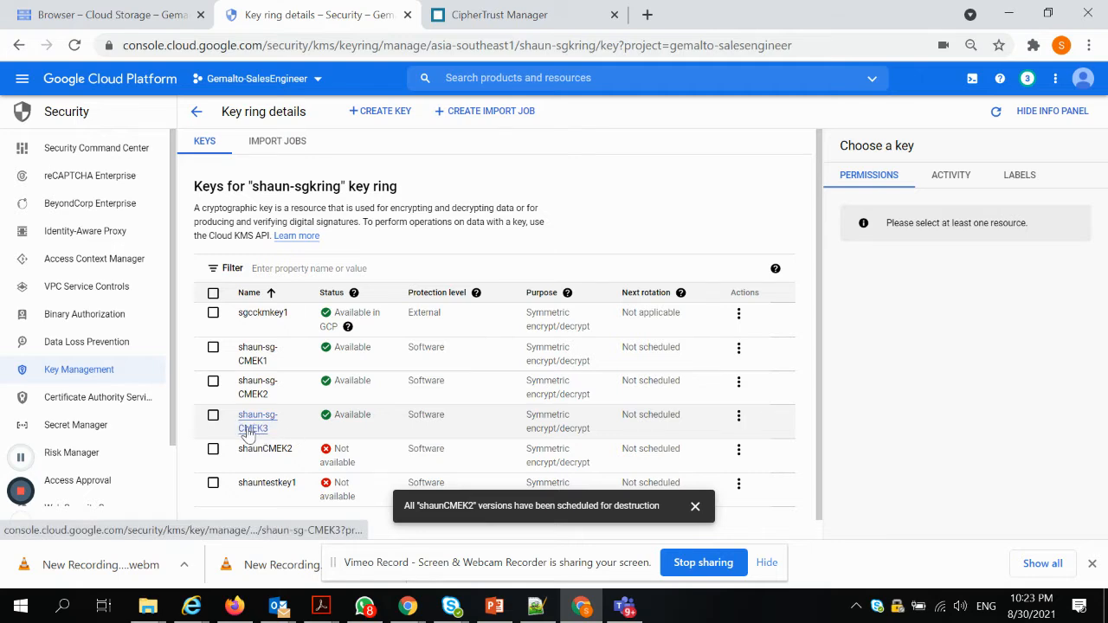
{"action": "left_click", "coordinate": [256, 422]}
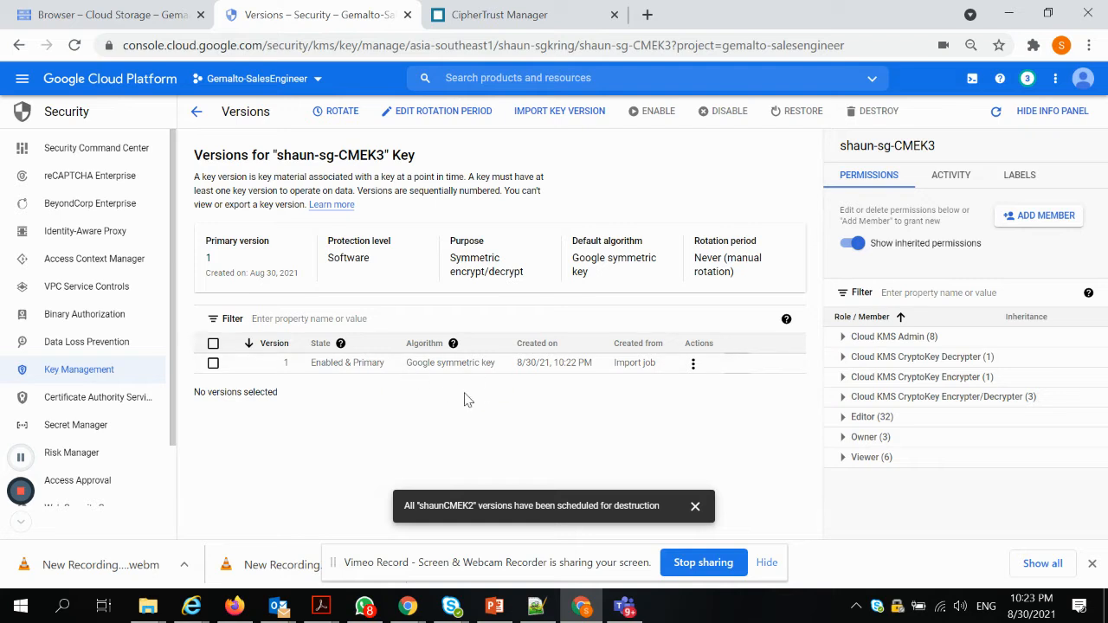
{"action": "mouse_move", "coordinate": [609, 408]}
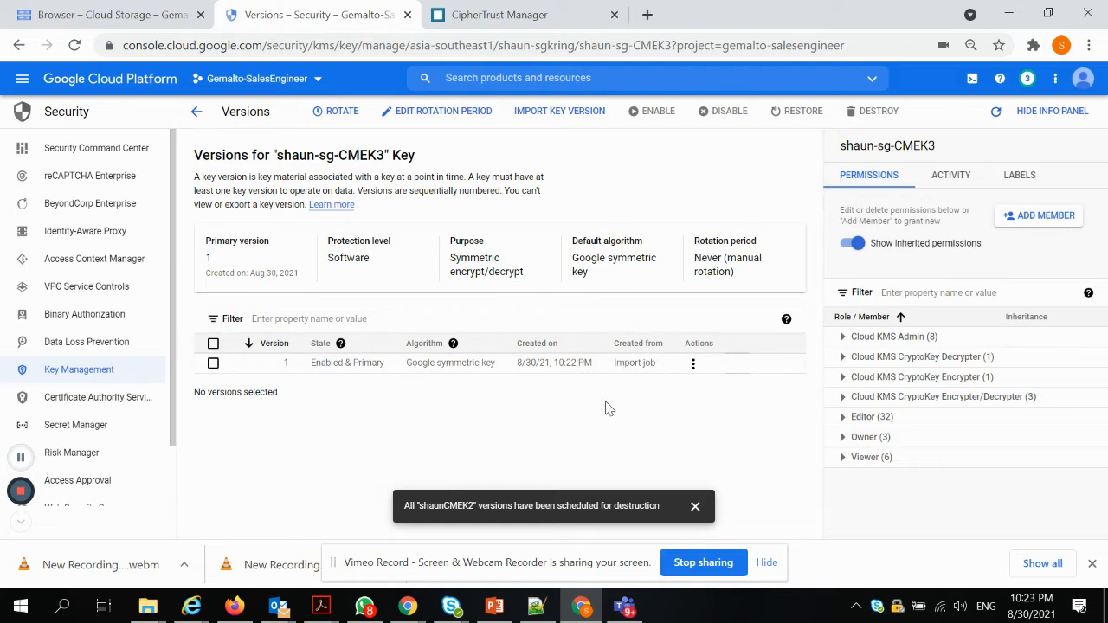
{"action": "mouse_move", "coordinate": [564, 383]}
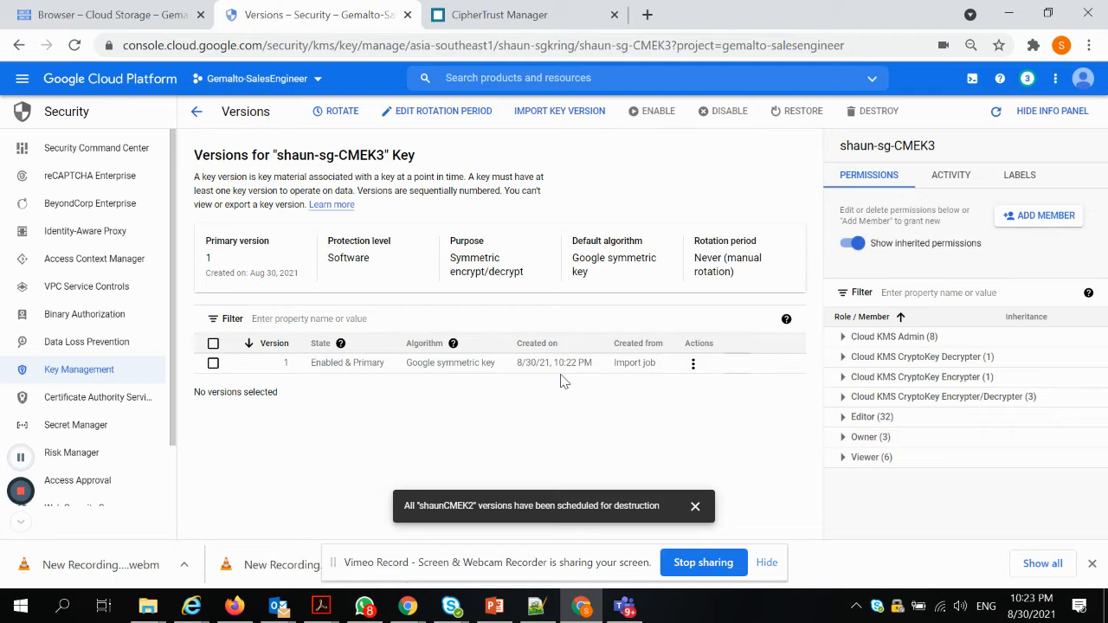
{"action": "mouse_move", "coordinate": [516, 277]}
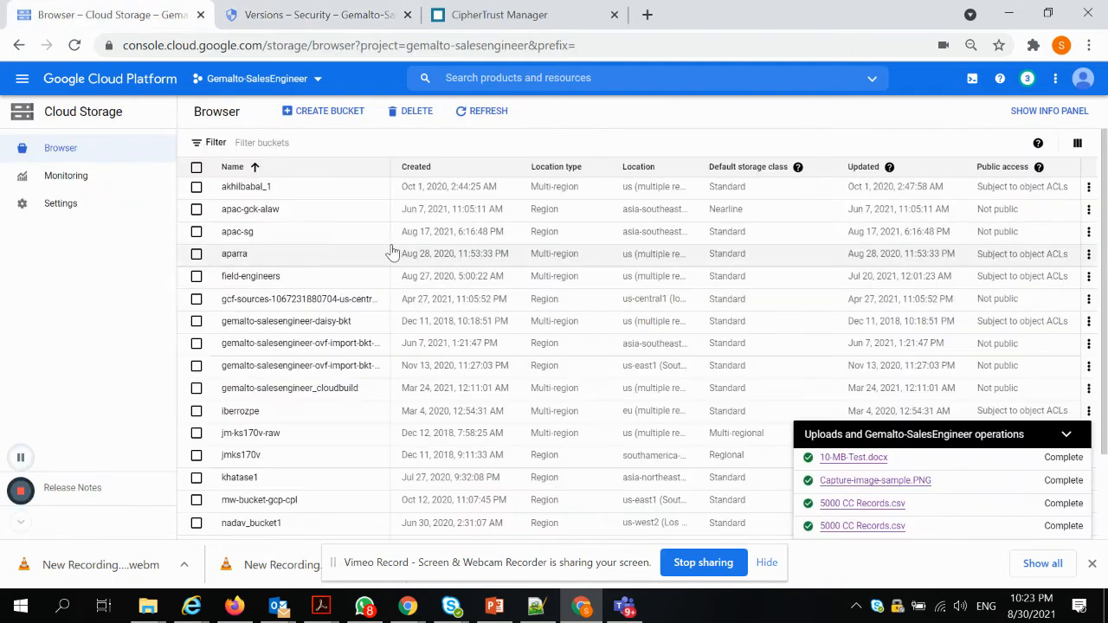
Begin a new Cloud Storage bucket named apac-shaun-demo.
{"action": "left_click", "coordinate": [329, 110]}
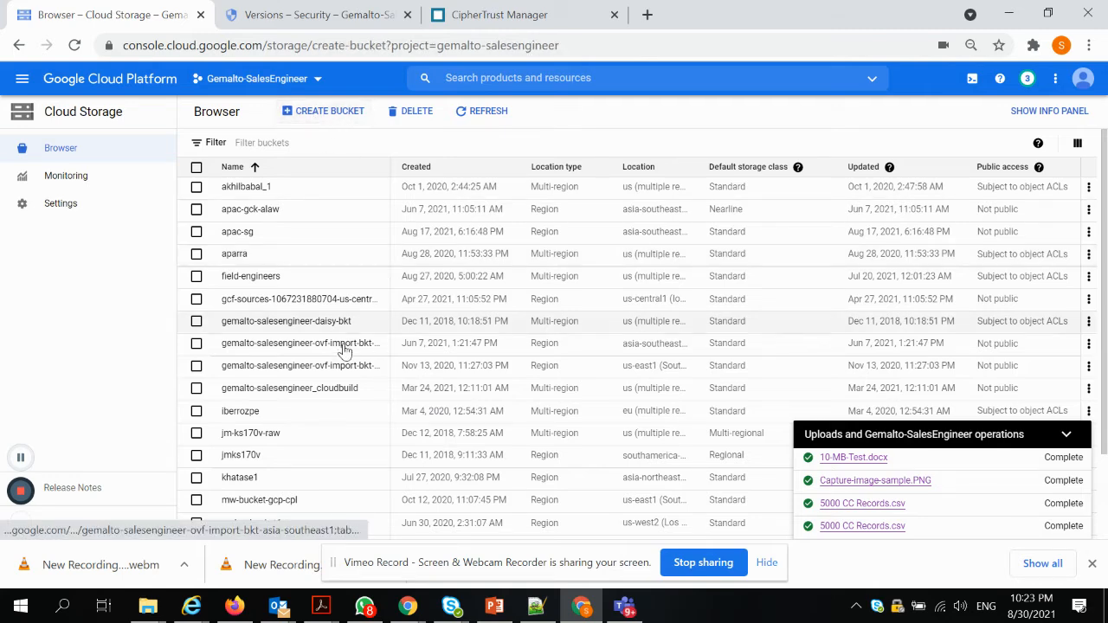
{"action": "left_click", "coordinate": [329, 111]}
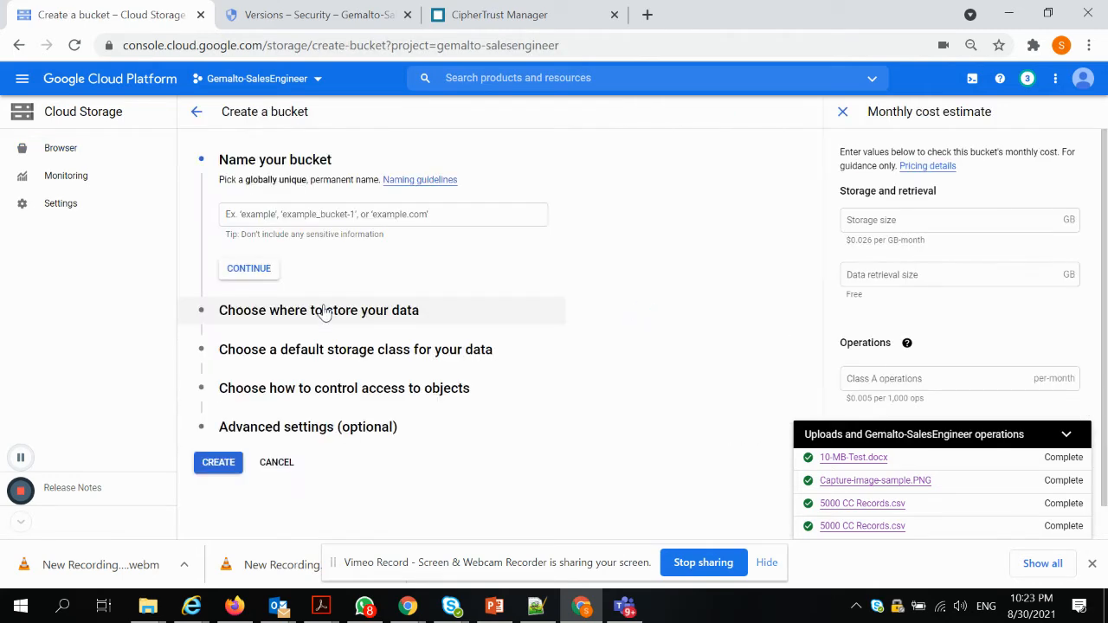
{"action": "left_click", "coordinate": [382, 215]}
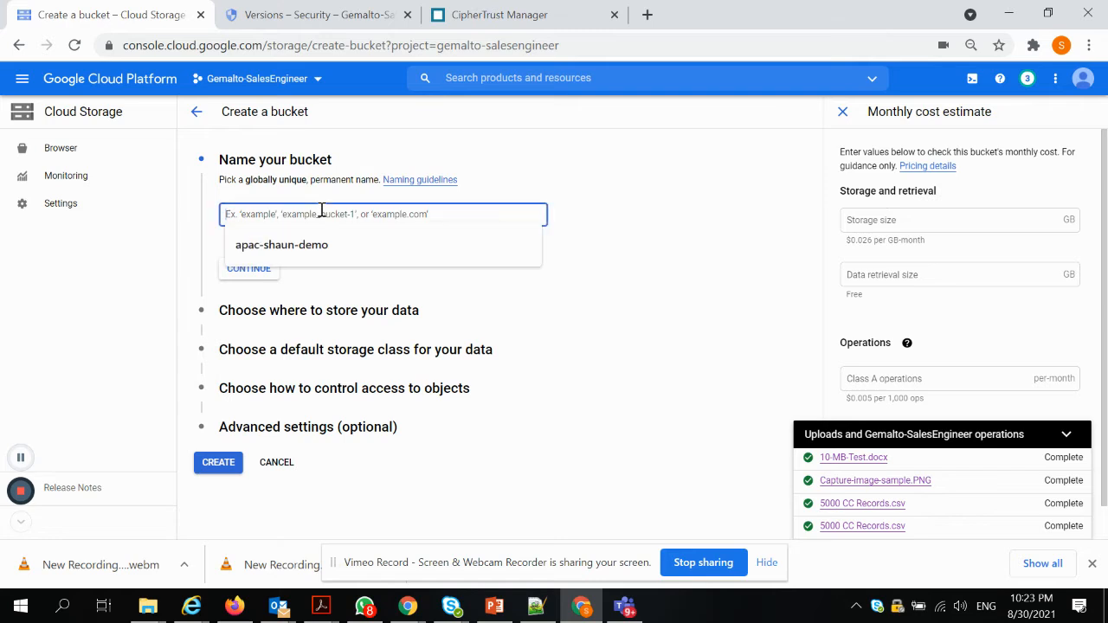
{"action": "left_click", "coordinate": [280, 244]}
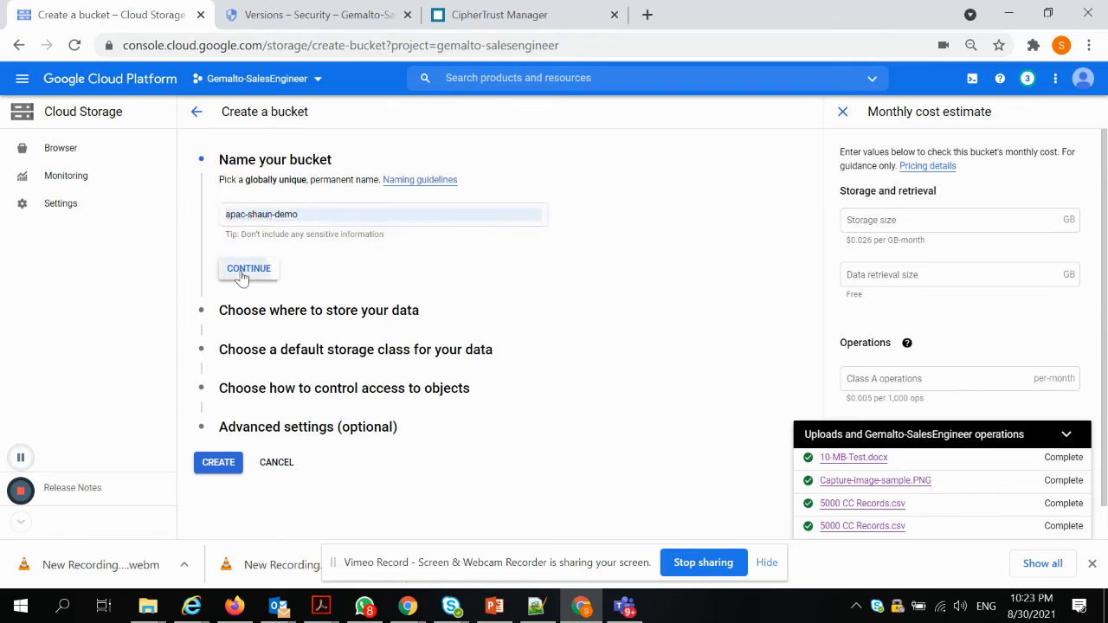
{"action": "left_click", "coordinate": [250, 268]}
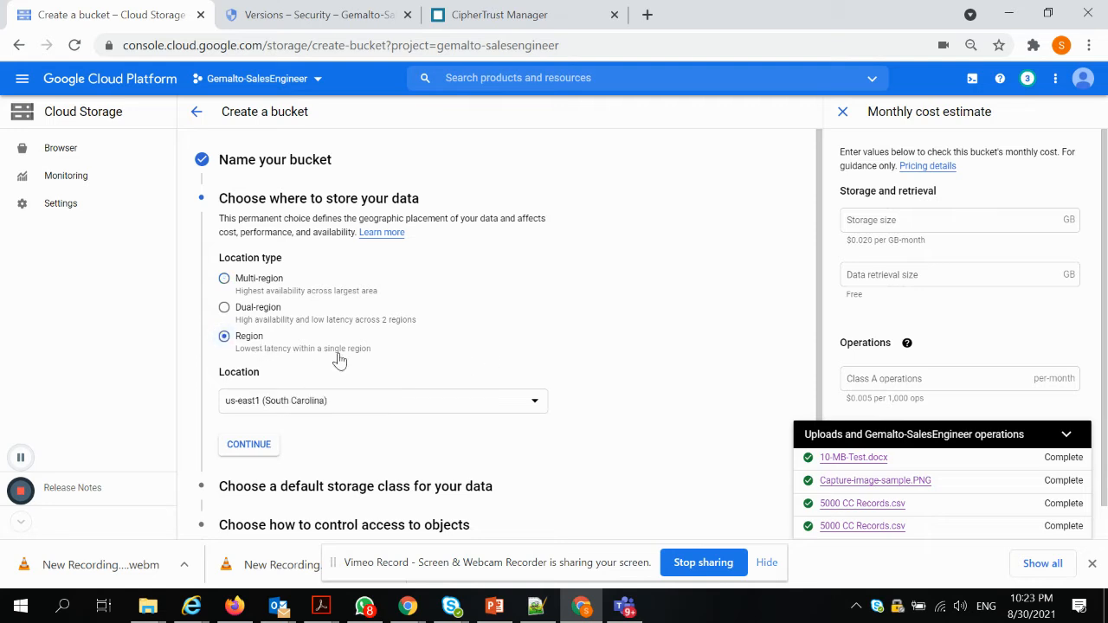
Place the bucket in the asia-southeast1 (Singapore) region with Standard storage class.
{"action": "left_click", "coordinate": [383, 400]}
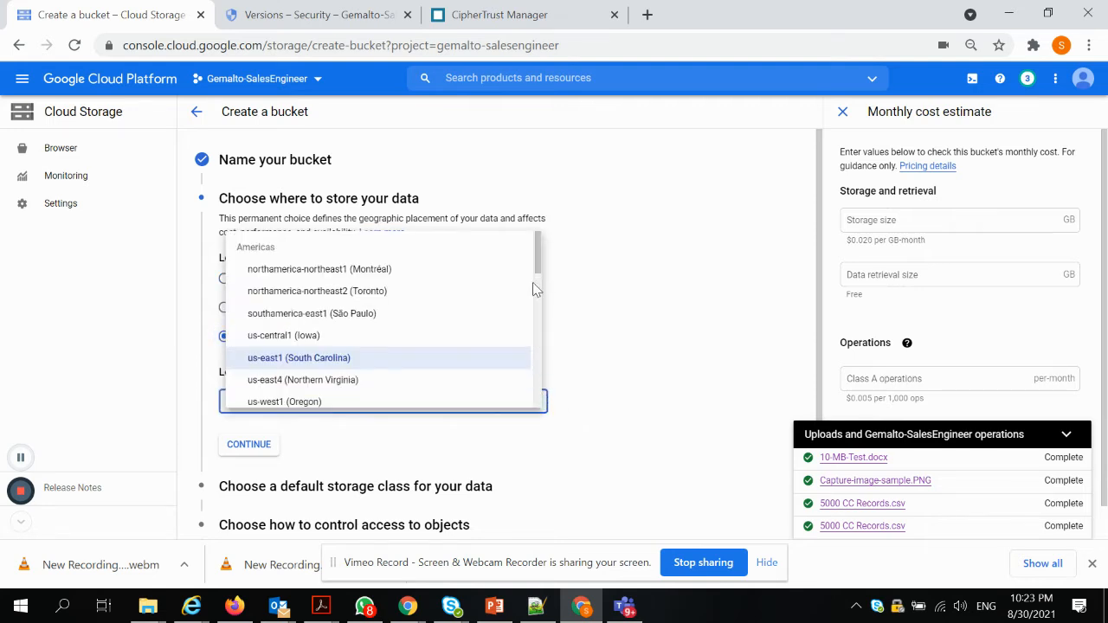
{"action": "scroll", "scroll_direction": "down", "scroll_amount": 3}
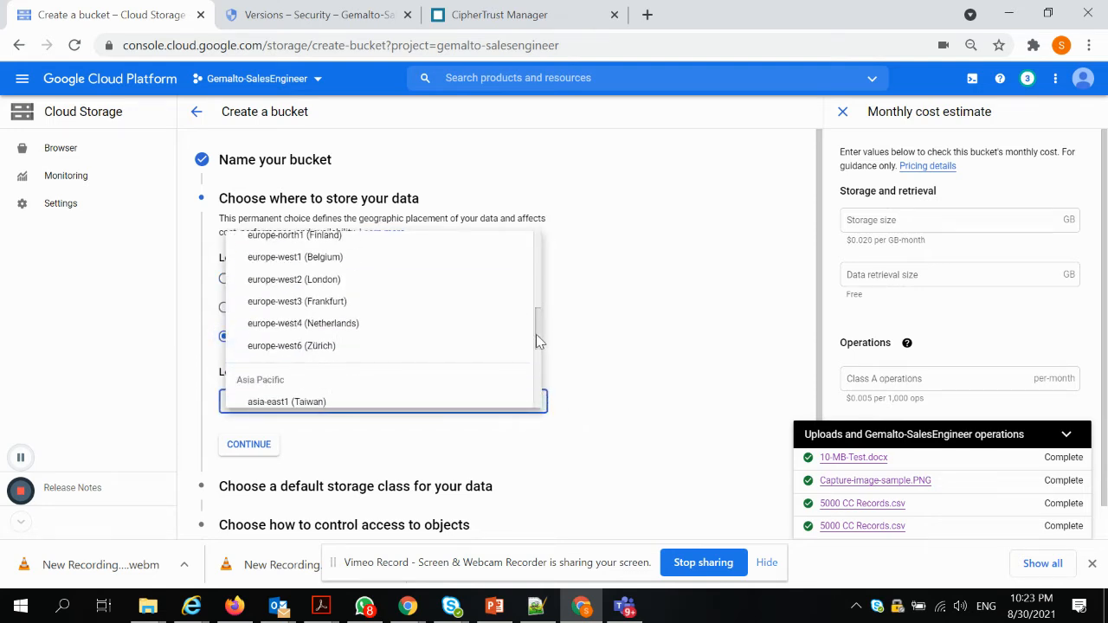
{"action": "scroll", "scroll_direction": "down", "scroll_amount": 3}
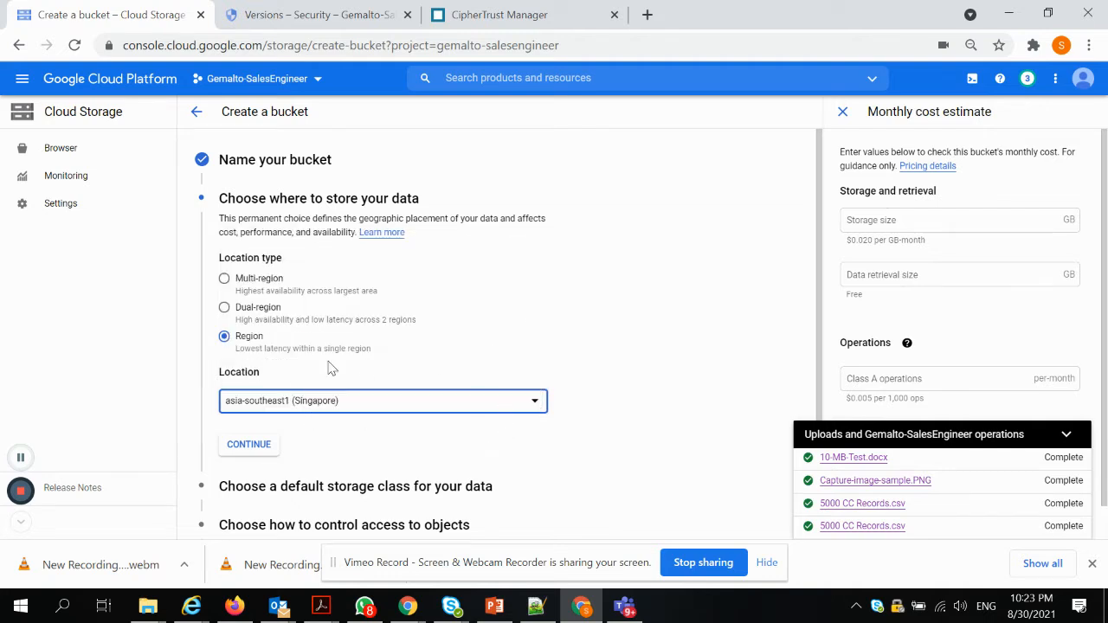
{"action": "scroll", "scroll_direction": "down", "scroll_amount": 3}
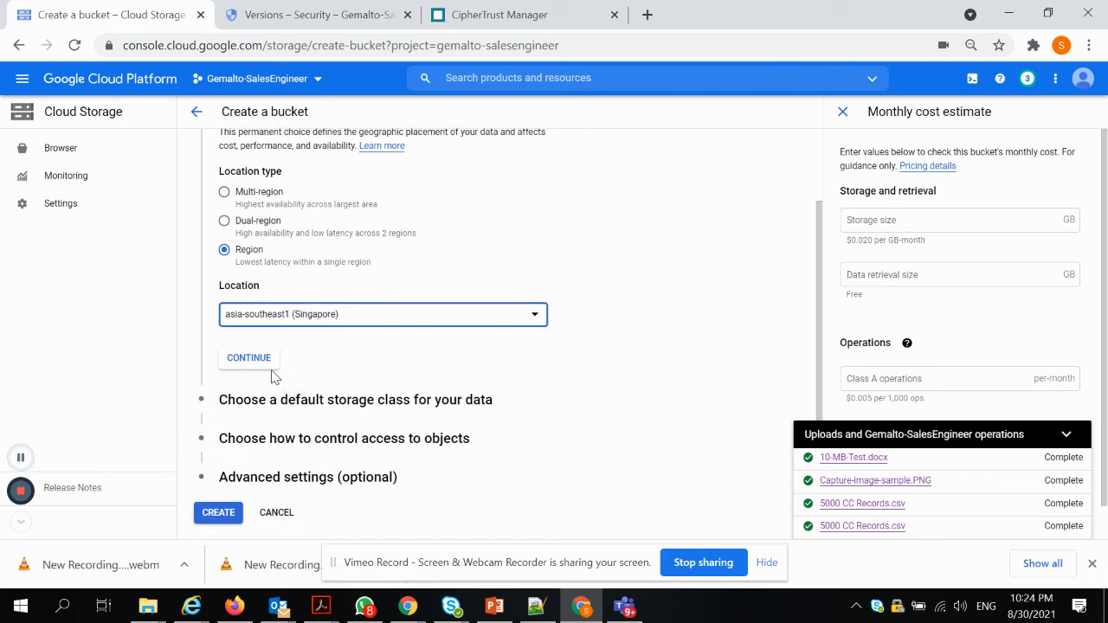
{"action": "left_click", "coordinate": [249, 357]}
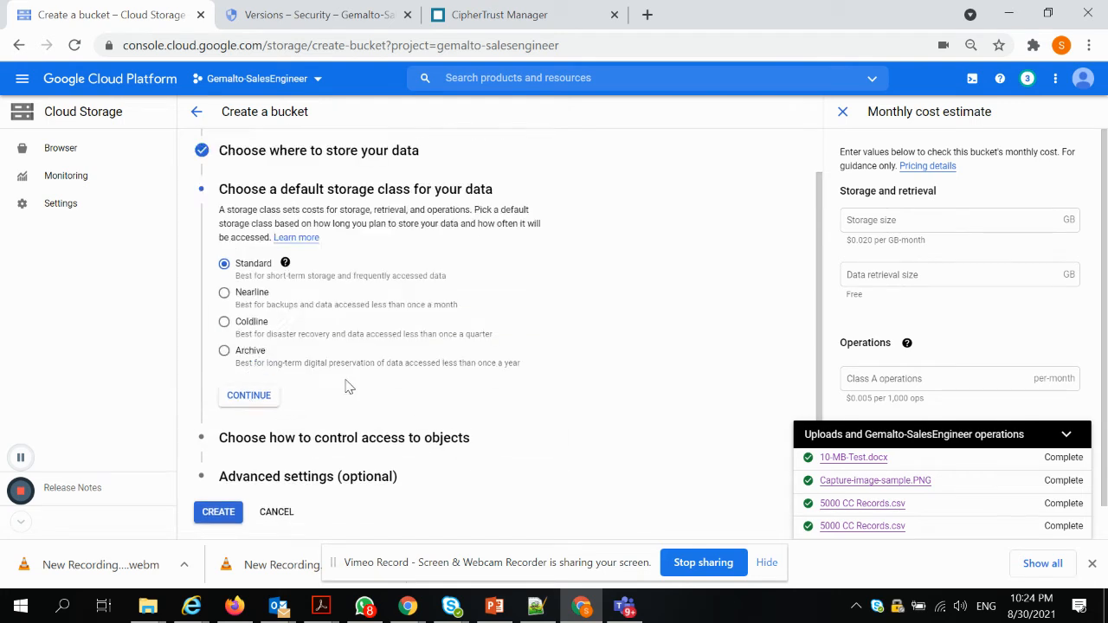
{"action": "mouse_move", "coordinate": [259, 407]}
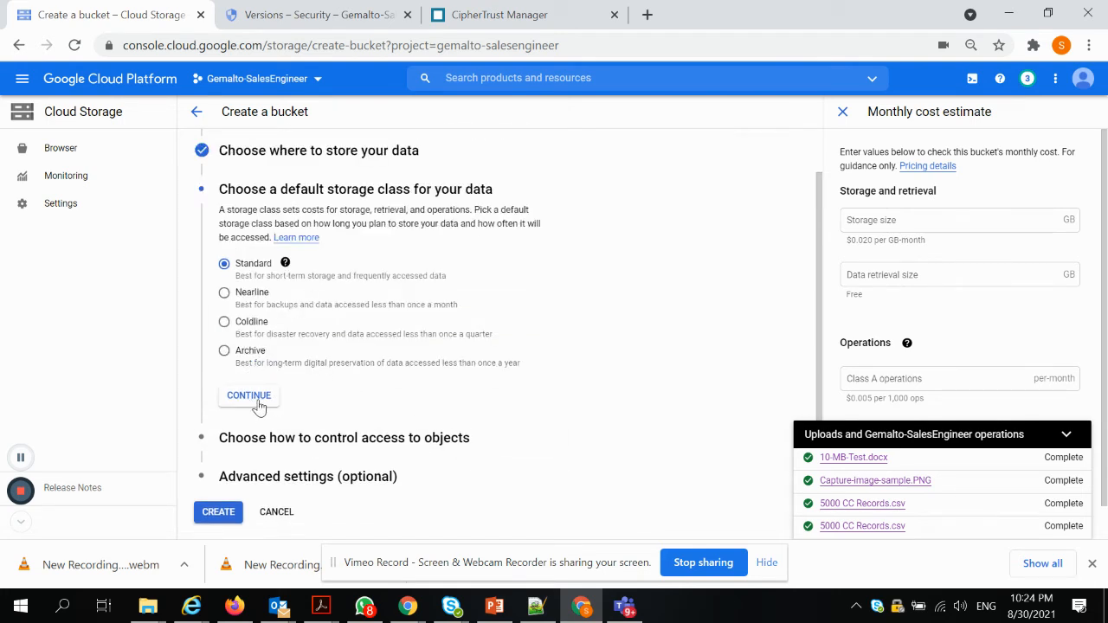
{"action": "left_click", "coordinate": [250, 395]}
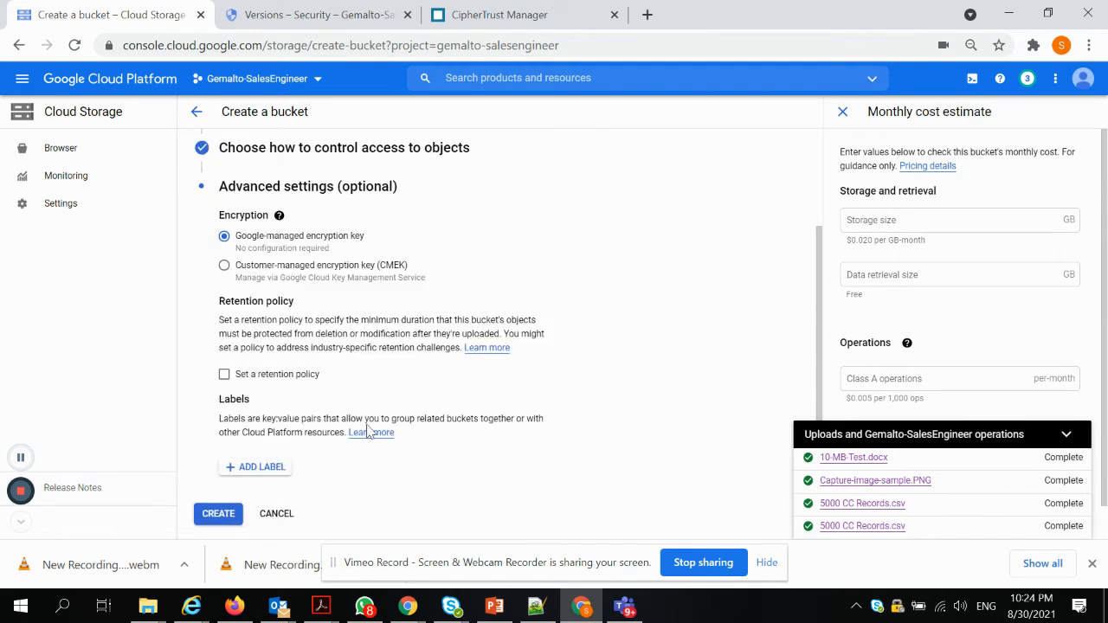
Encrypt the bucket with the customer-managed key shaun-sg-CMEK3.
{"action": "left_click", "coordinate": [225, 265]}
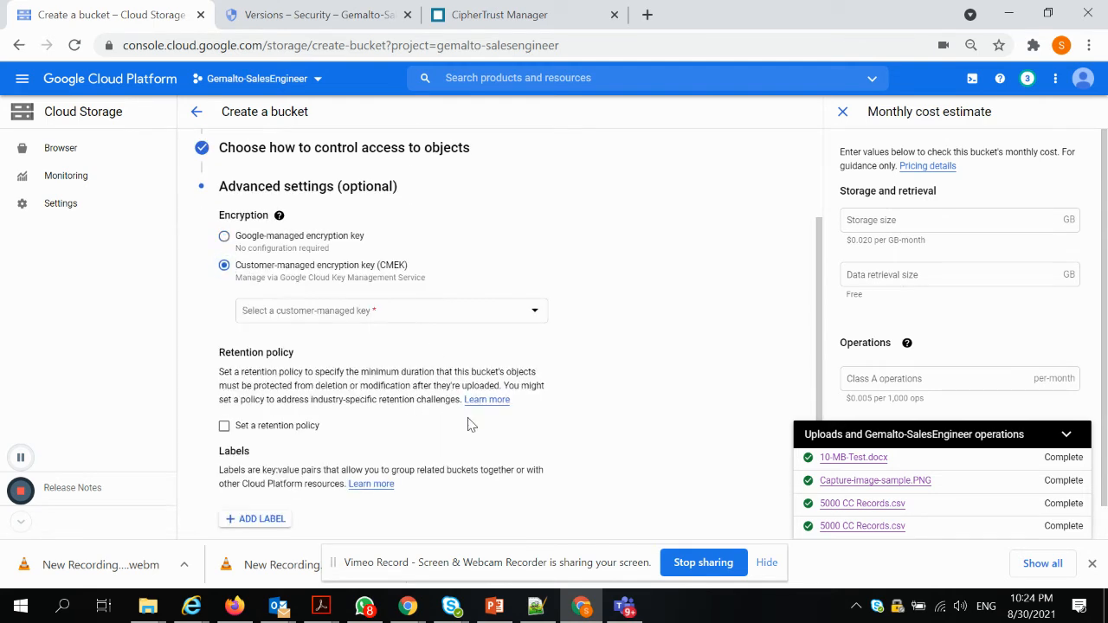
{"action": "left_click", "coordinate": [391, 309]}
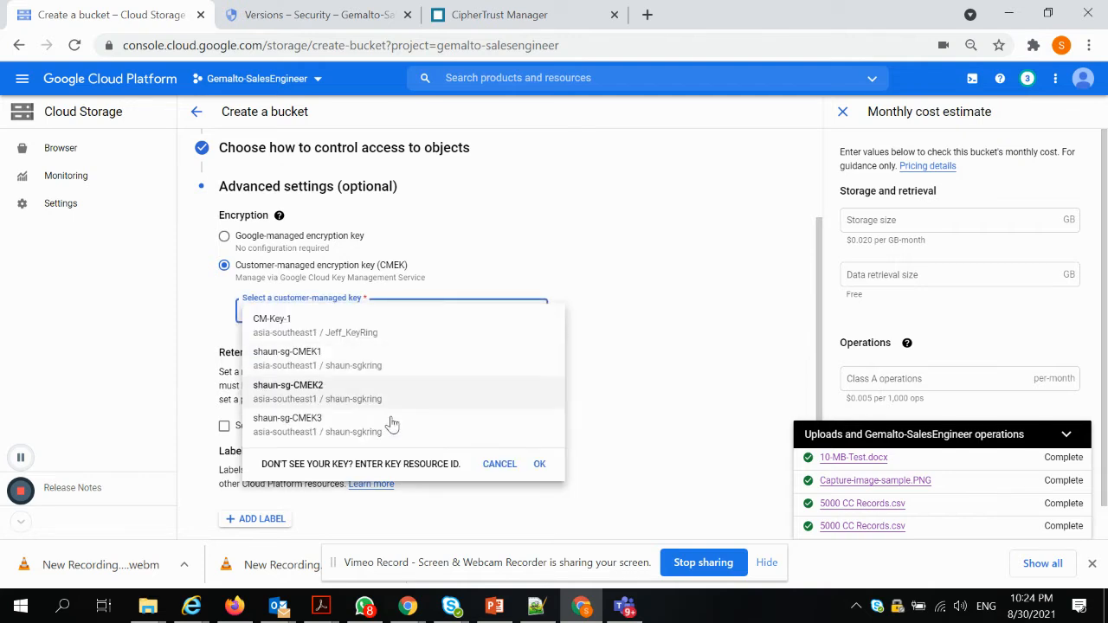
{"action": "mouse_move", "coordinate": [350, 425]}
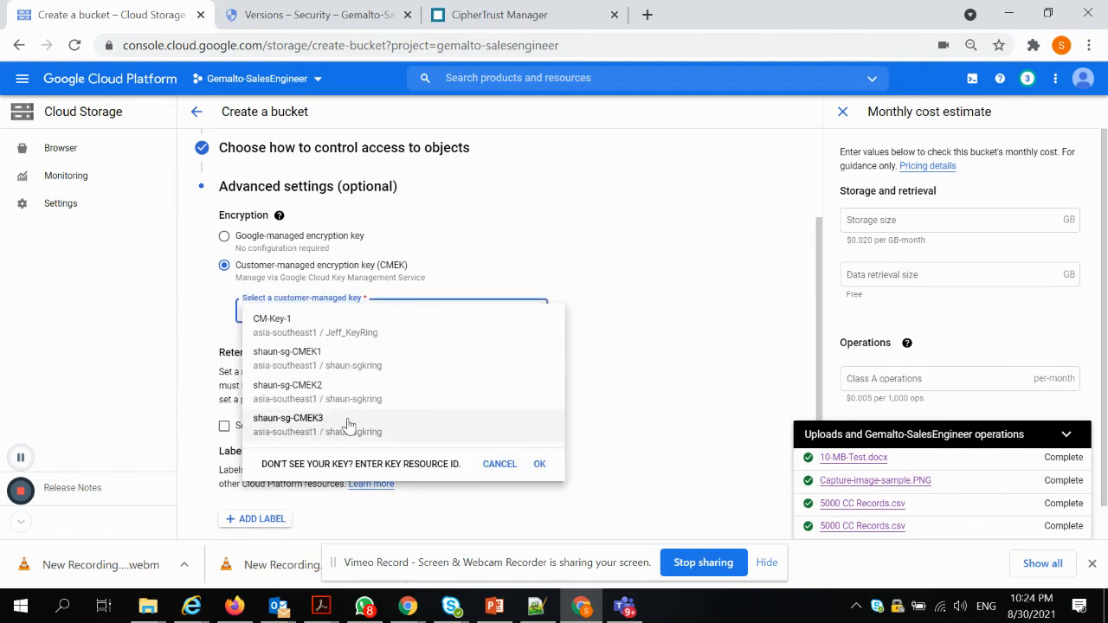
{"action": "left_click", "coordinate": [288, 418]}
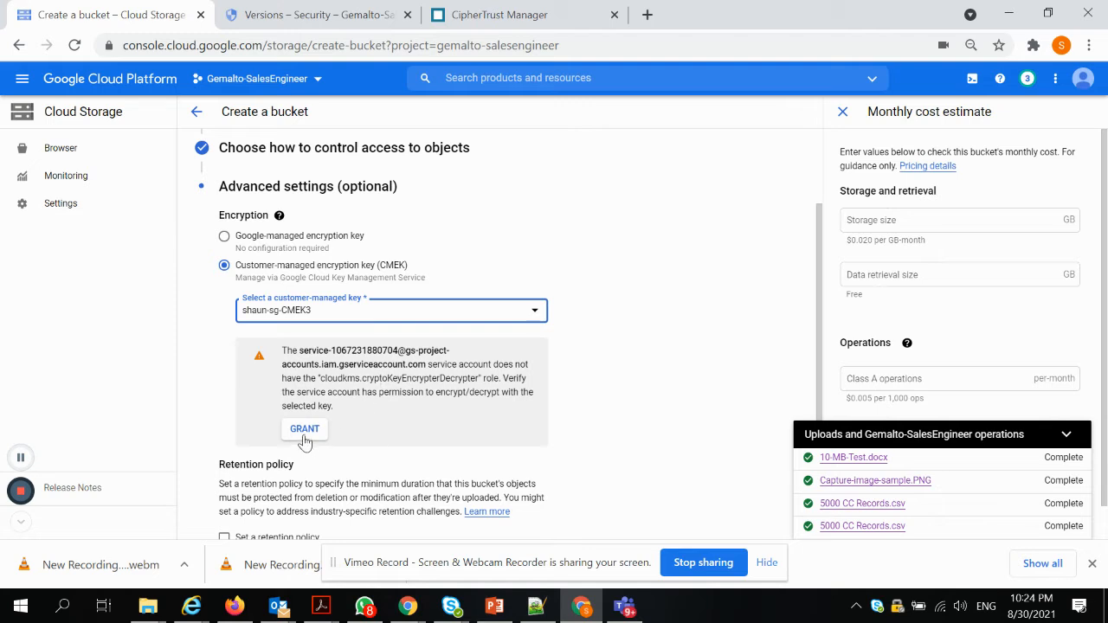
{"action": "mouse_move", "coordinate": [415, 408]}
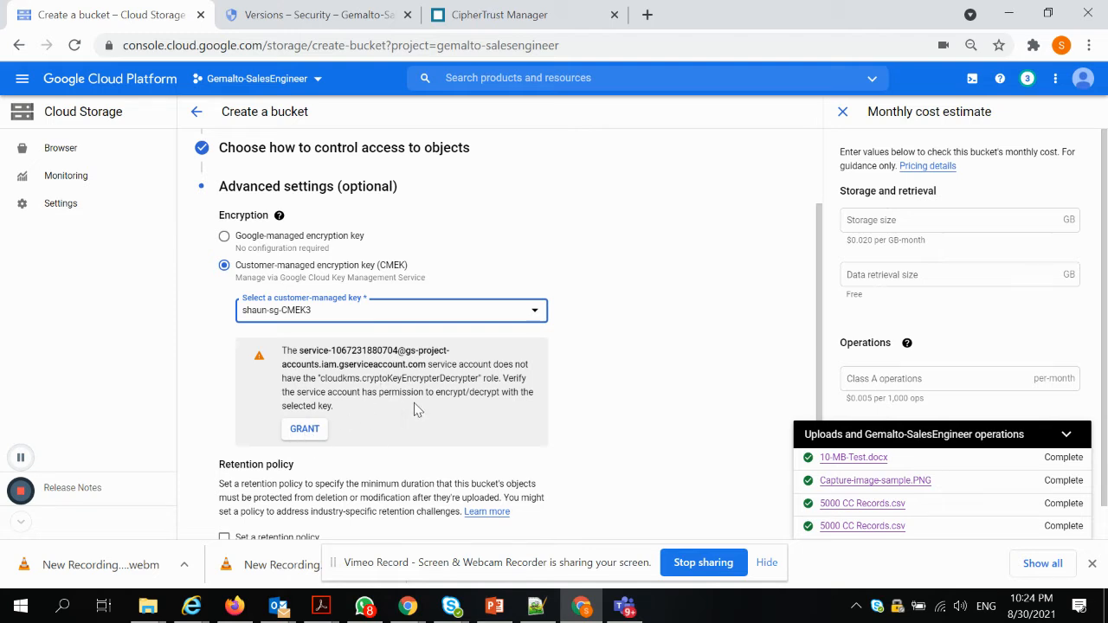
{"action": "mouse_move", "coordinate": [326, 426]}
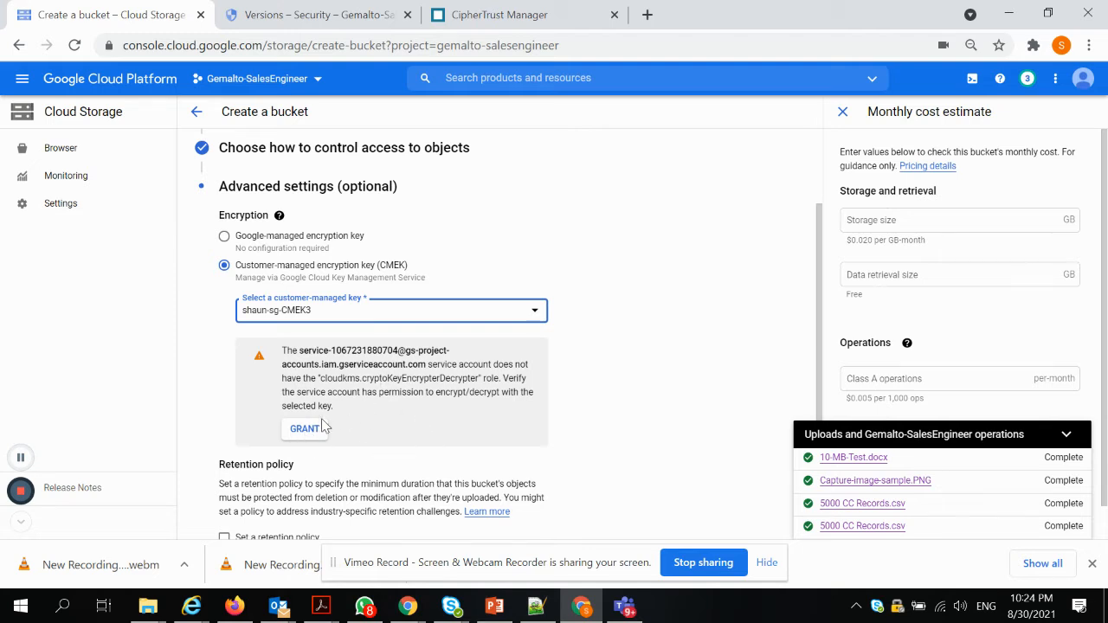
{"action": "mouse_move", "coordinate": [363, 348]}
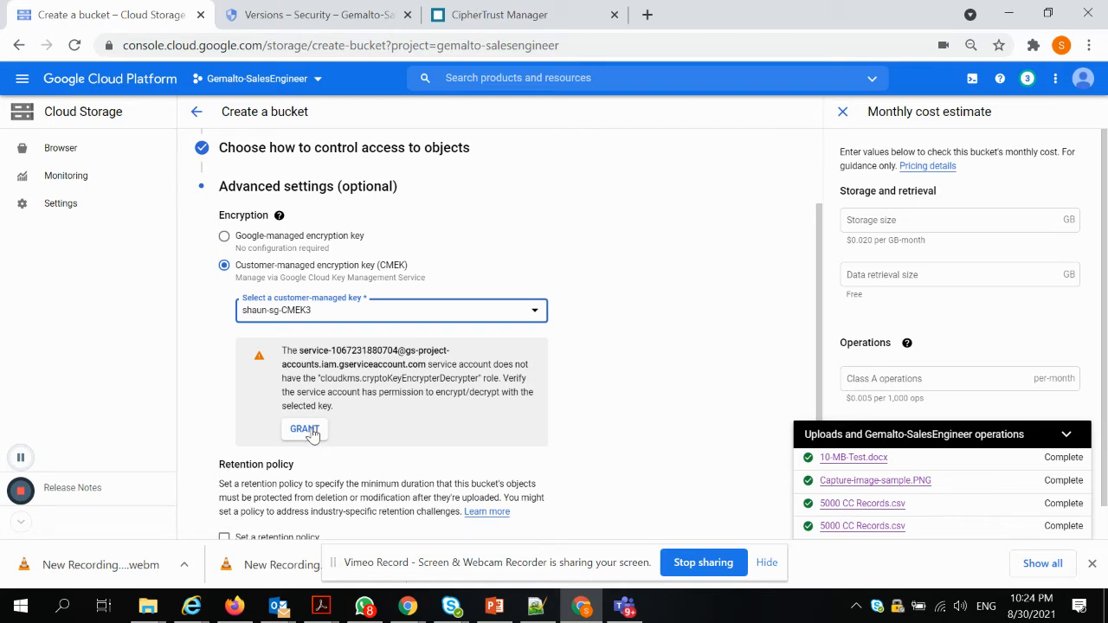
Grant the service account access to the key and create the apac-shaun-demo bucket.
{"action": "left_click", "coordinate": [305, 430]}
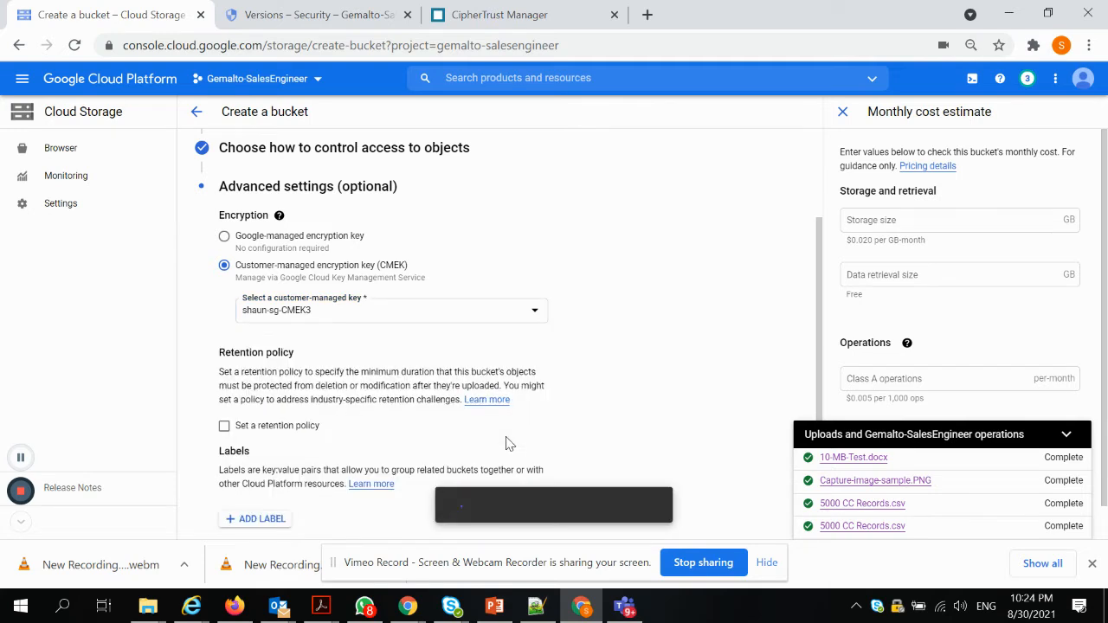
{"action": "scroll", "scroll_direction": "down", "scroll_amount": 3}
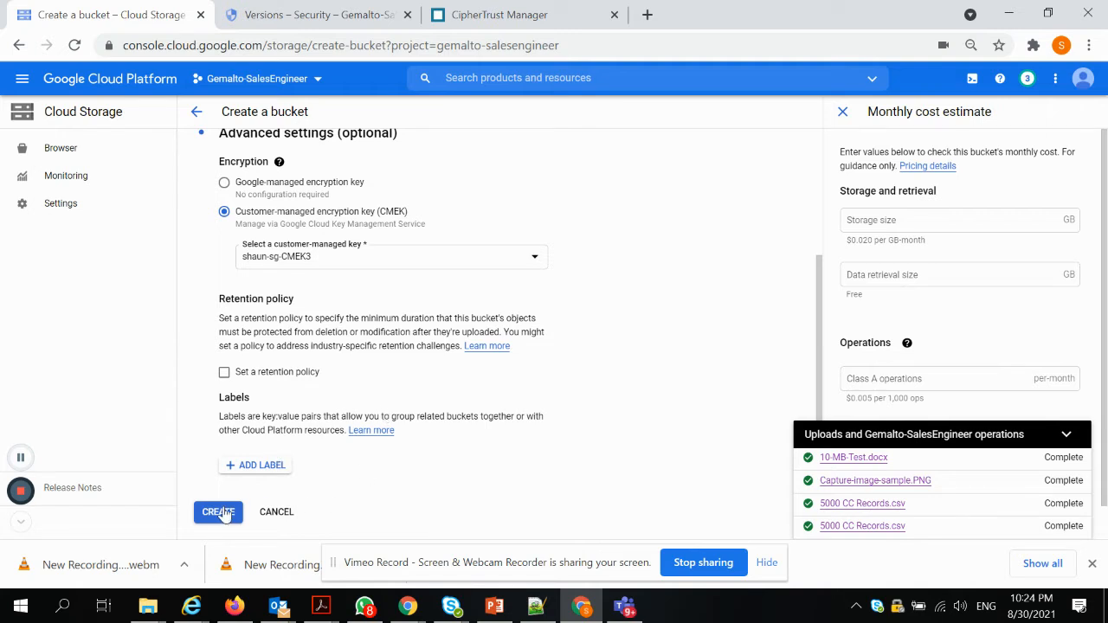
{"action": "left_click", "coordinate": [218, 512]}
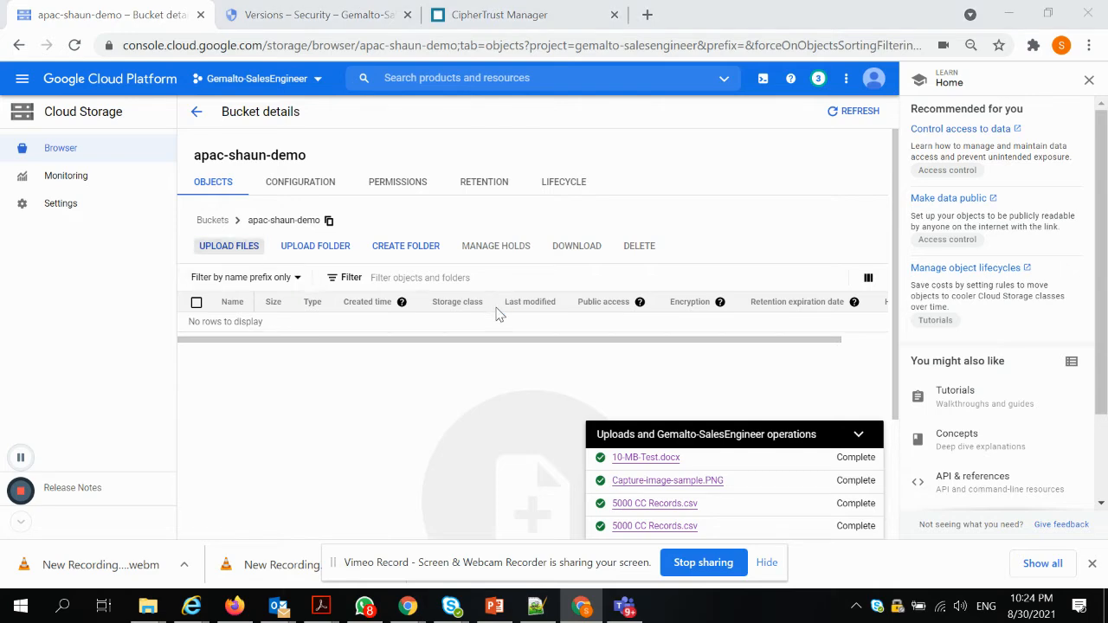
Upload SG_IC_samples.txt from the Open dialog into the apac-shaun-demo bucket.
{"action": "left_click", "coordinate": [228, 246]}
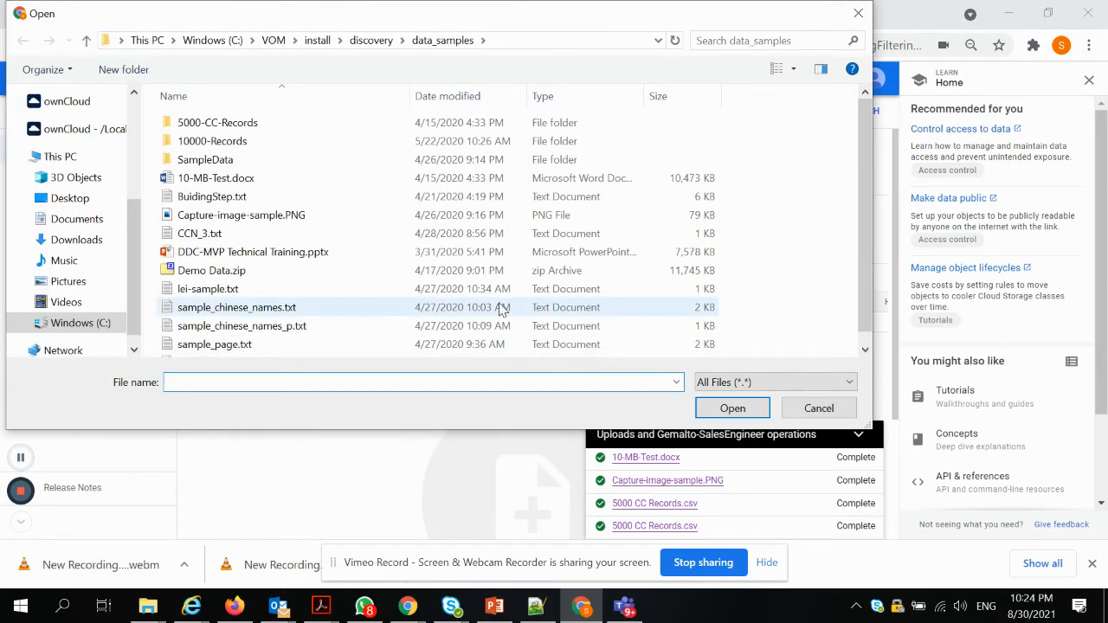
{"action": "left_click", "coordinate": [212, 270]}
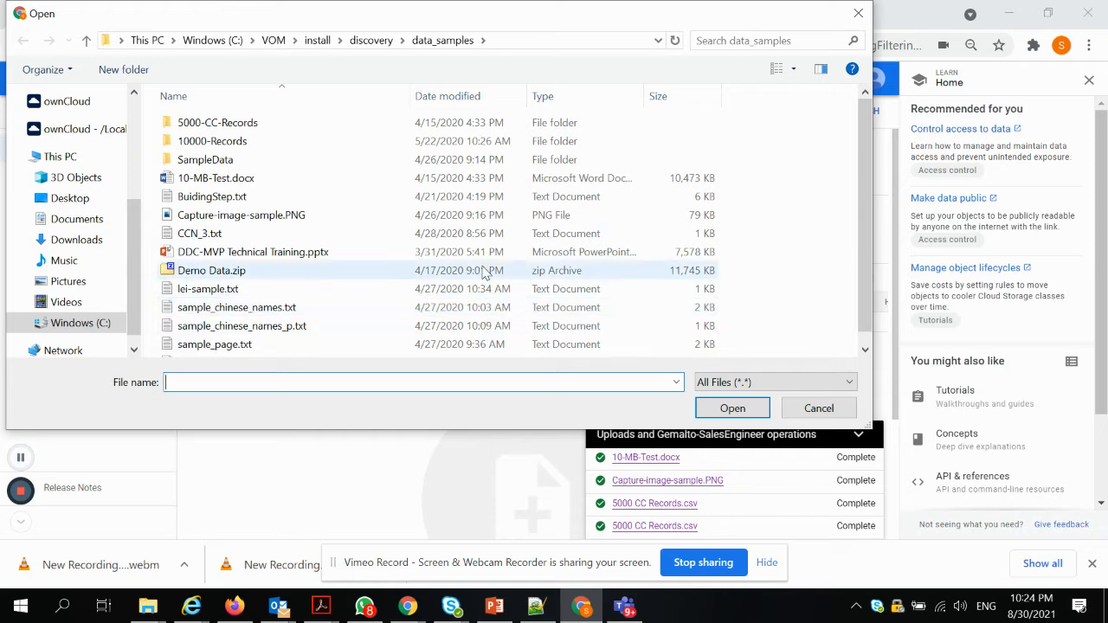
{"action": "scroll", "scroll_direction": "down", "scroll_amount": 3}
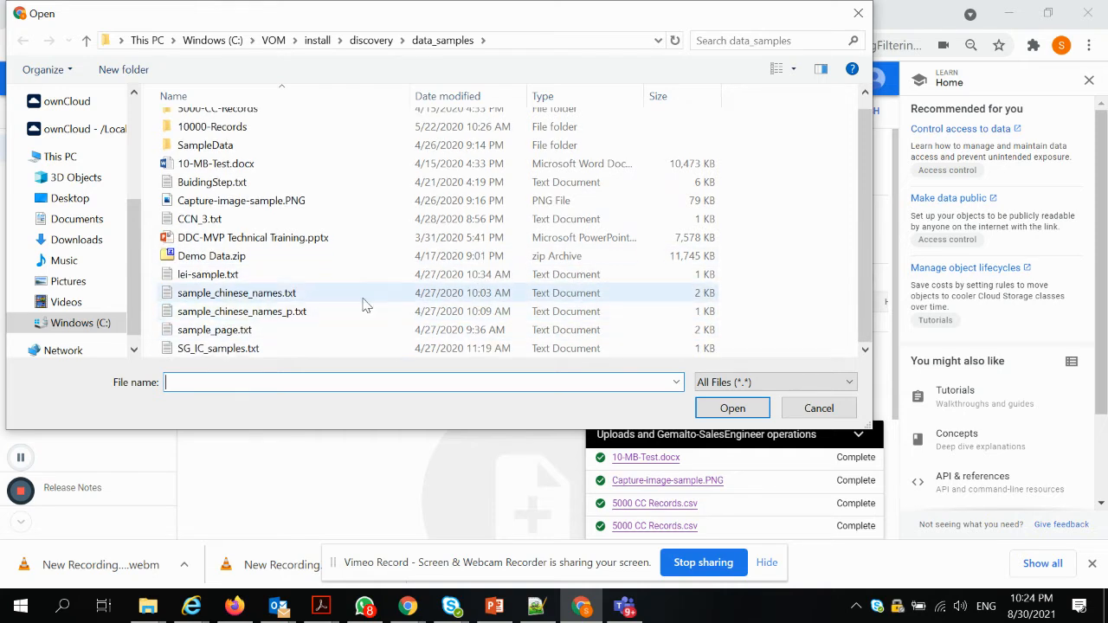
{"action": "left_click", "coordinate": [730, 409]}
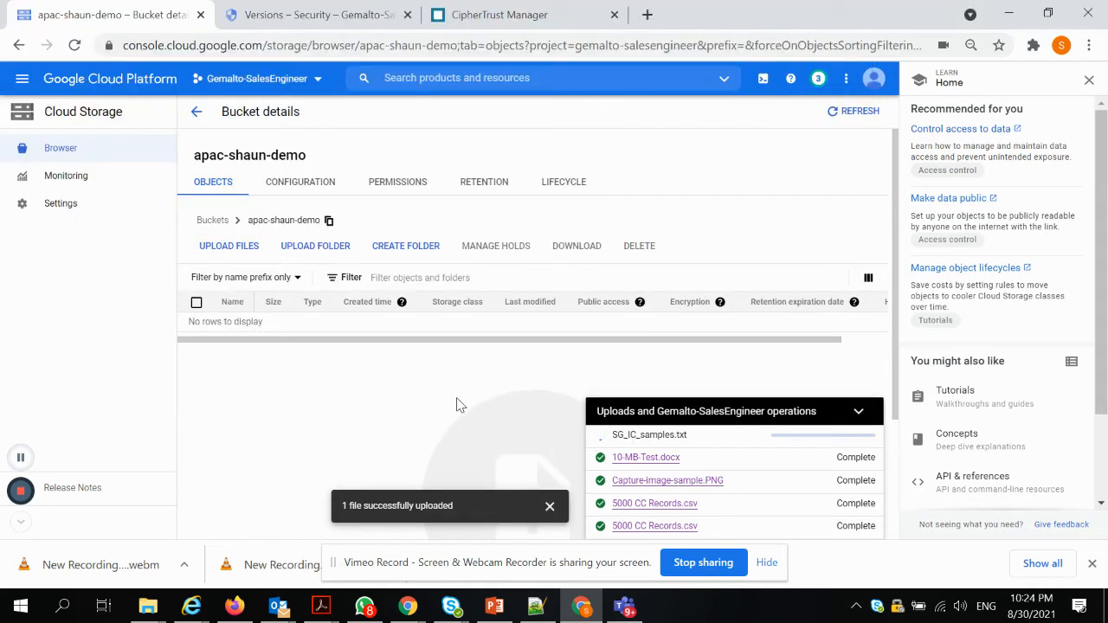
Check SG_IC_samples.txt uses key shaun-sg-CMEK3 and opens readable, then close the extra tabs.
{"action": "left_click", "coordinate": [647, 434]}
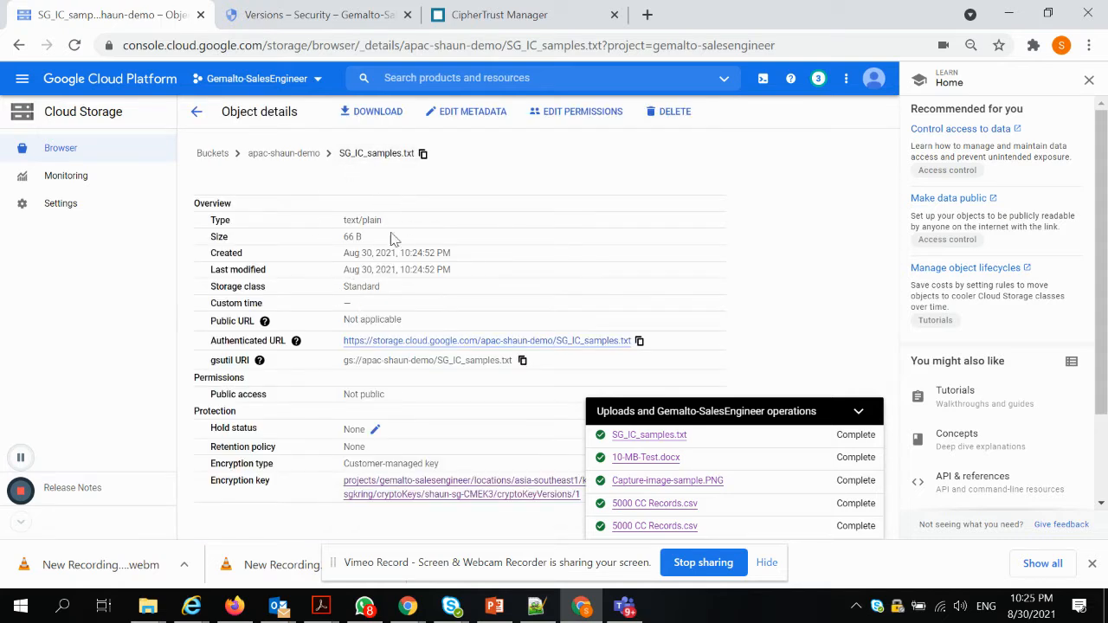
{"action": "mouse_move", "coordinate": [461, 448]}
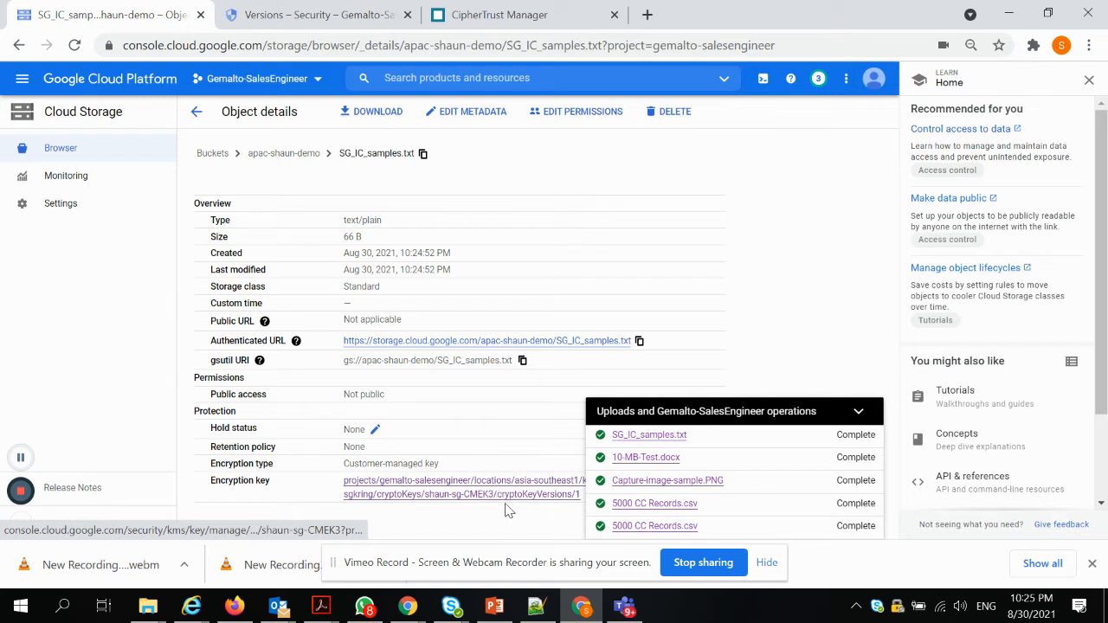
{"action": "mouse_move", "coordinate": [523, 478]}
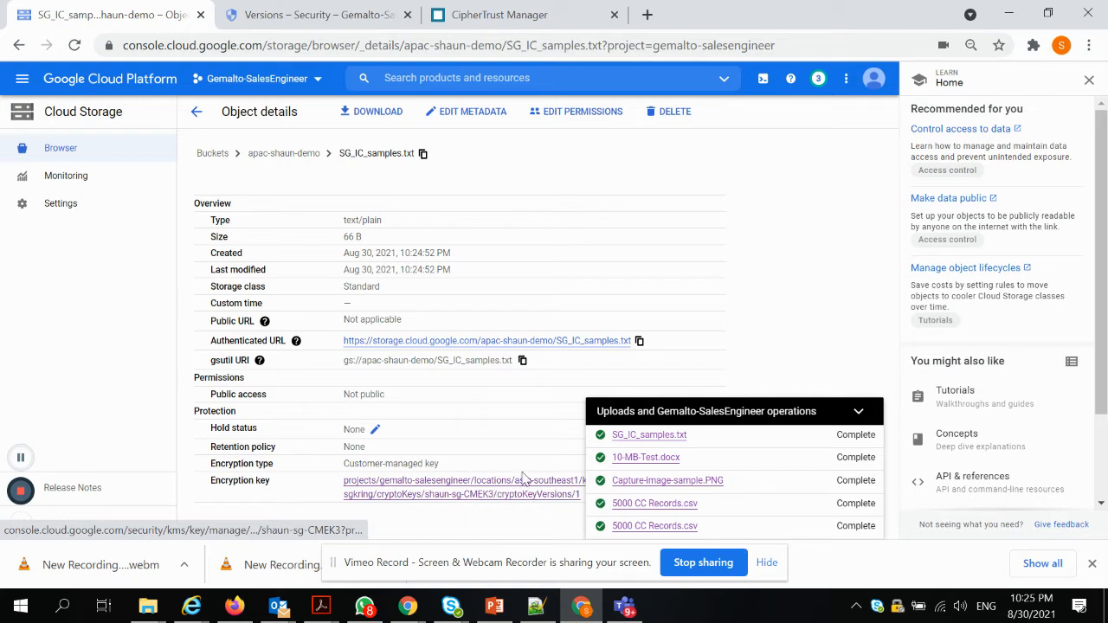
{"action": "mouse_move", "coordinate": [388, 166]}
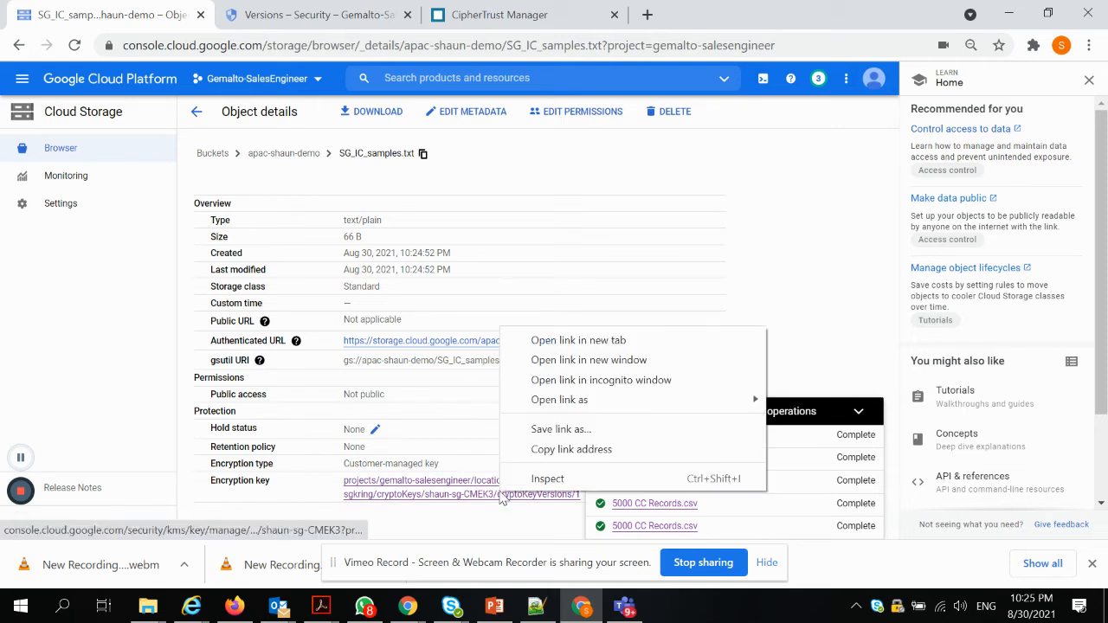
{"action": "mouse_move", "coordinate": [561, 430]}
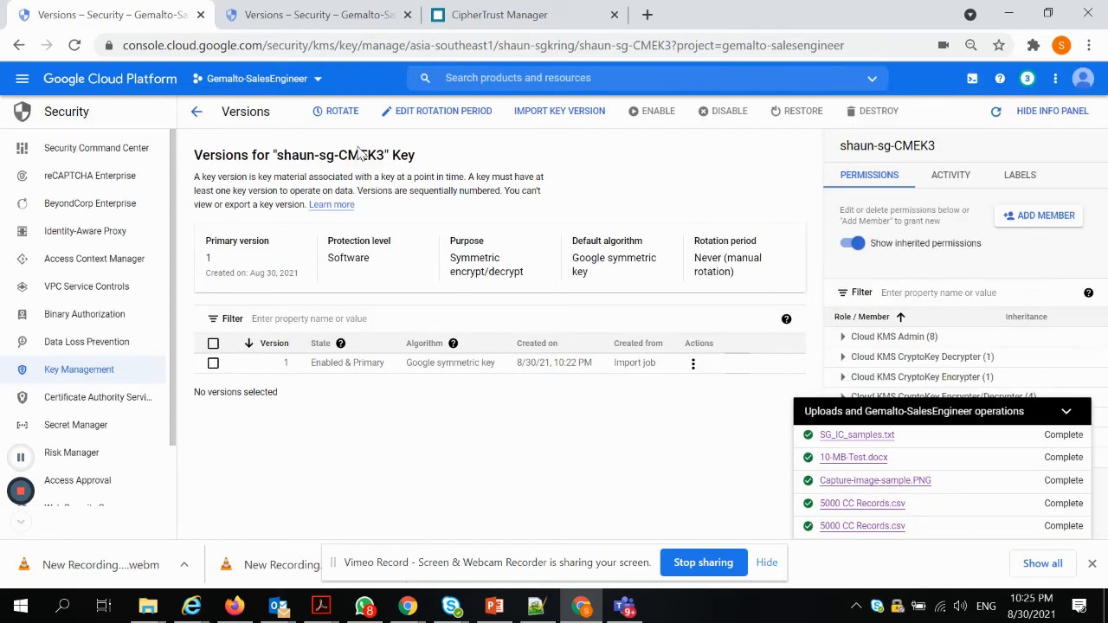
{"action": "left_click", "coordinate": [855, 434]}
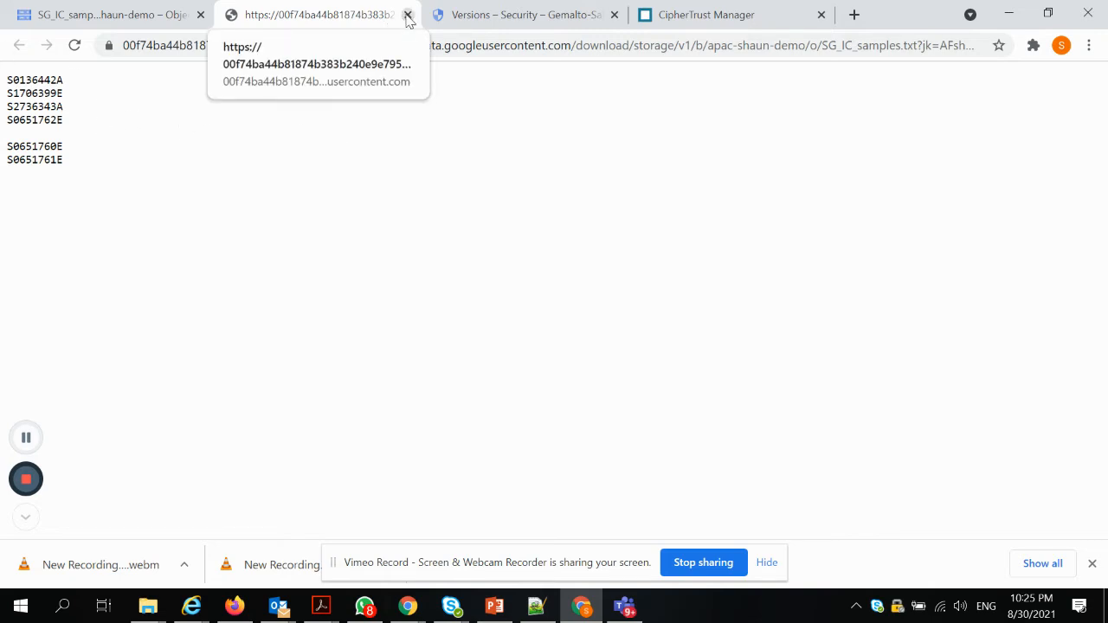
{"action": "left_click", "coordinate": [408, 14]}
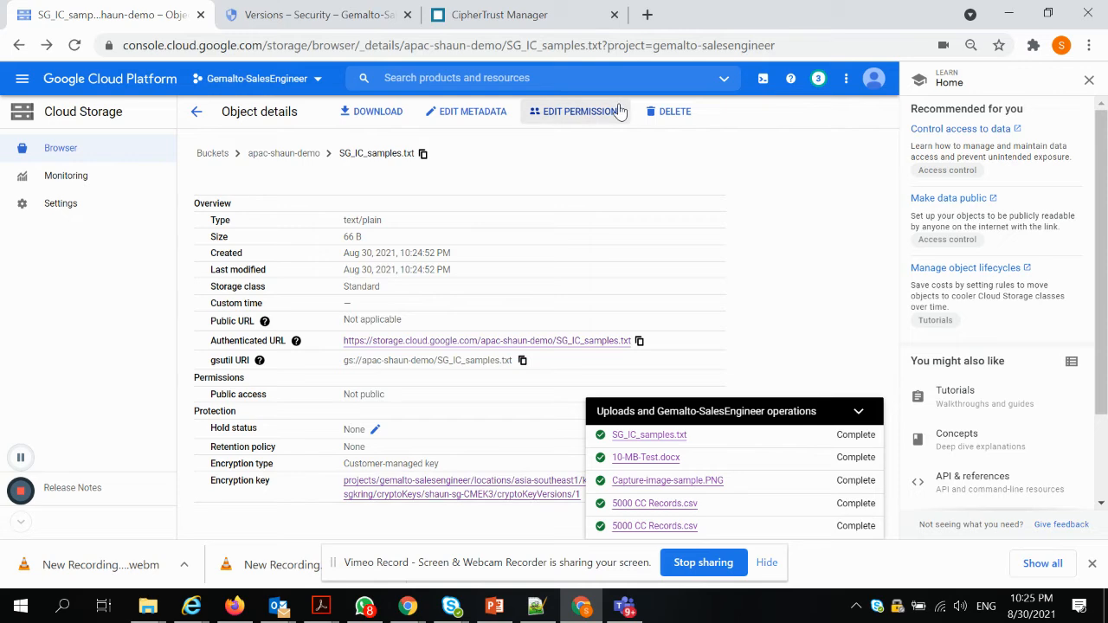
Back in CipherTrust Manager, open the View/Edit detail page of shaun-sg-CMEK3.
{"action": "left_click", "coordinate": [499, 14]}
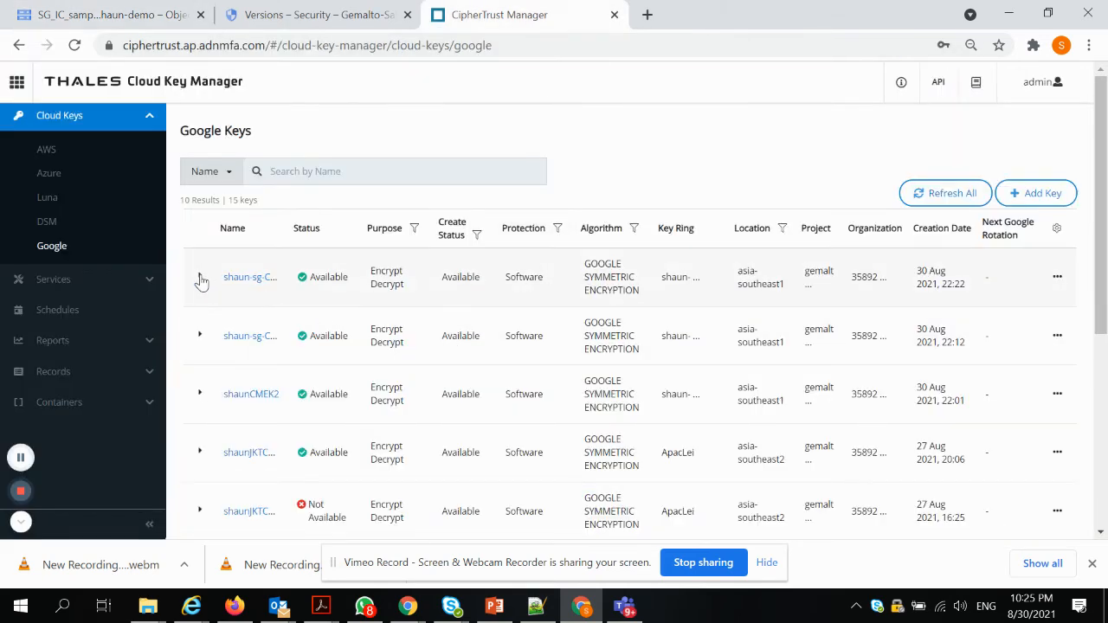
{"action": "left_click", "coordinate": [199, 277]}
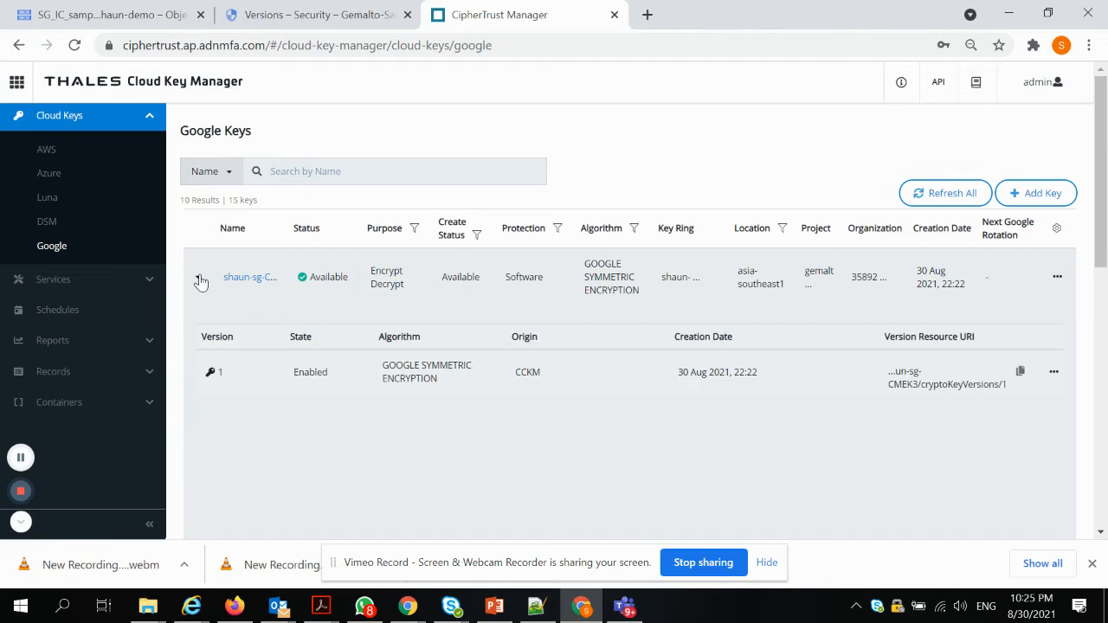
{"action": "mouse_move", "coordinate": [246, 277]}
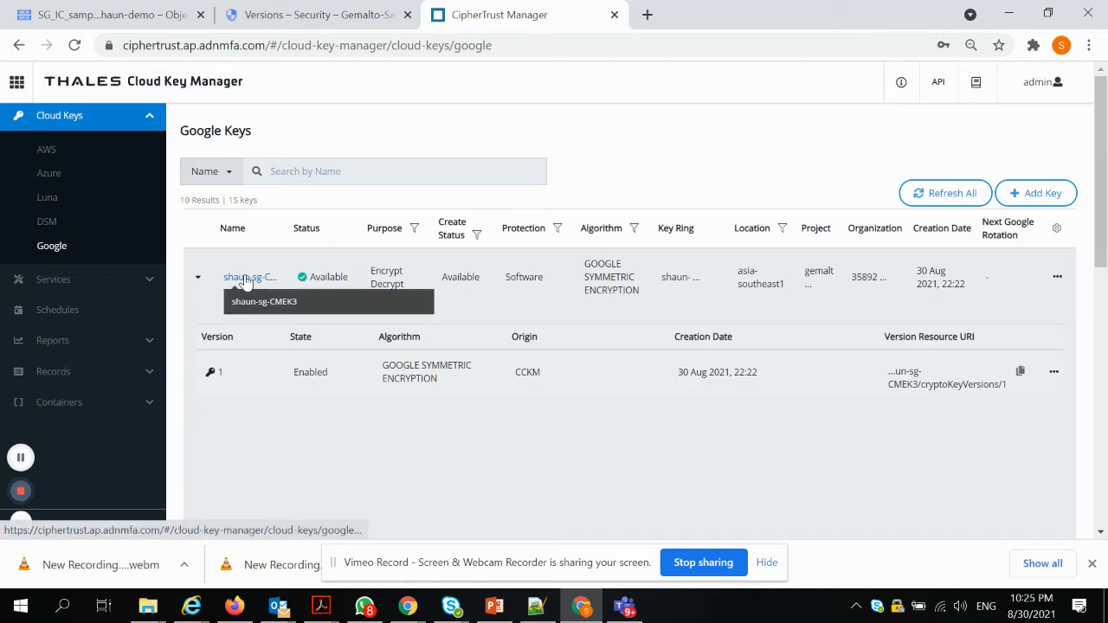
{"action": "mouse_move", "coordinate": [1070, 280]}
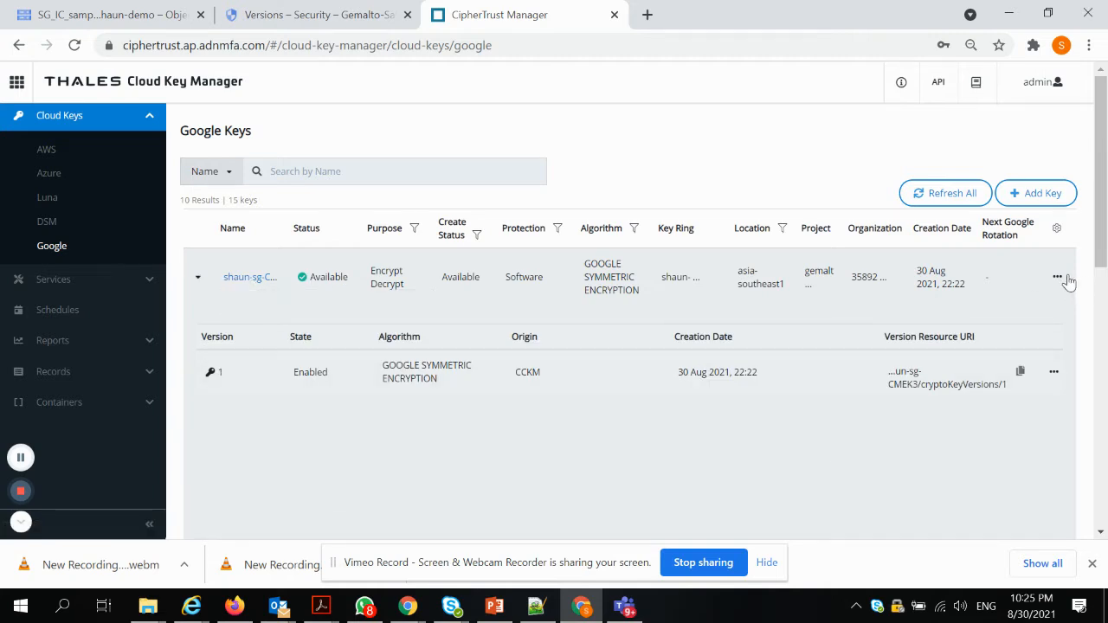
{"action": "left_click", "coordinate": [1056, 277]}
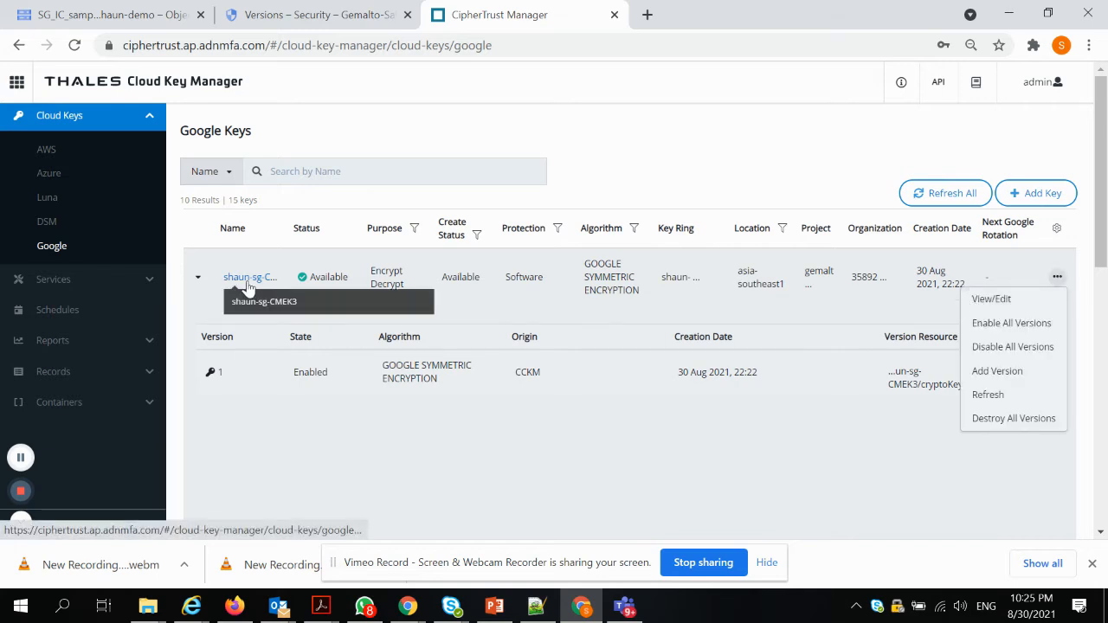
{"action": "left_click", "coordinate": [990, 298]}
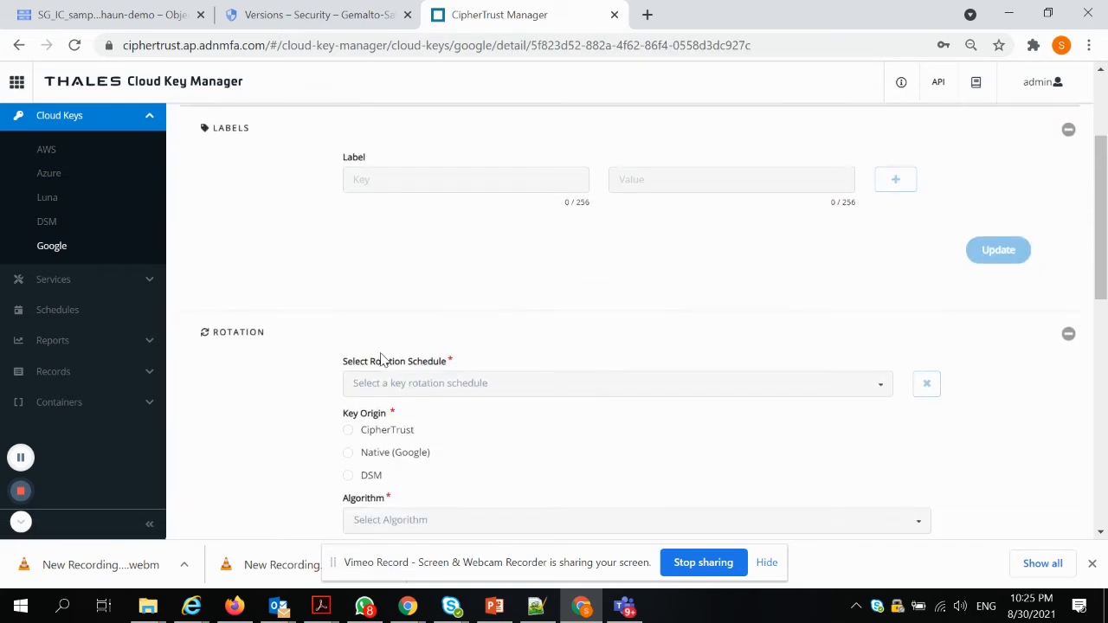
{"action": "mouse_move", "coordinate": [280, 363]}
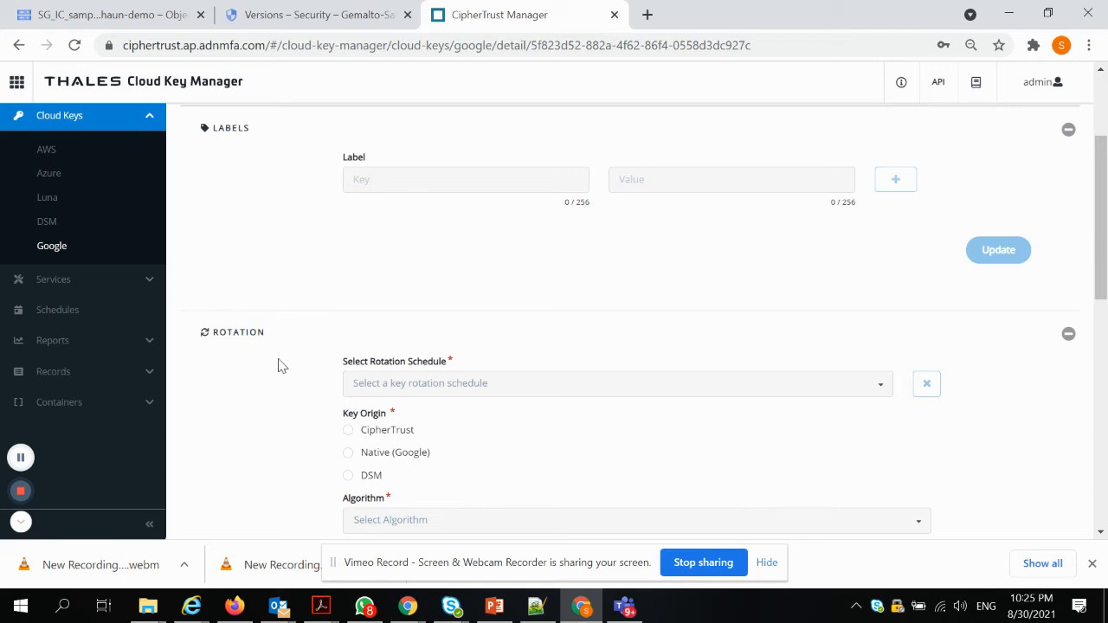
{"action": "mouse_move", "coordinate": [289, 363]}
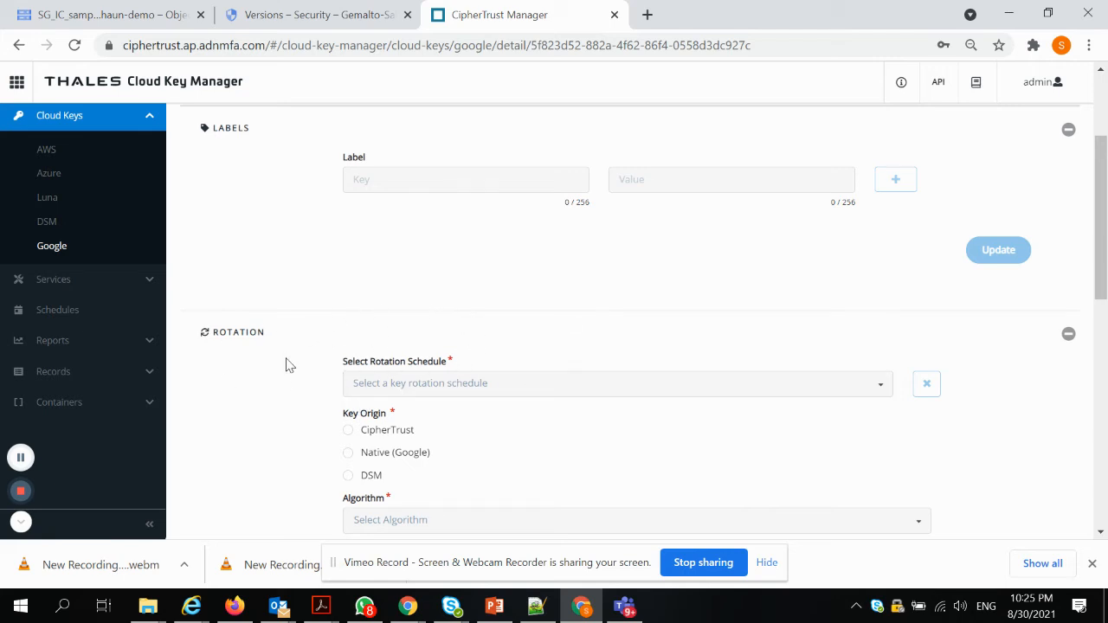
Scroll to the Key Versions section showing only version 1 enabled.
{"action": "scroll", "scroll_direction": "down", "scroll_amount": 3}
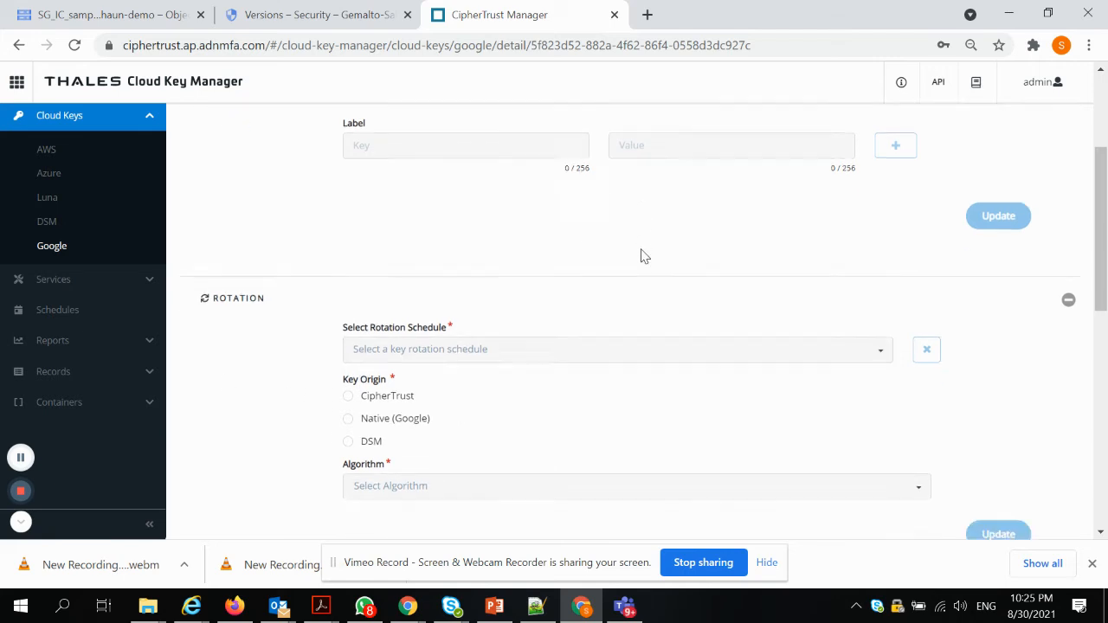
{"action": "scroll", "scroll_direction": "down", "scroll_amount": 3}
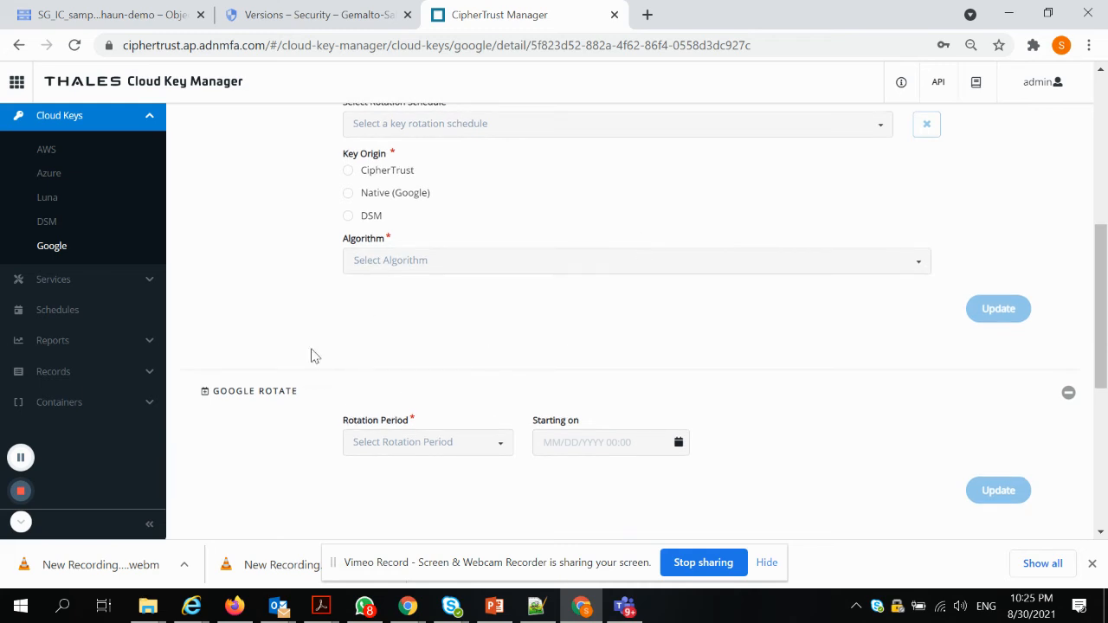
{"action": "scroll", "scroll_direction": "down", "scroll_amount": 3}
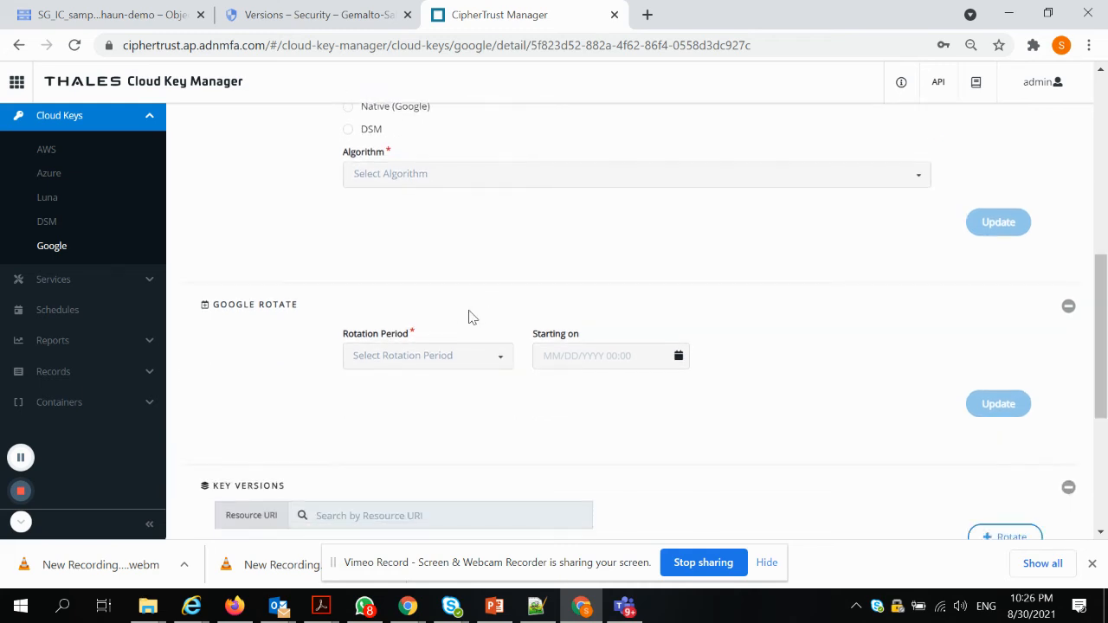
{"action": "scroll", "scroll_direction": "down", "scroll_amount": 3}
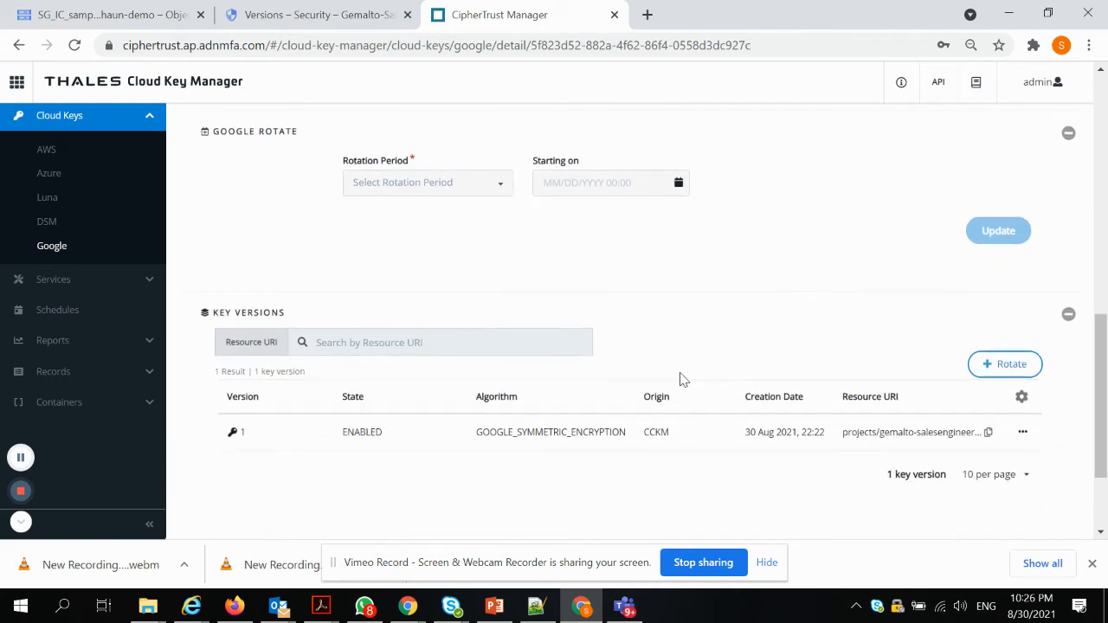
Start a rotation with new CipherTrust (Local) key material using the Google symmetric encryption algorithm.
{"action": "left_click", "coordinate": [1004, 364]}
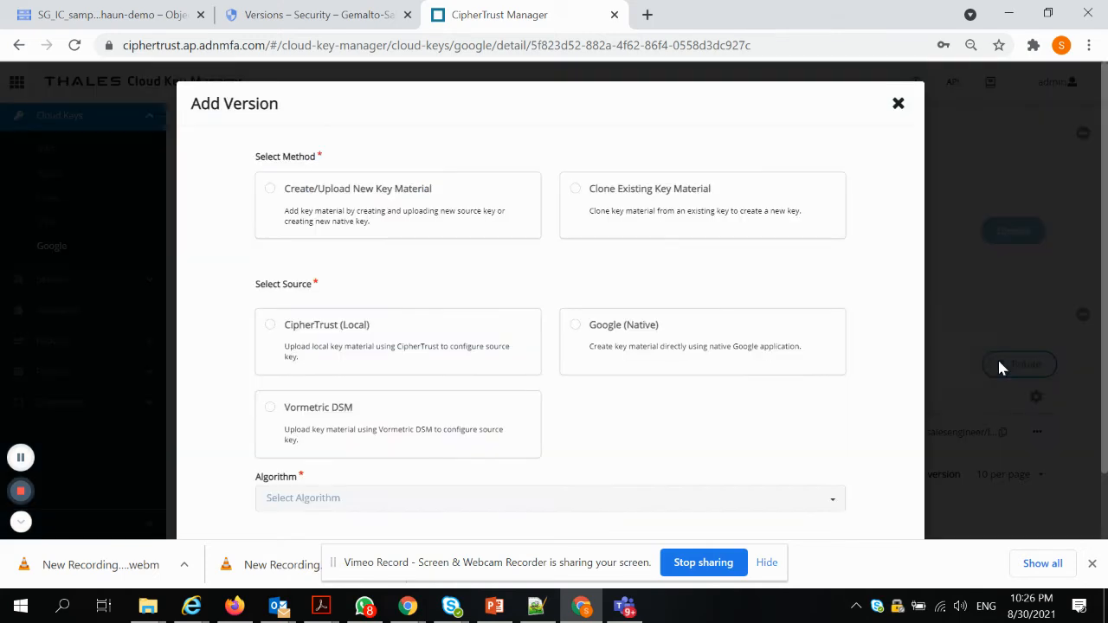
{"action": "left_click", "coordinate": [270, 187]}
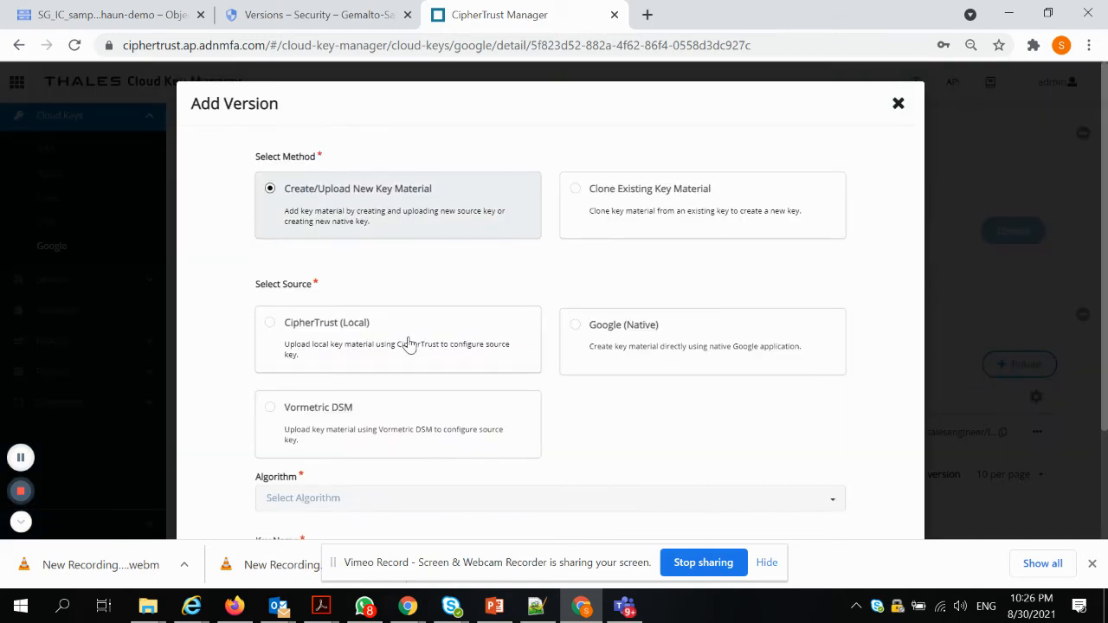
{"action": "left_click", "coordinate": [270, 322]}
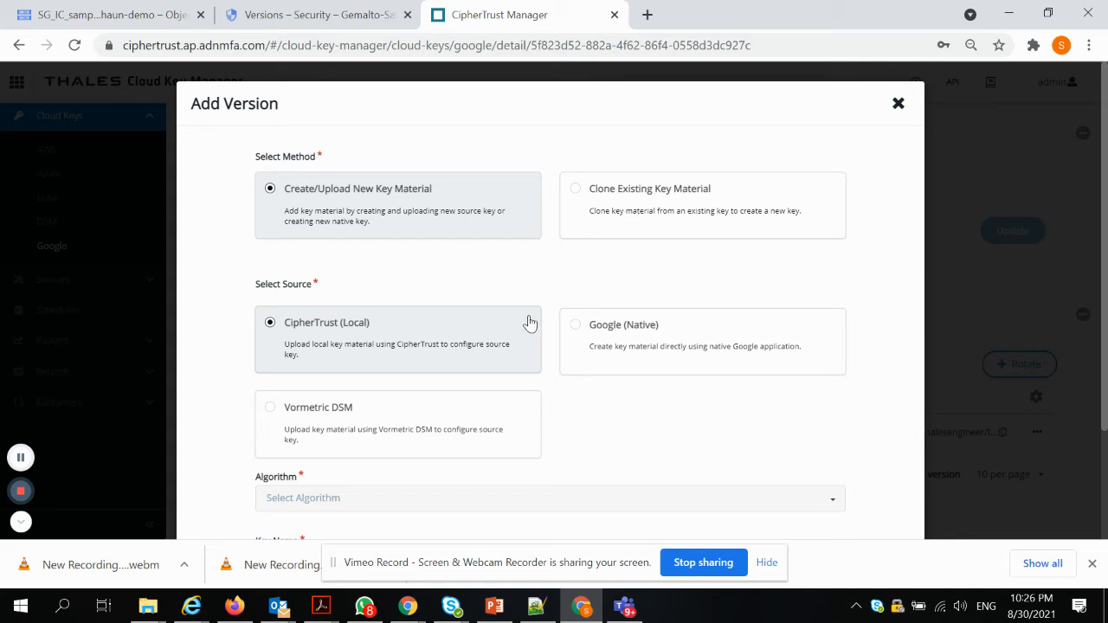
{"action": "mouse_move", "coordinate": [442, 321]}
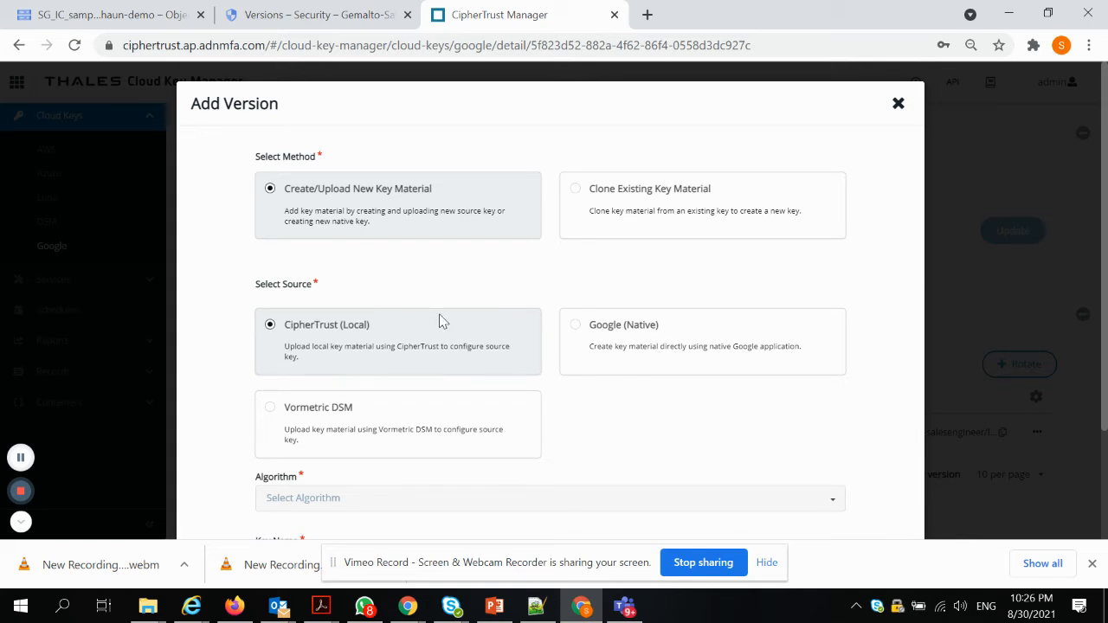
{"action": "scroll", "scroll_direction": "down", "scroll_amount": 3}
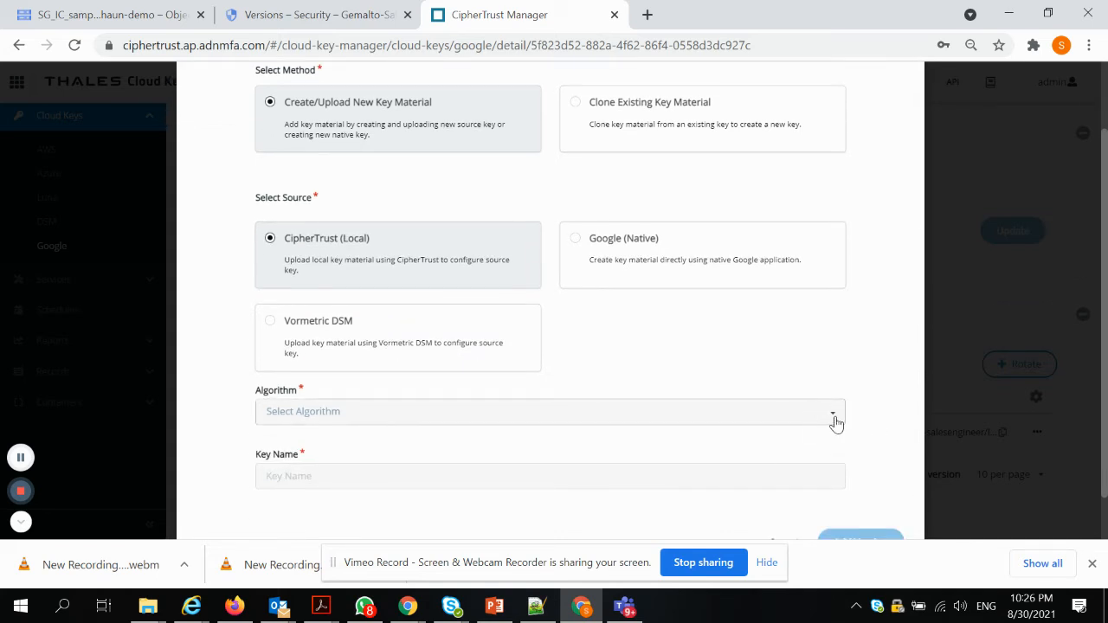
{"action": "left_click", "coordinate": [550, 412]}
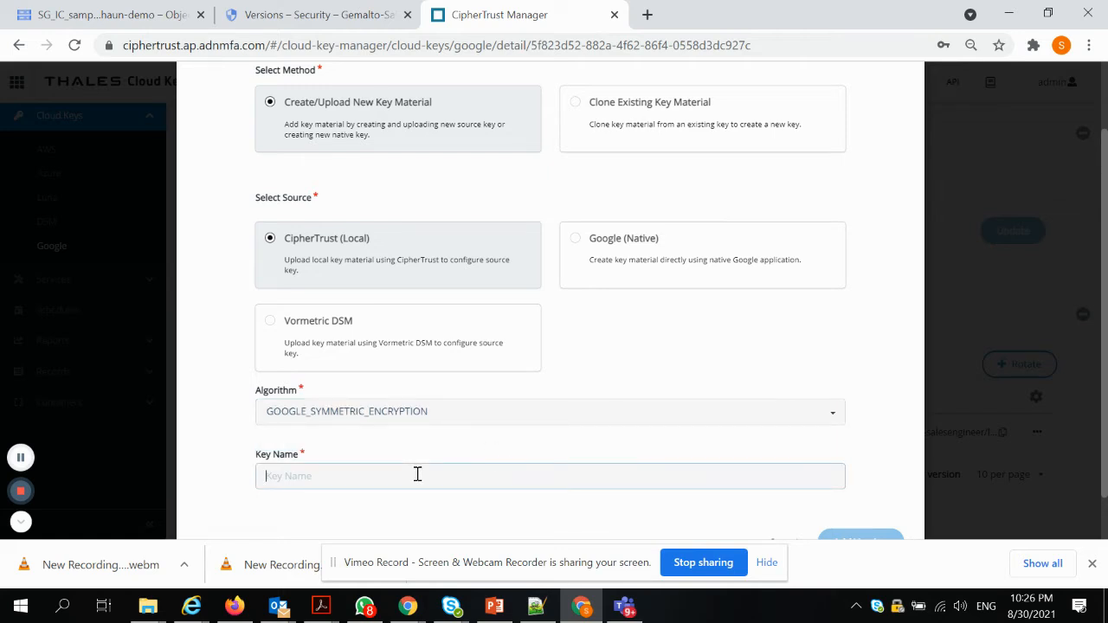
Name the new key material shaun-sg-CMEK3v2 and submit the rotation.
{"action": "type", "text": "shaun-sg-"}
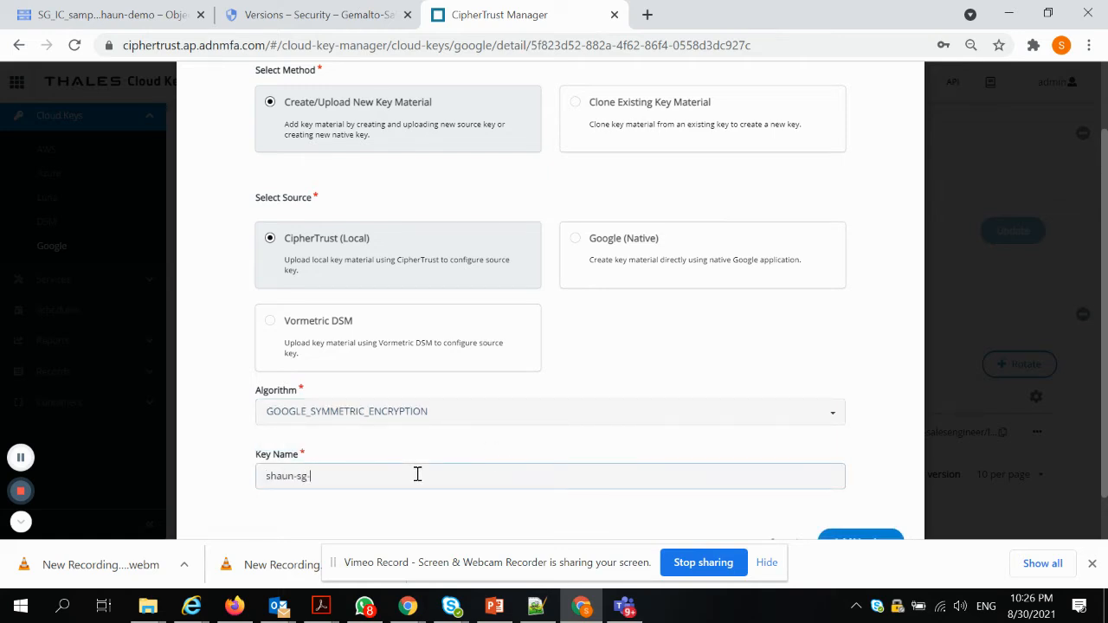
{"action": "type", "text": "CMEK"}
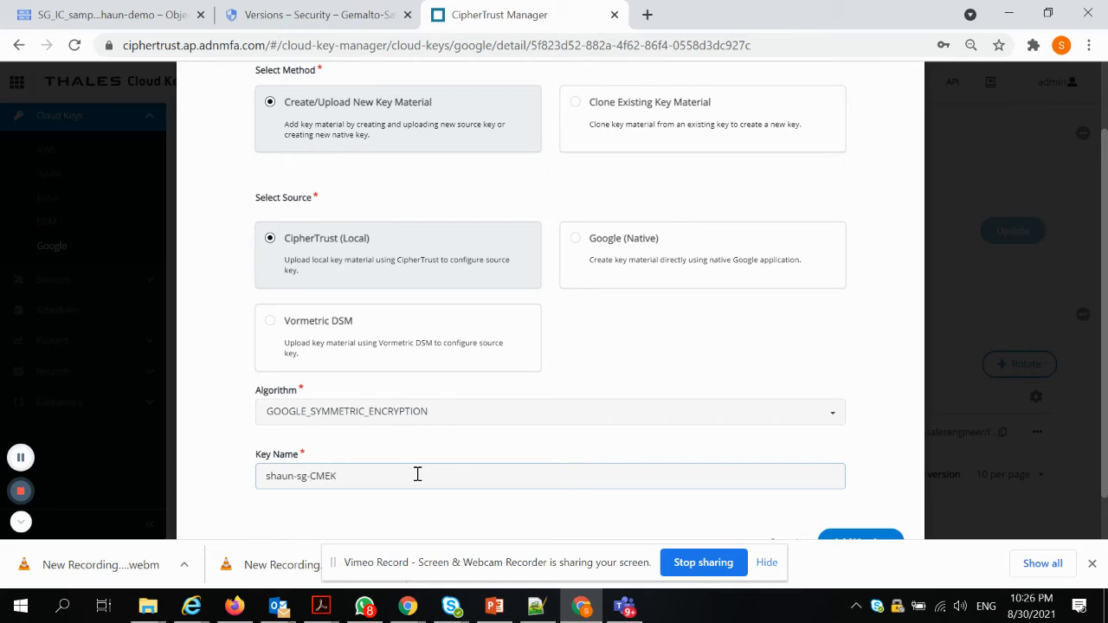
{"action": "type", "text": "v2"}
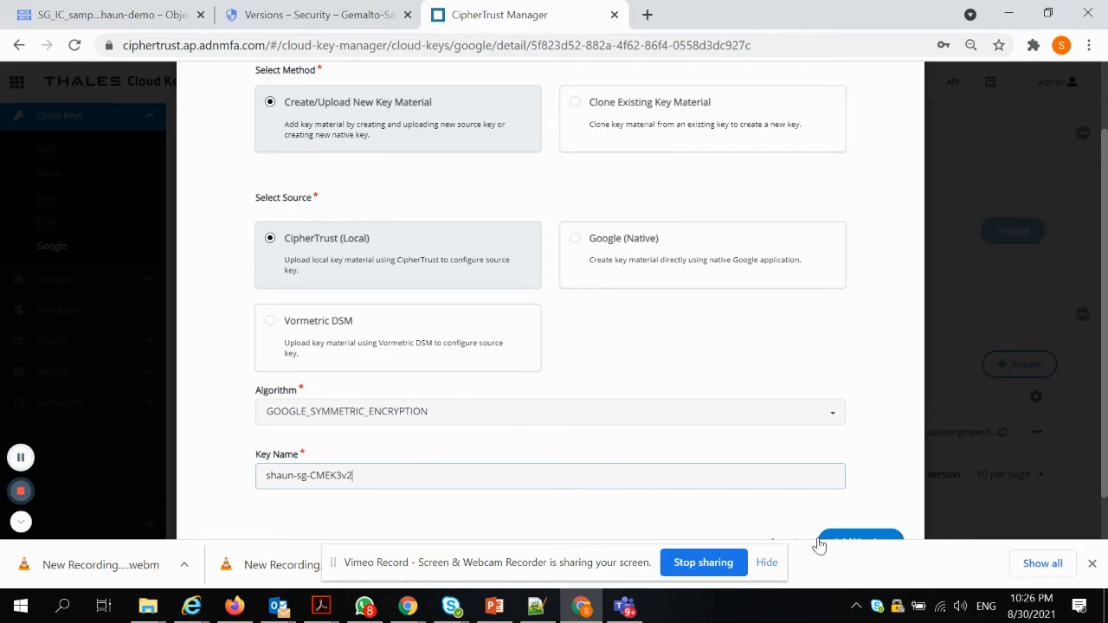
{"action": "scroll", "scroll_direction": "down", "scroll_amount": 3}
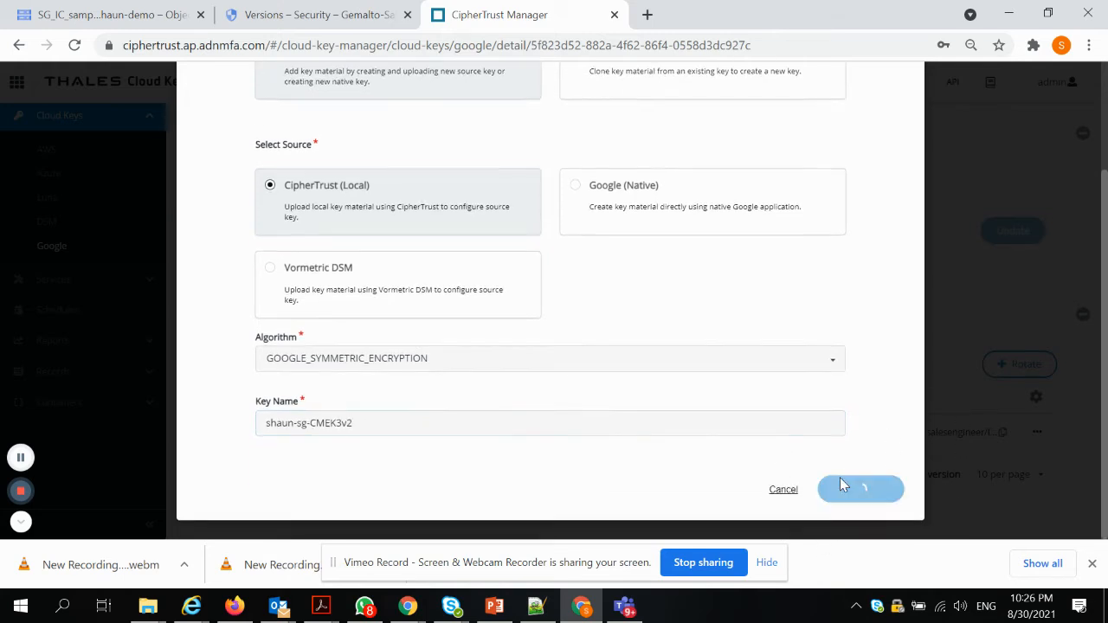
{"action": "left_click", "coordinate": [860, 488]}
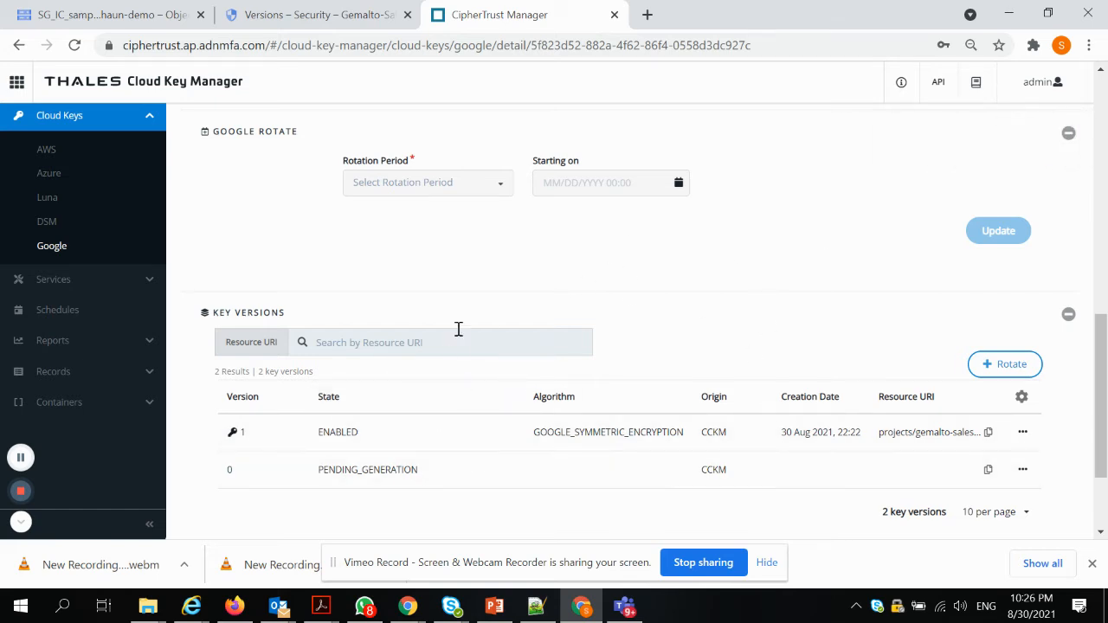
Refresh shaun-sg-CMEK3 and check Key Versions lists version 2 enabled and current beside version 1.
{"action": "scroll", "scroll_direction": "up", "scroll_amount": 3}
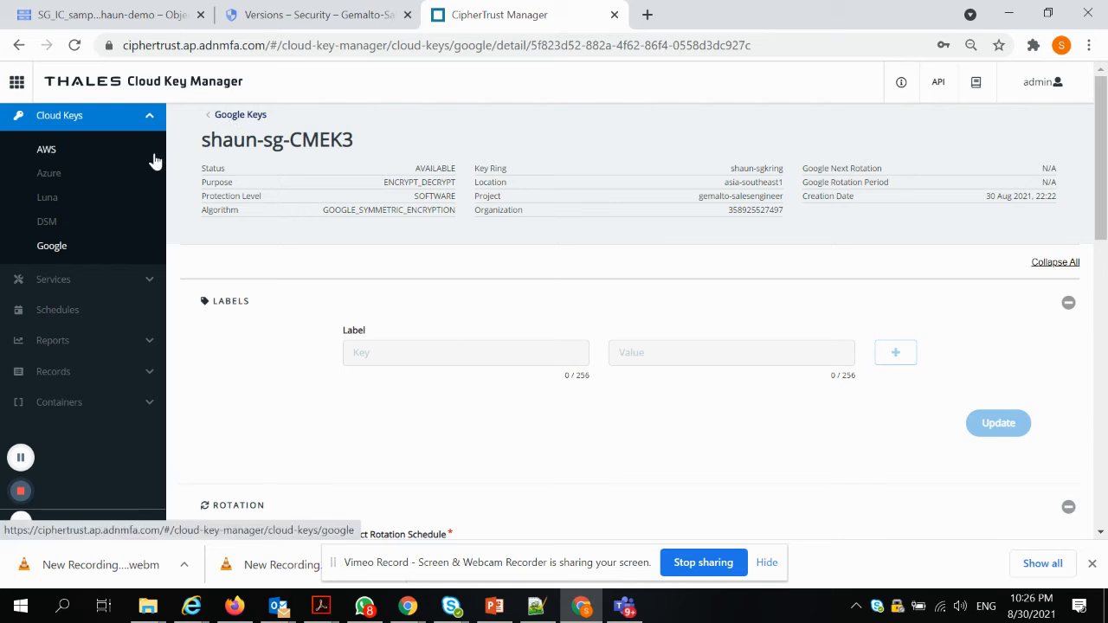
{"action": "left_click", "coordinate": [239, 114]}
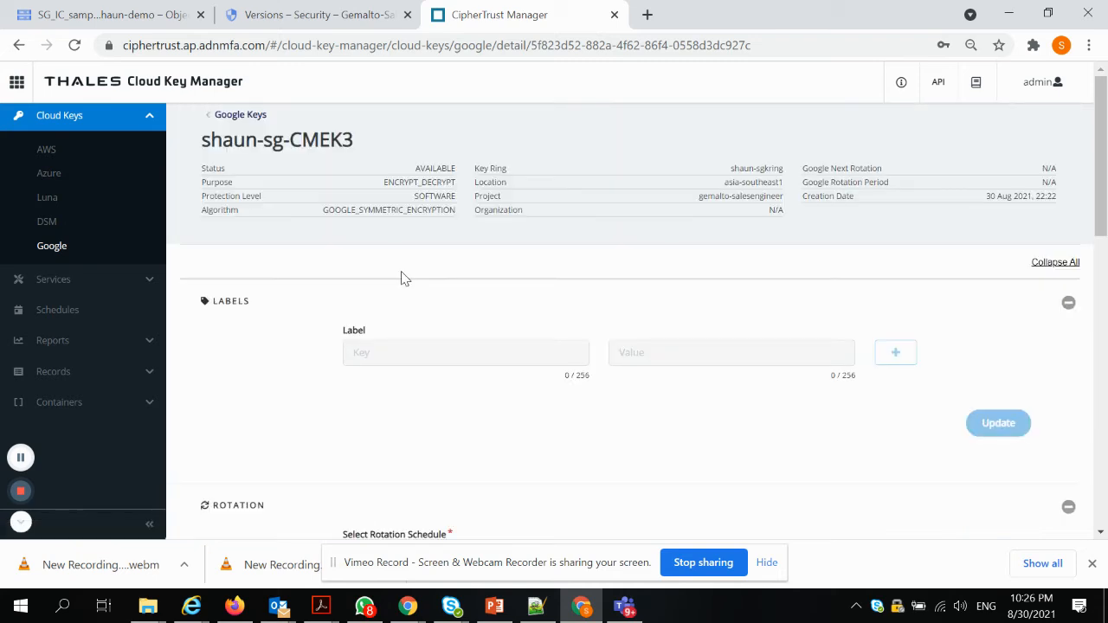
{"action": "scroll", "scroll_direction": "down", "scroll_amount": 3}
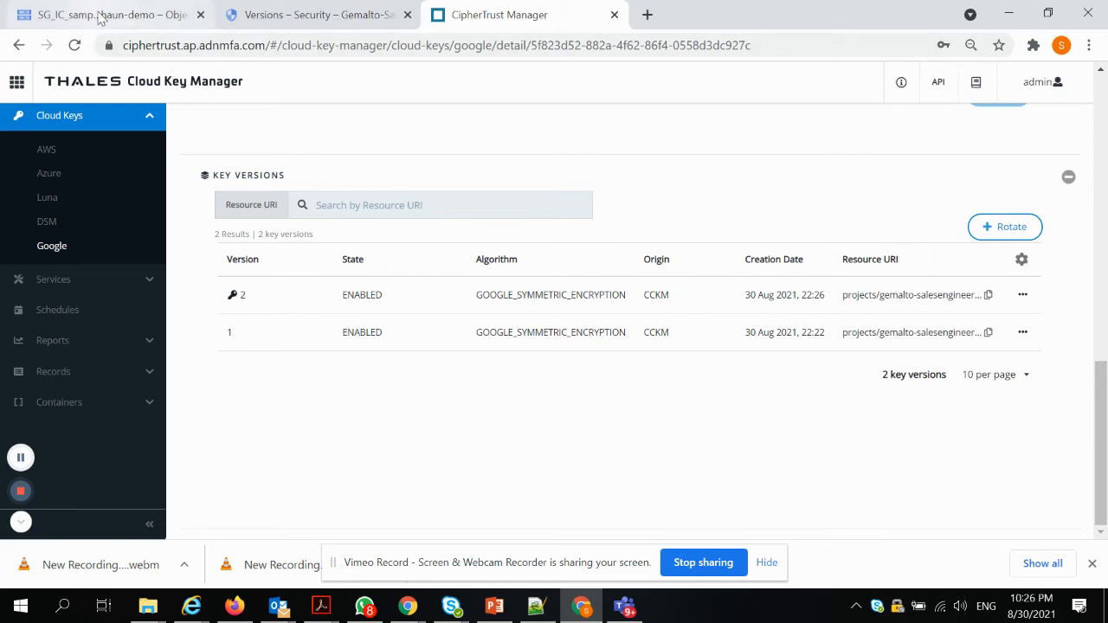
In Cloud KMS, filter to shaun-sgkring and view shaun-sg-CMEK3's versions, version 2 now primary.
{"action": "left_click", "coordinate": [315, 14]}
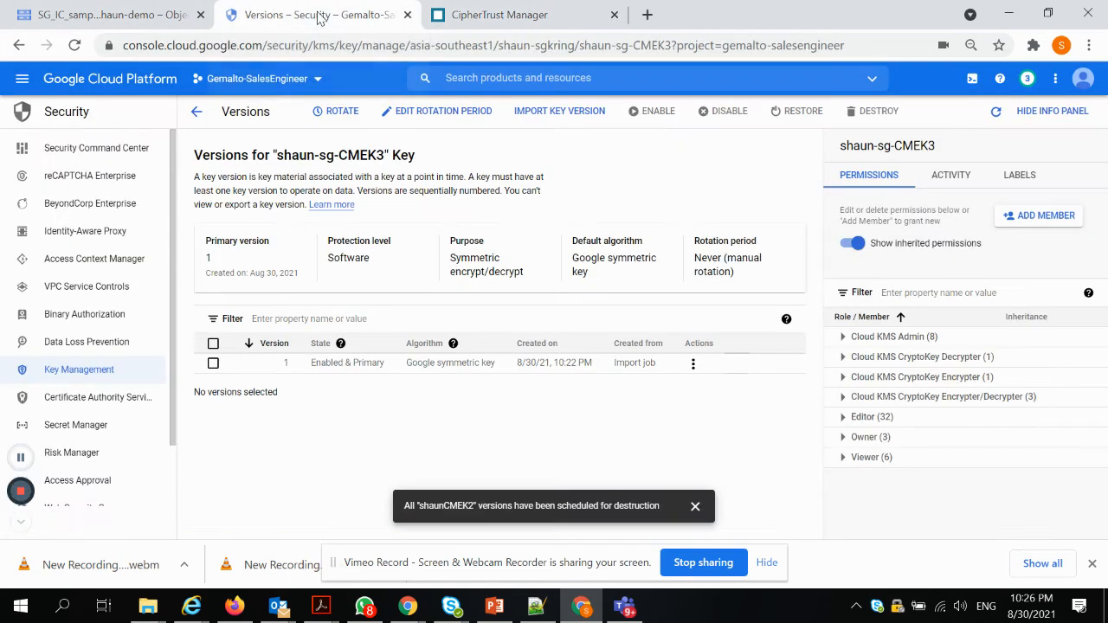
{"action": "mouse_move", "coordinate": [80, 370]}
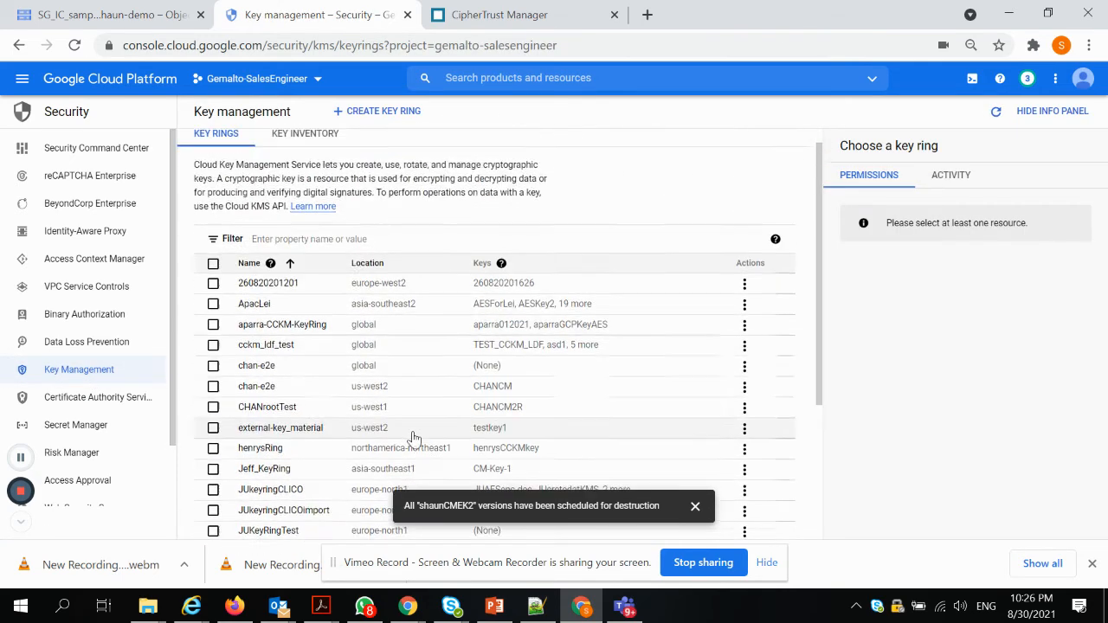
{"action": "type", "text": "shau"}
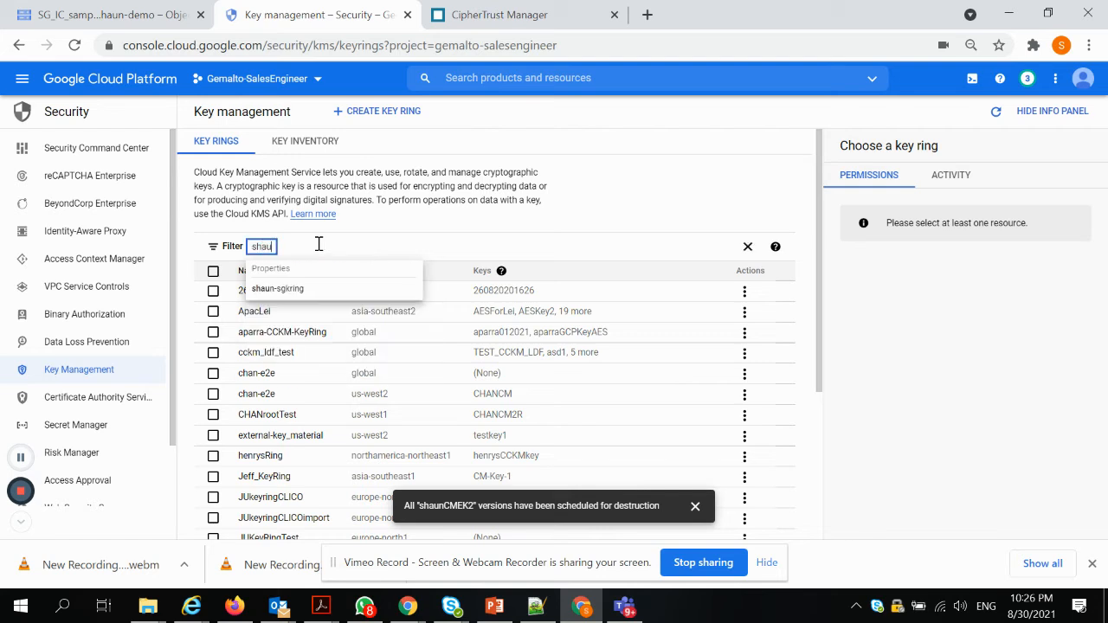
{"action": "left_click", "coordinate": [277, 288]}
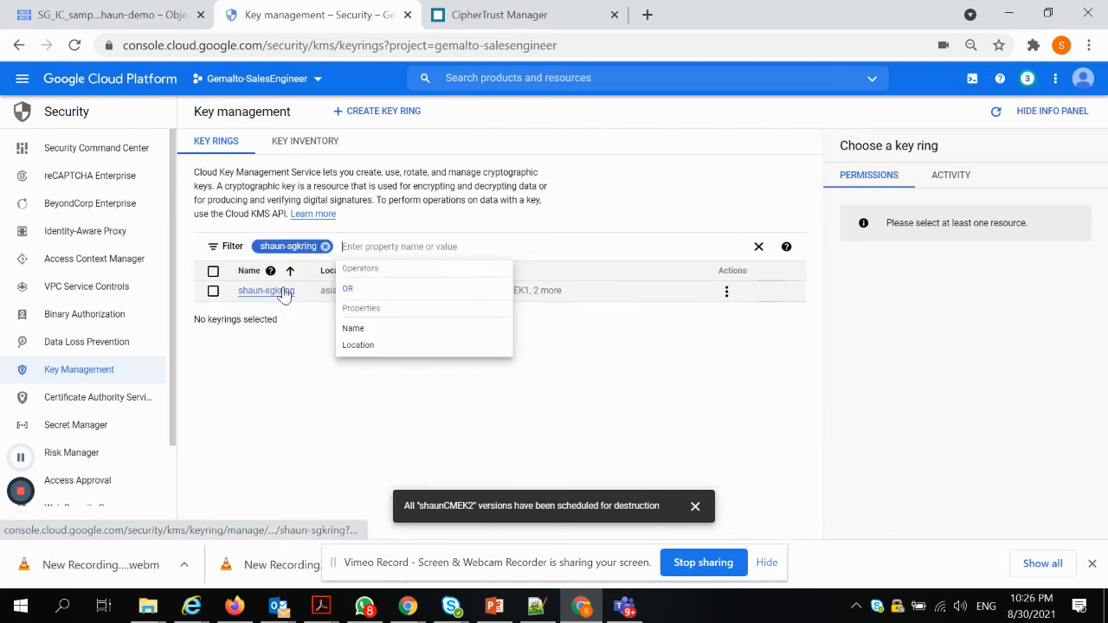
{"action": "left_click", "coordinate": [266, 291]}
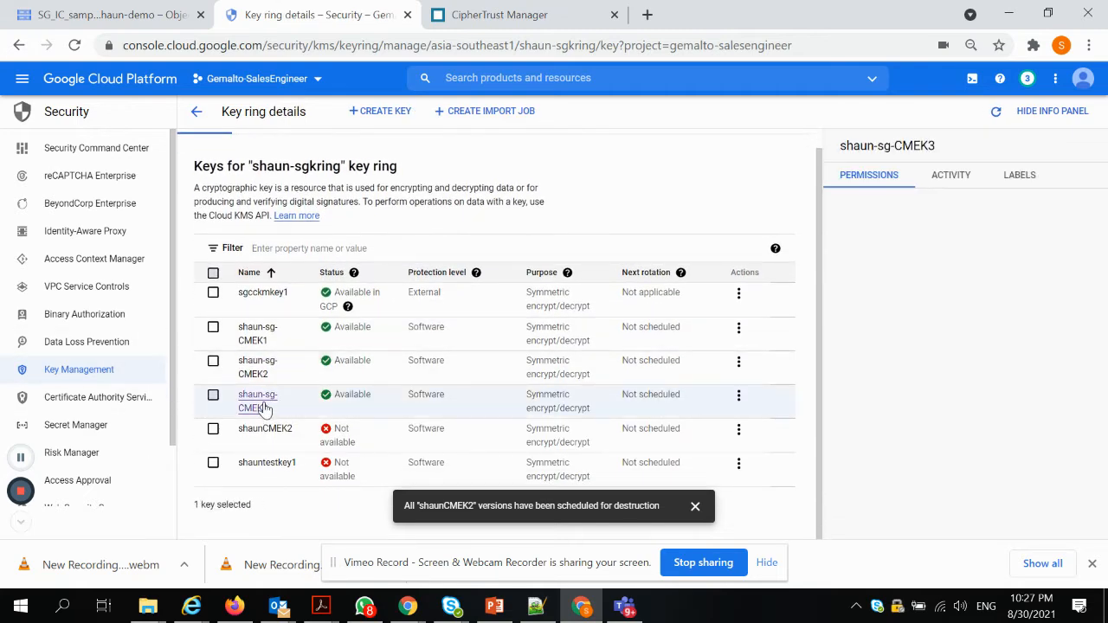
{"action": "left_click", "coordinate": [213, 395]}
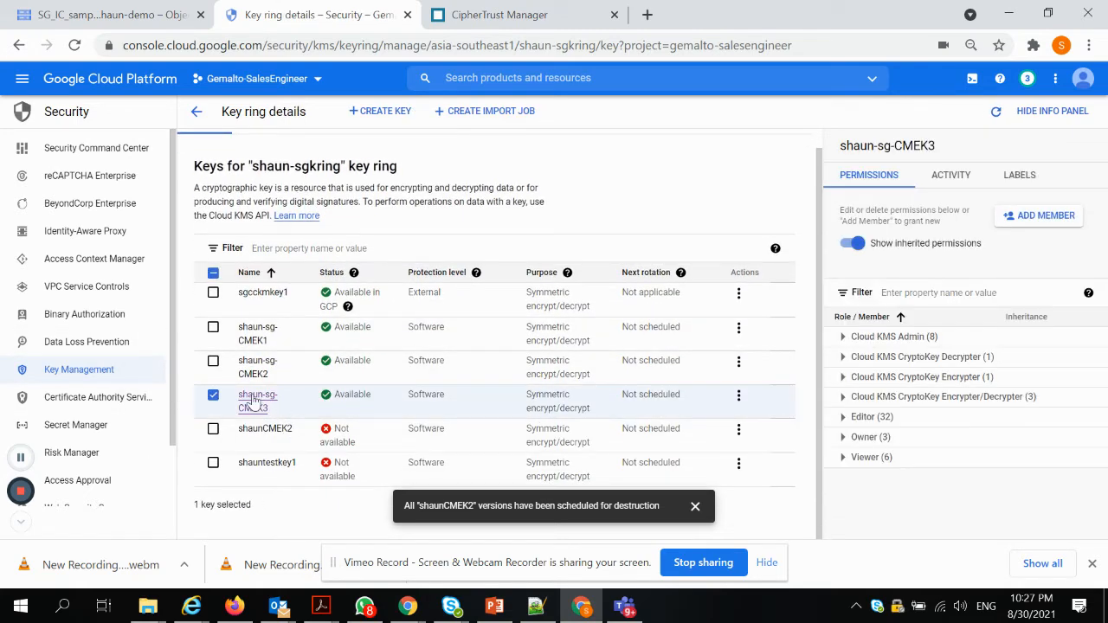
{"action": "left_click", "coordinate": [256, 402]}
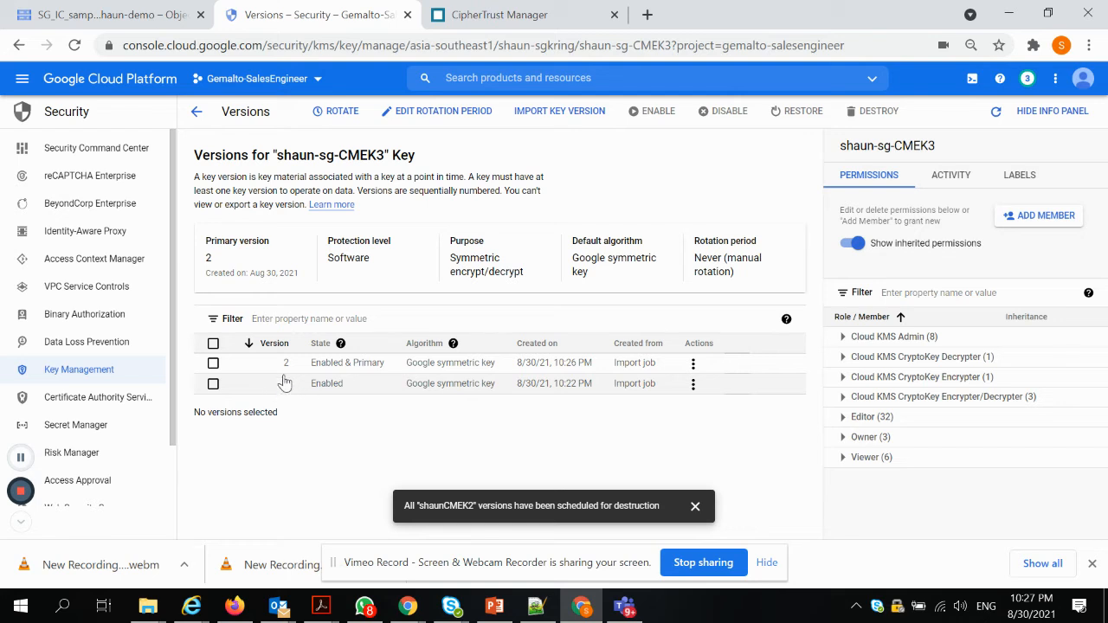
{"action": "mouse_move", "coordinate": [291, 388]}
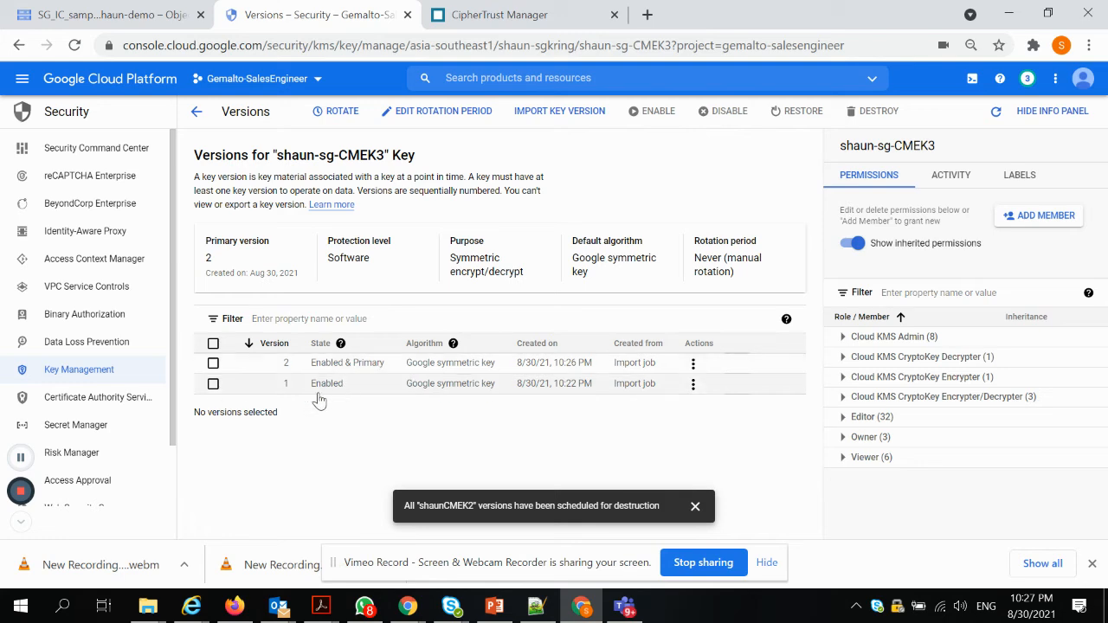
{"action": "mouse_move", "coordinate": [355, 367]}
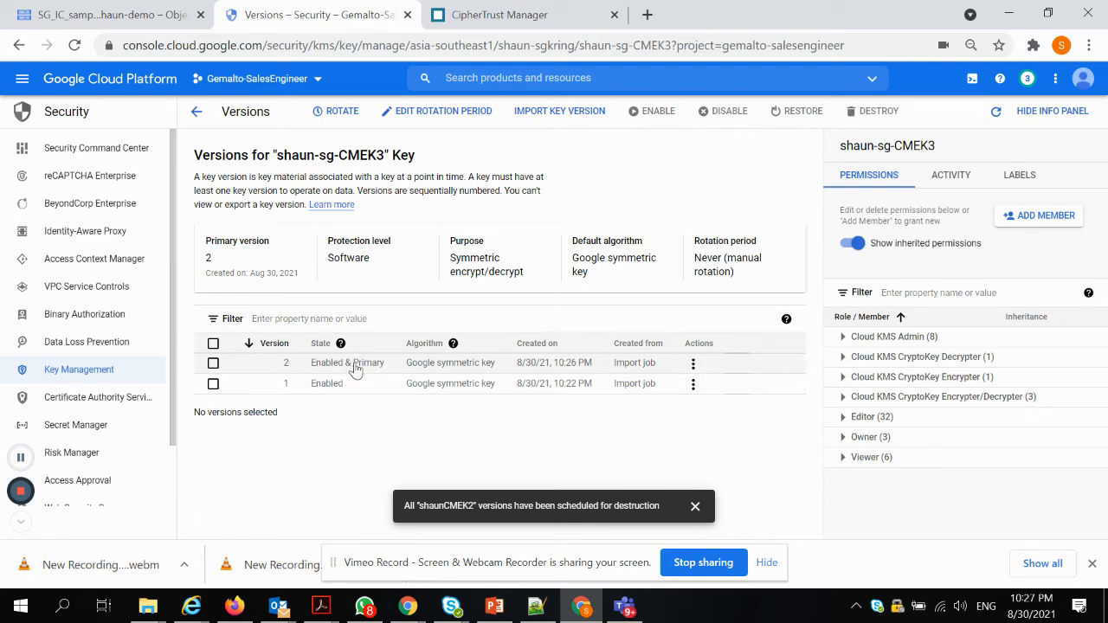
In Cloud Storage, navigate from the buckets list into apac-shaun-demo.
{"action": "left_click", "coordinate": [104, 14]}
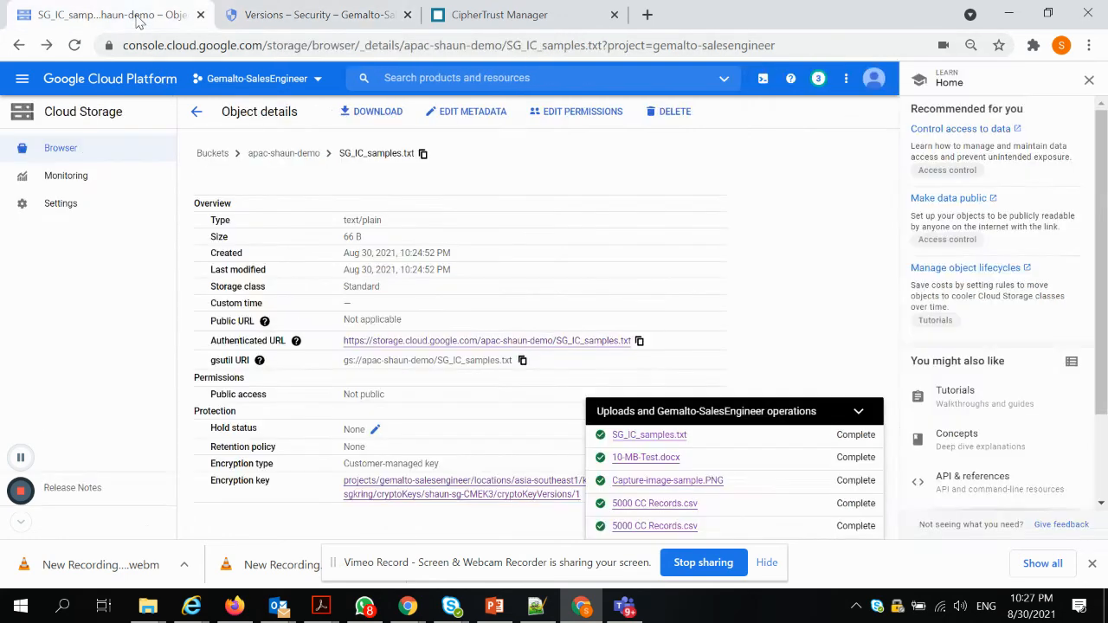
{"action": "mouse_move", "coordinate": [196, 111]}
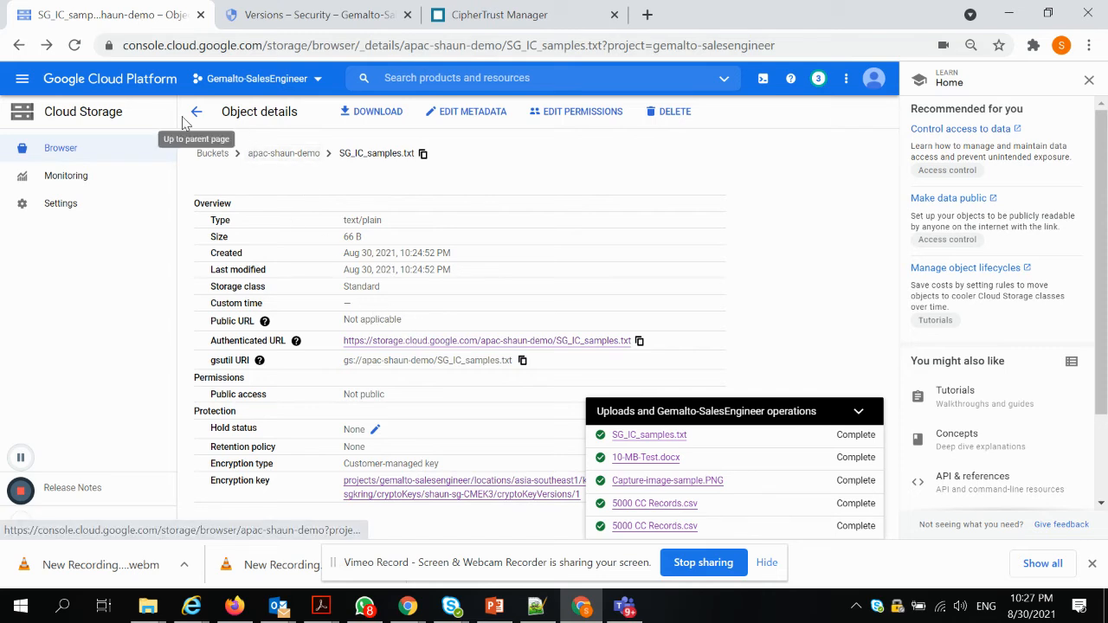
{"action": "left_click", "coordinate": [195, 111]}
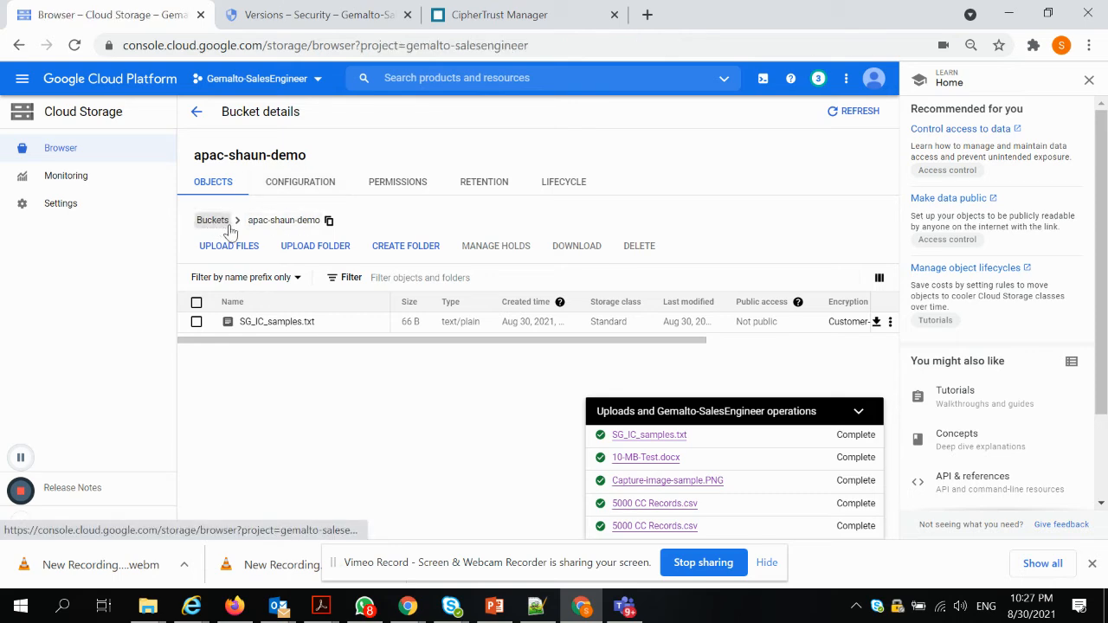
{"action": "left_click", "coordinate": [211, 220]}
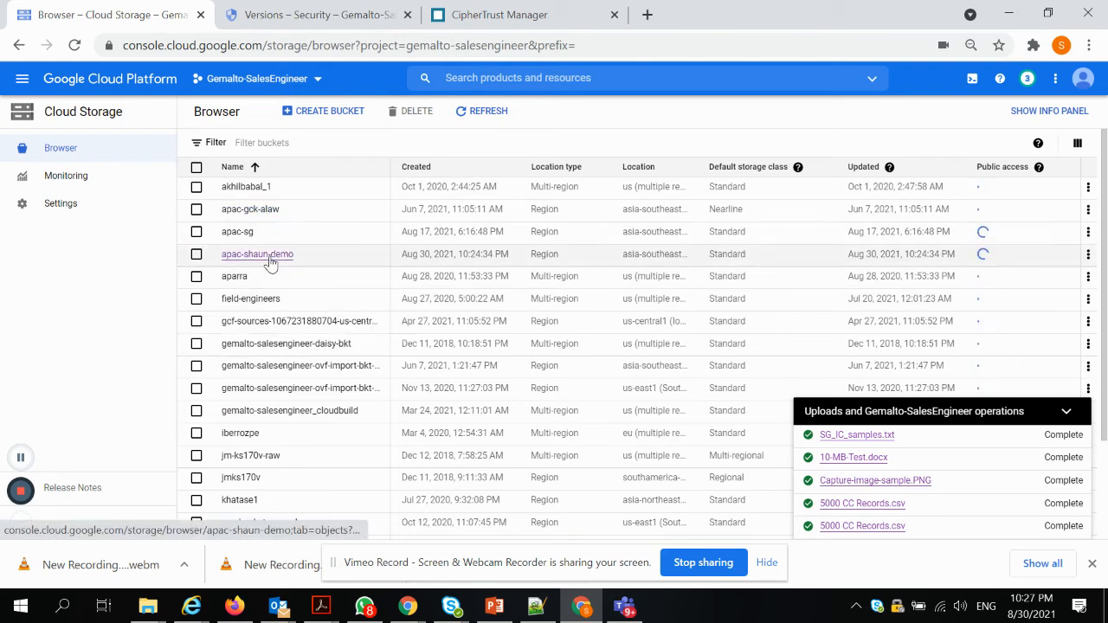
{"action": "left_click", "coordinate": [256, 253]}
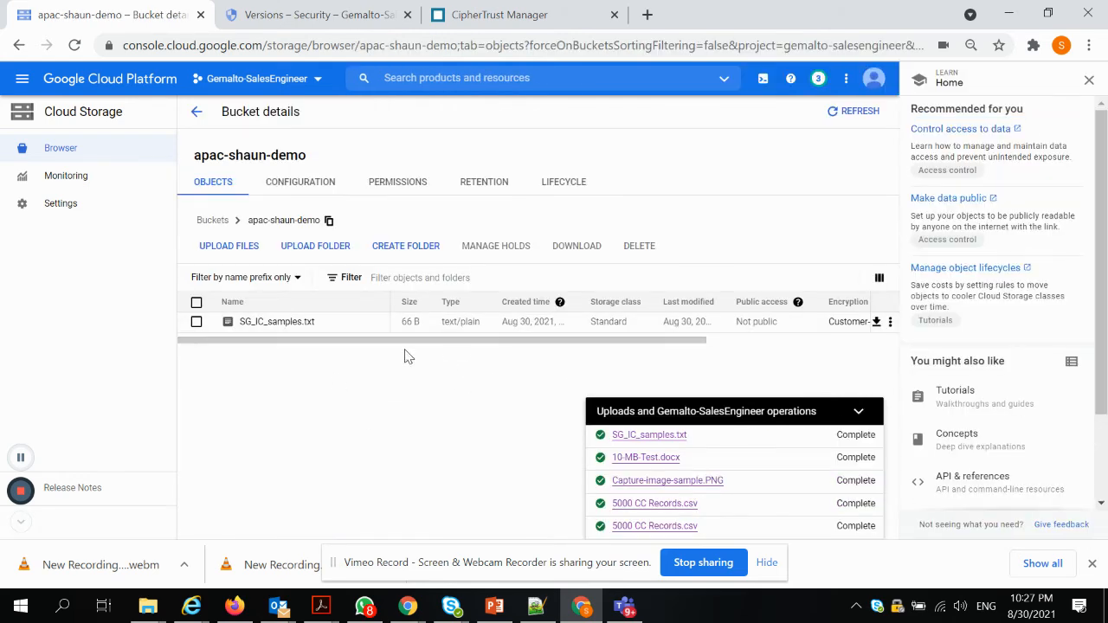
Check the bucket configuration shows shaun-sg-CMEK3 as default key, then return to Objects.
{"action": "left_click", "coordinate": [299, 182]}
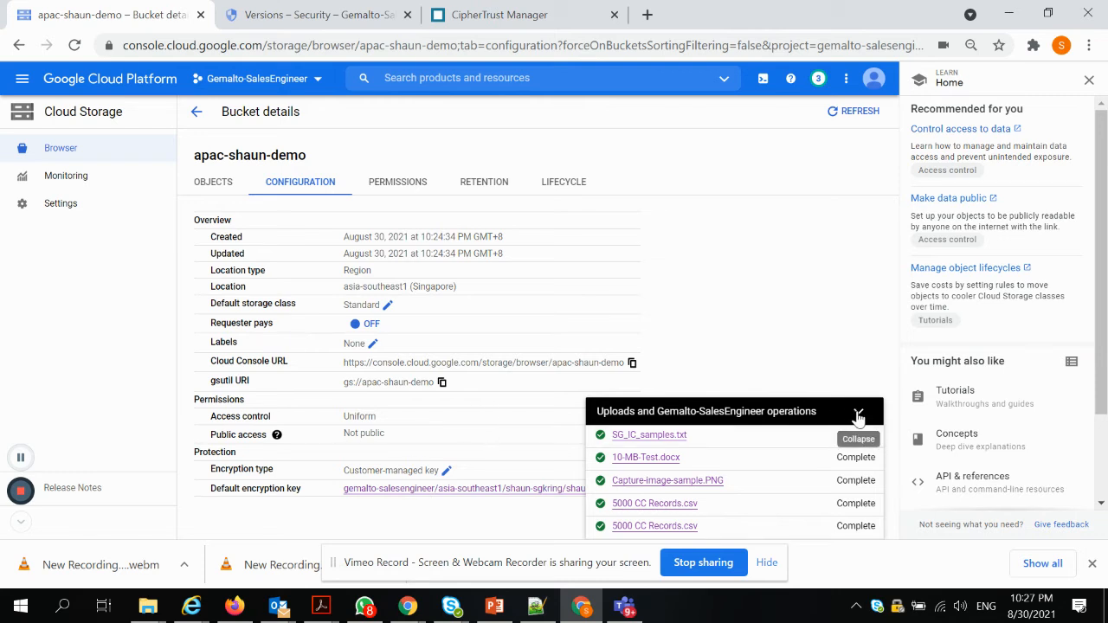
{"action": "left_click", "coordinate": [858, 416]}
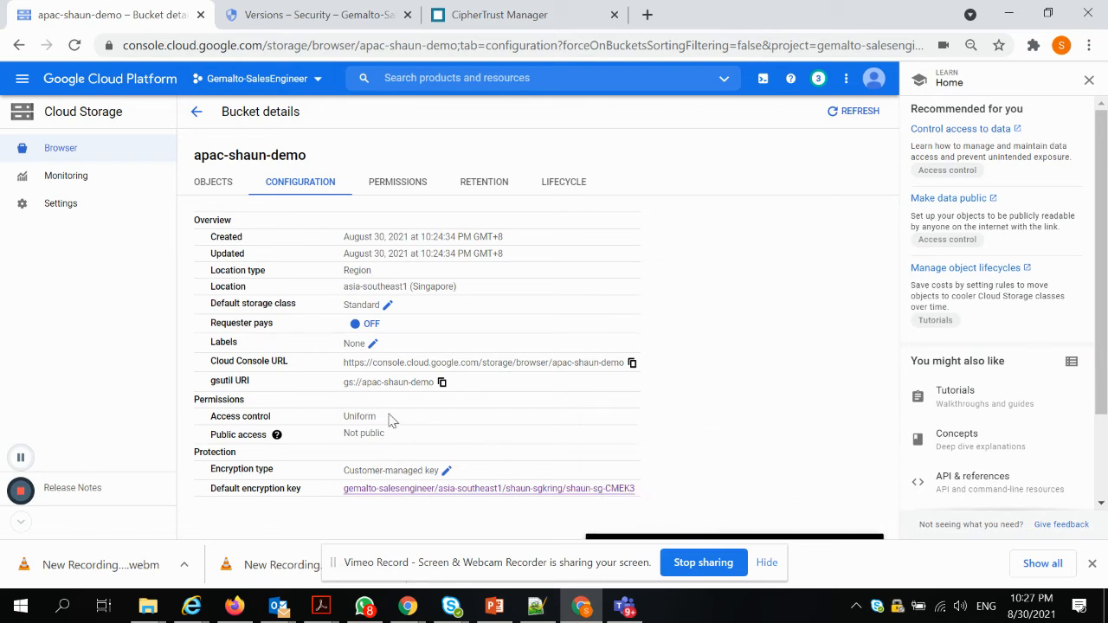
{"action": "left_click", "coordinate": [213, 181]}
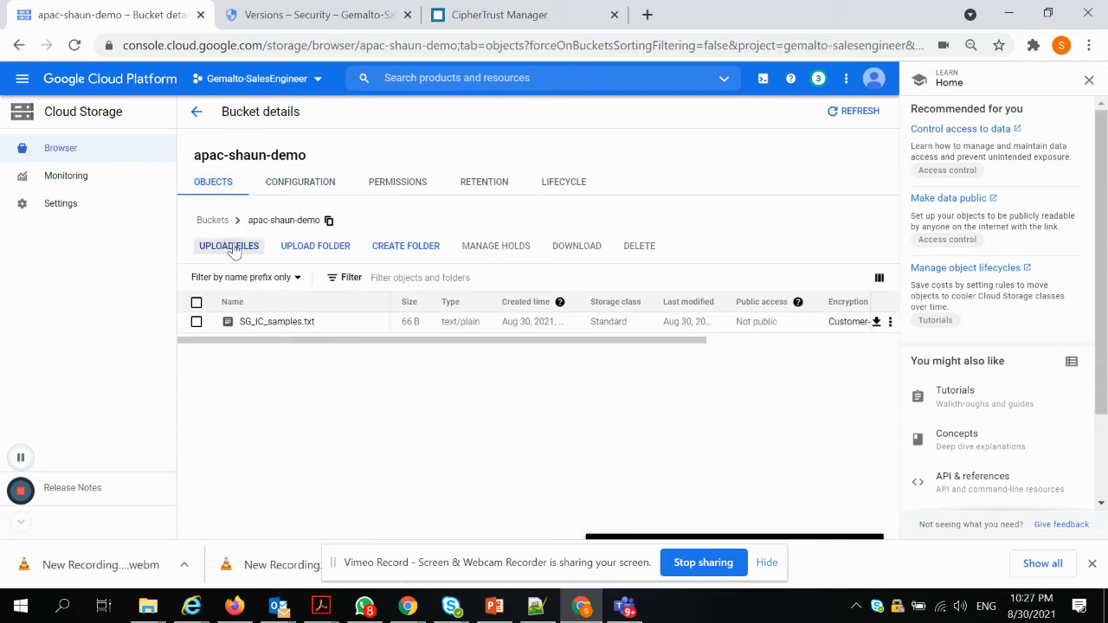
Upload 5000 CC Records.csv, view its details showing key version 2, and download it via its authenticated URL.
{"action": "left_click", "coordinate": [229, 246]}
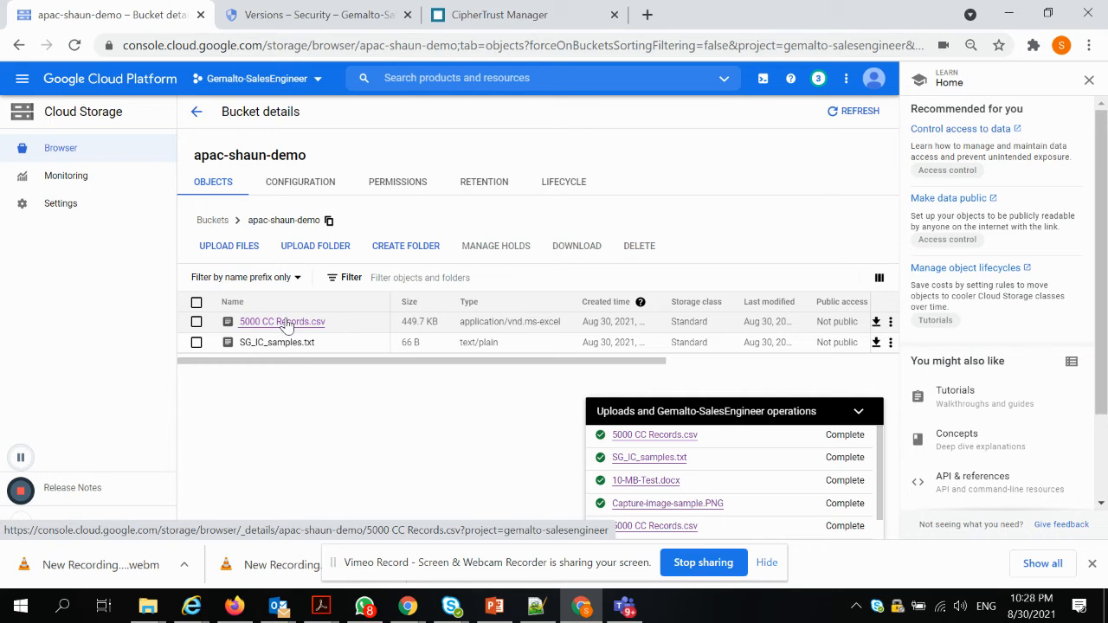
{"action": "left_click", "coordinate": [280, 321]}
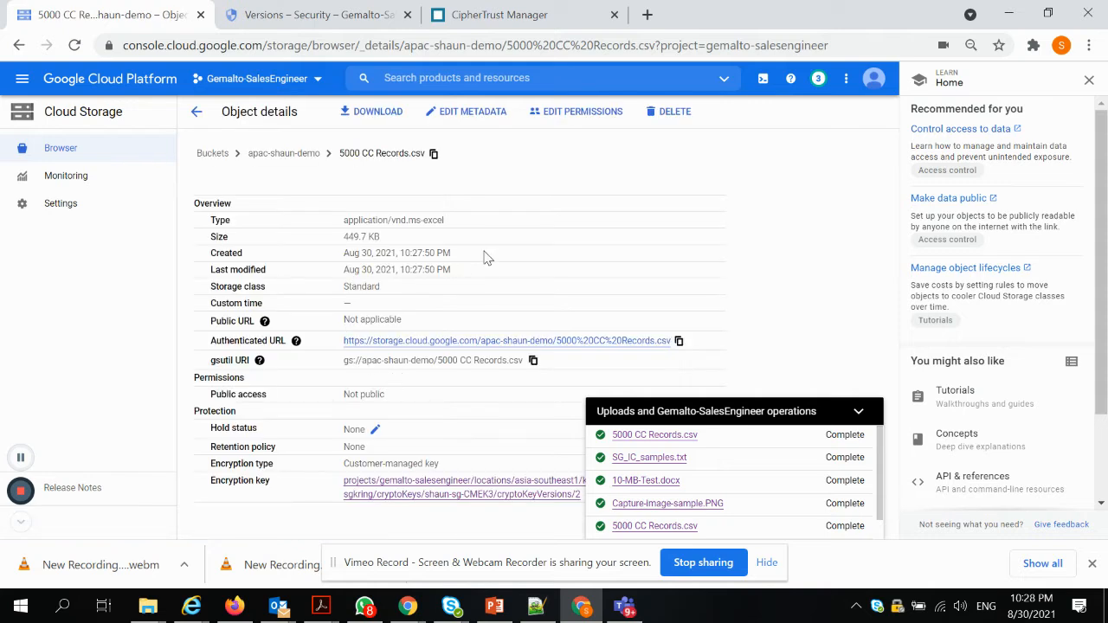
{"action": "left_click", "coordinate": [859, 412]}
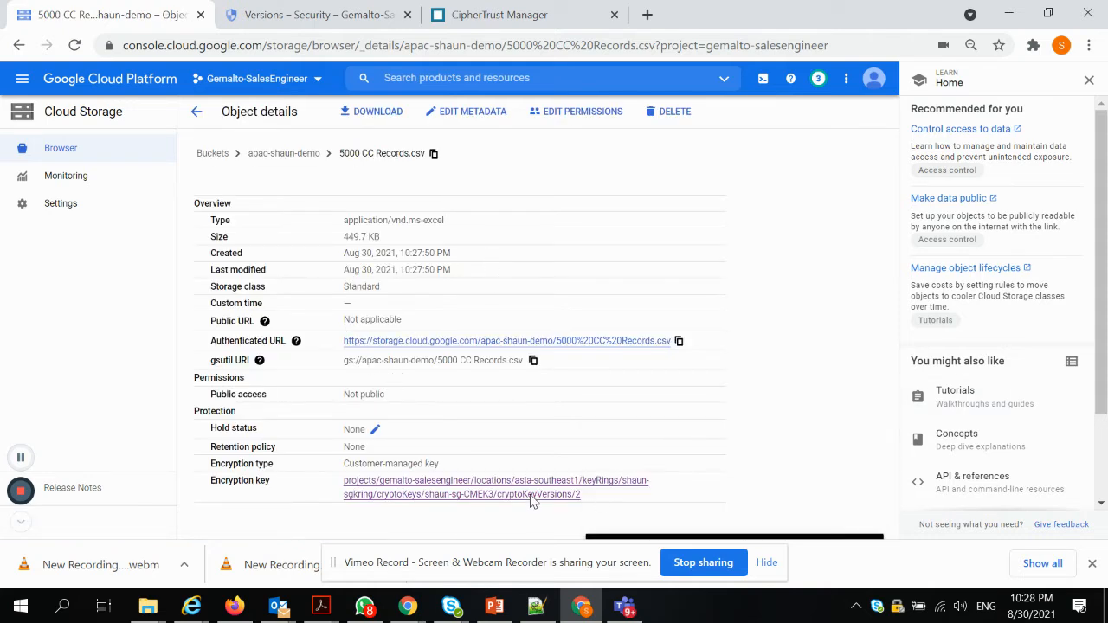
{"action": "mouse_move", "coordinate": [504, 422]}
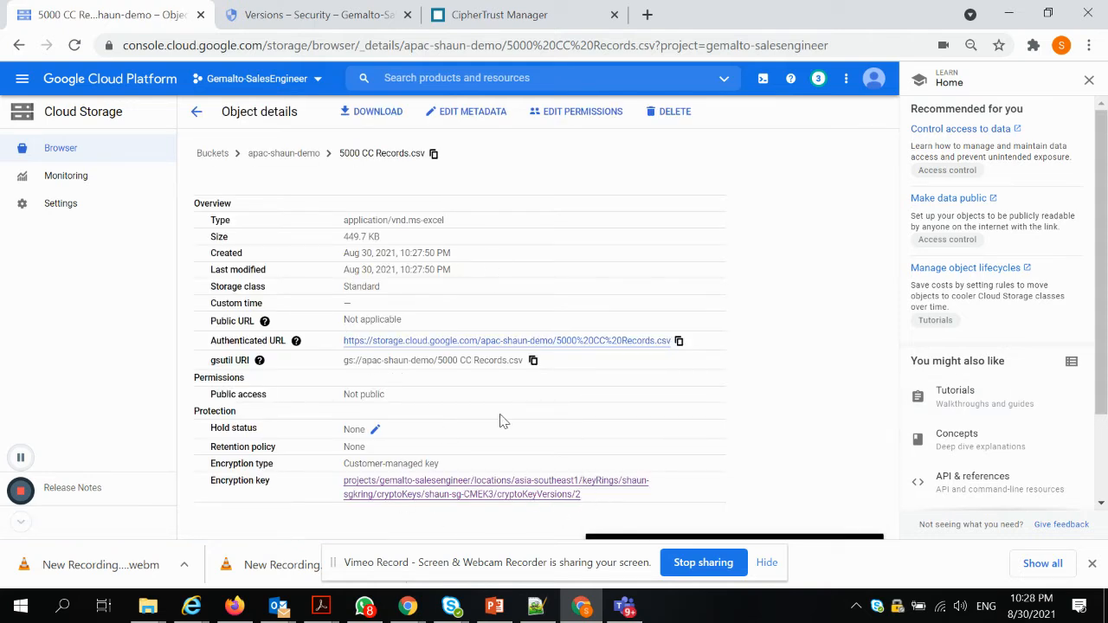
{"action": "mouse_move", "coordinate": [426, 458]}
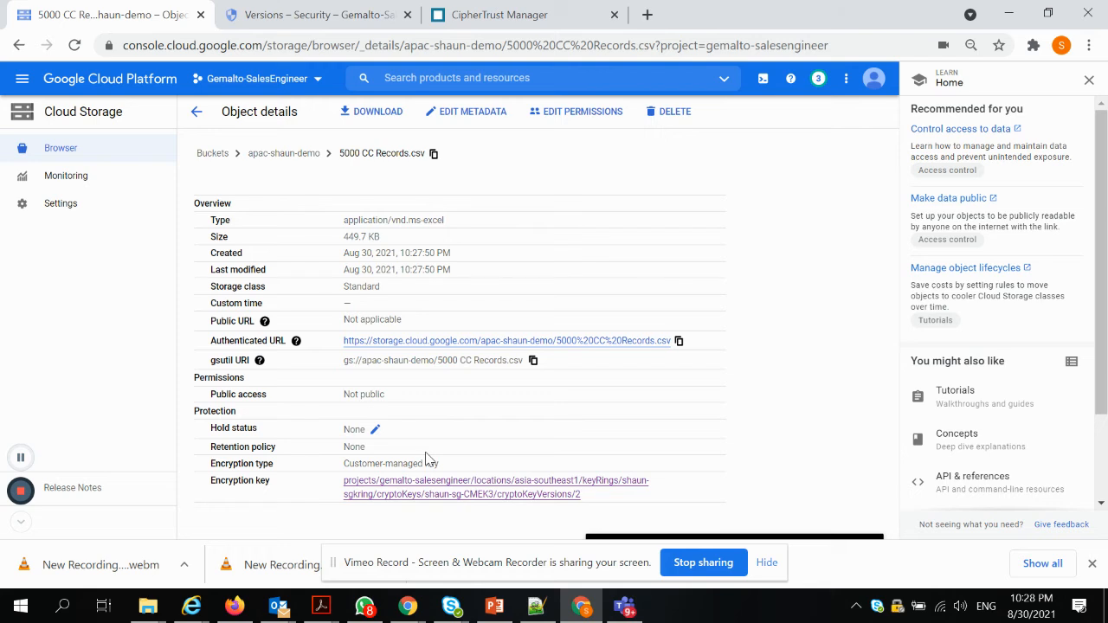
{"action": "mouse_move", "coordinate": [338, 170]}
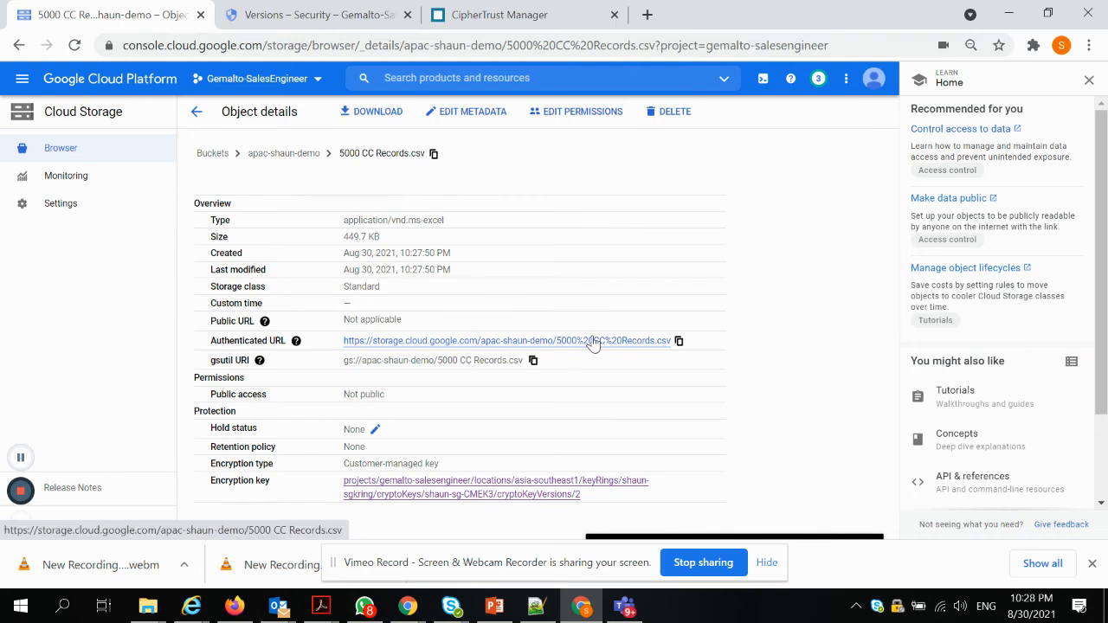
{"action": "left_click", "coordinate": [377, 111]}
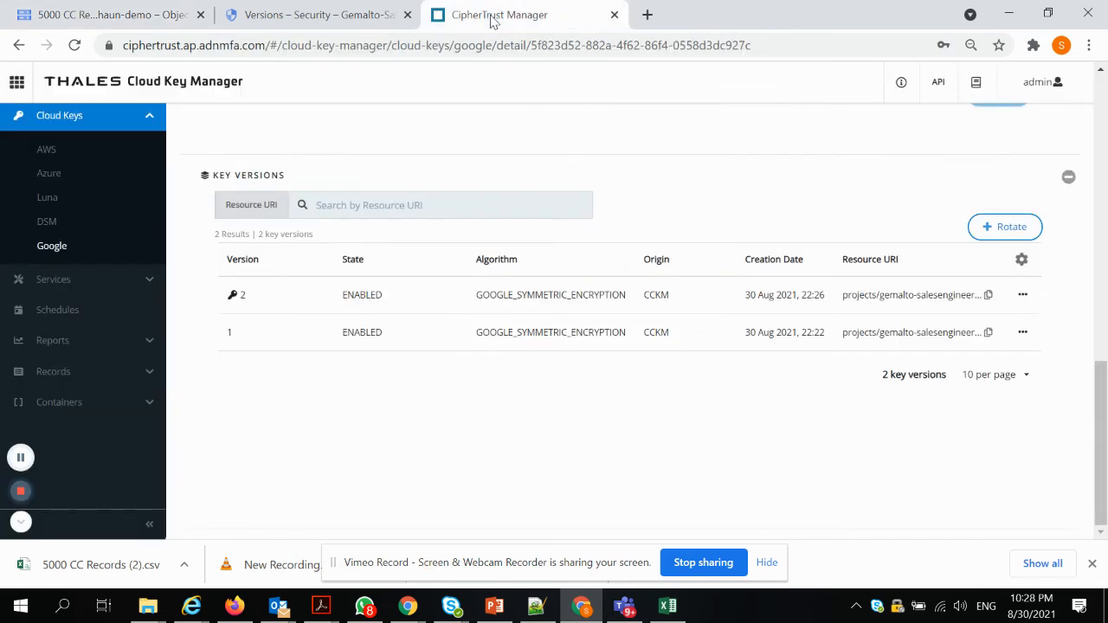
{"action": "mouse_move", "coordinate": [900, 346]}
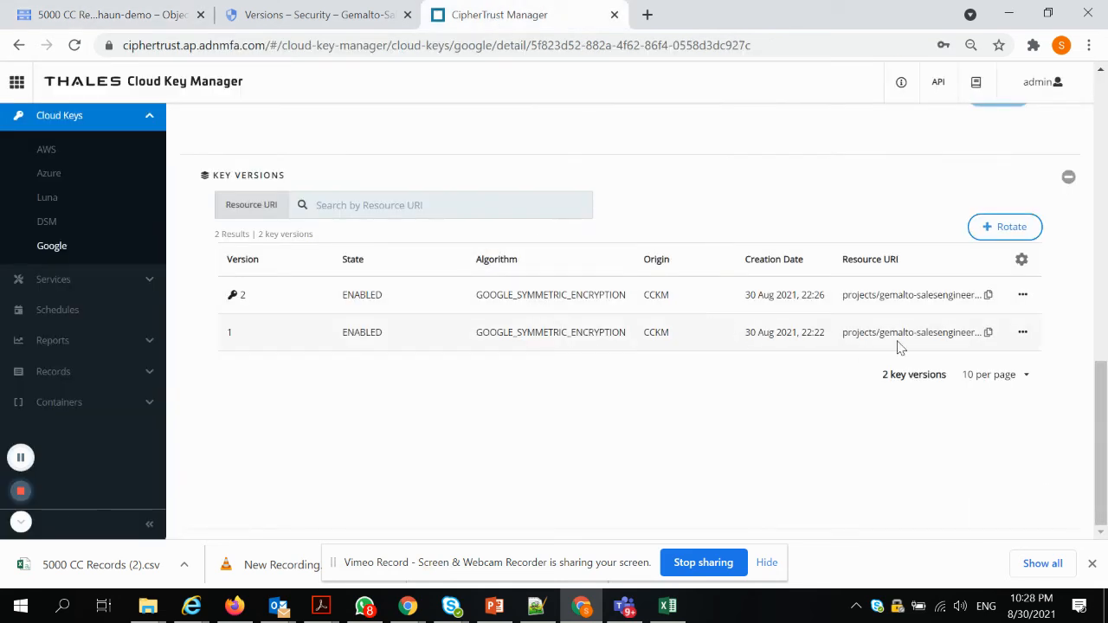
Disable version 1 of shaun-sg-CMEK3 and confirm.
{"action": "left_click", "coordinate": [1021, 333]}
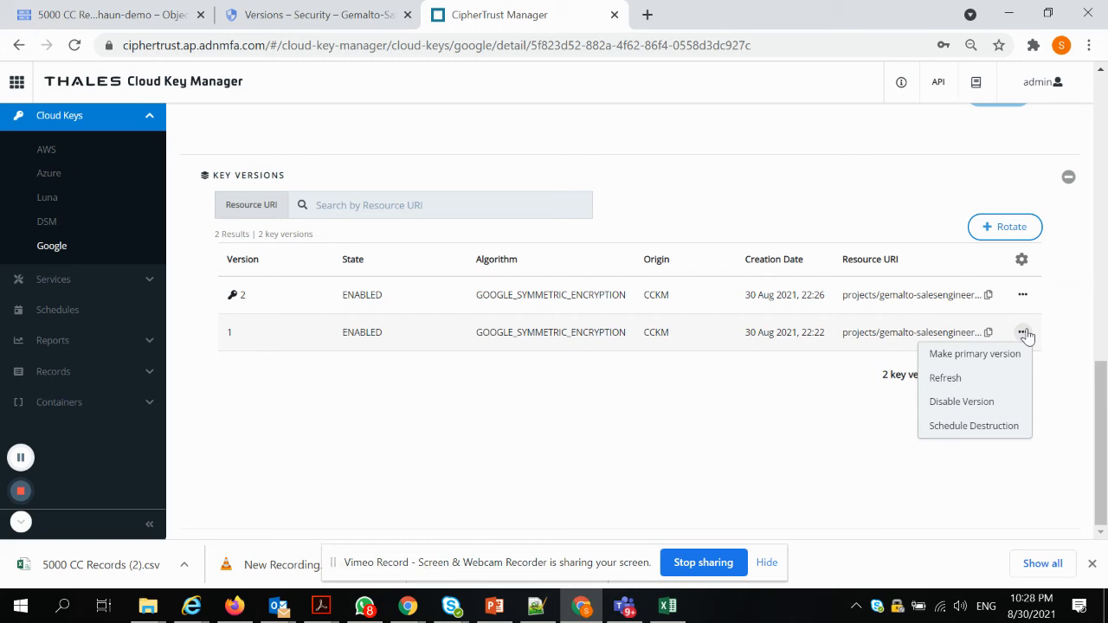
{"action": "mouse_move", "coordinate": [960, 402]}
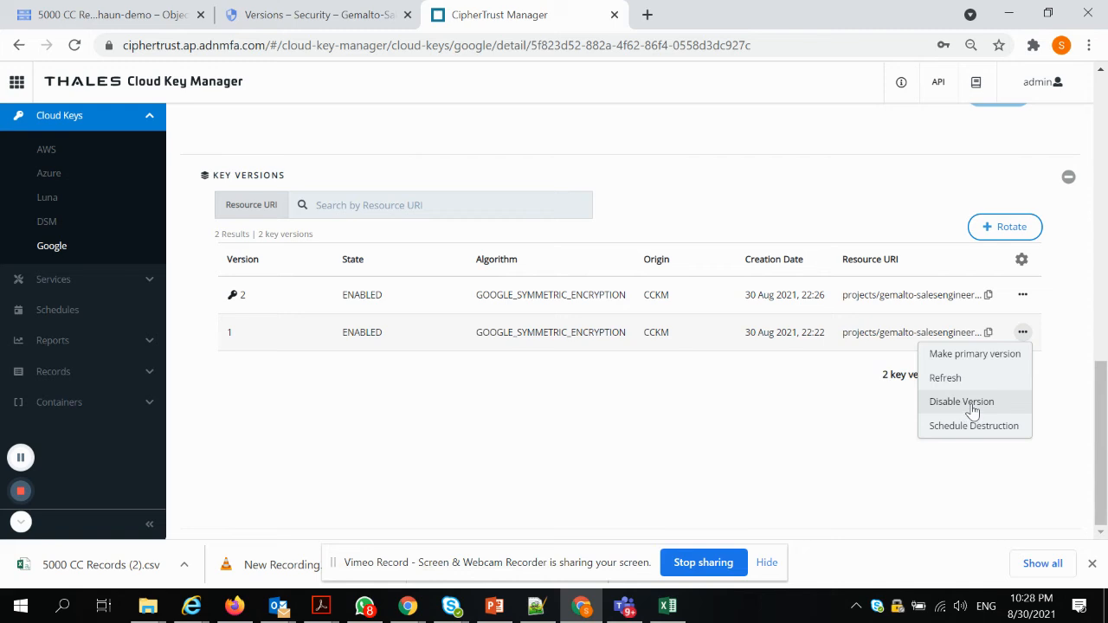
{"action": "left_click", "coordinate": [960, 402]}
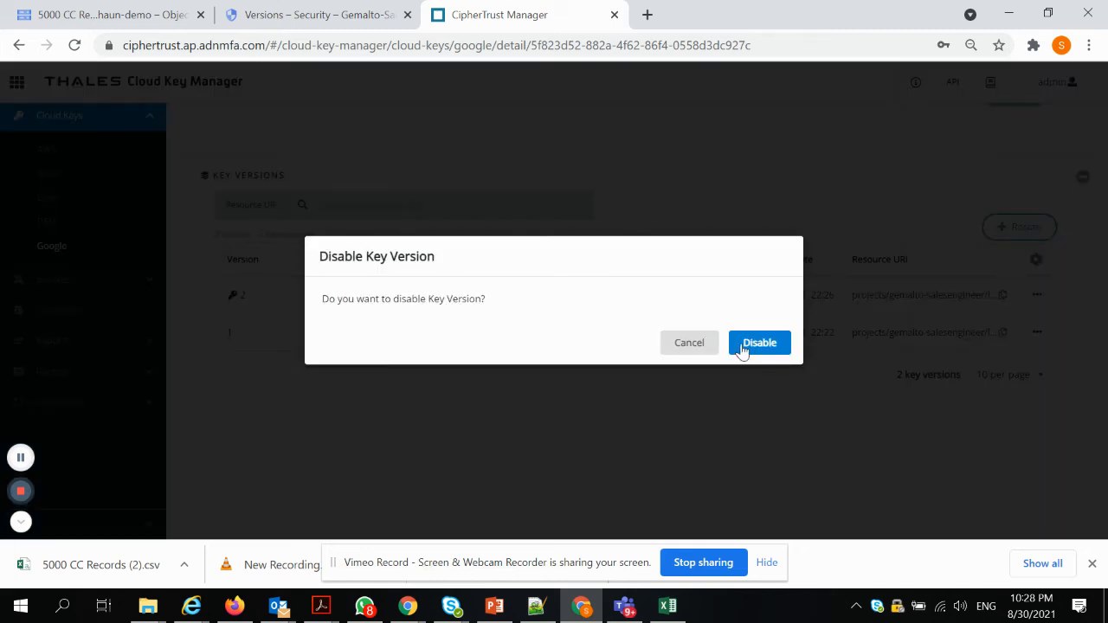
{"action": "left_click", "coordinate": [758, 342]}
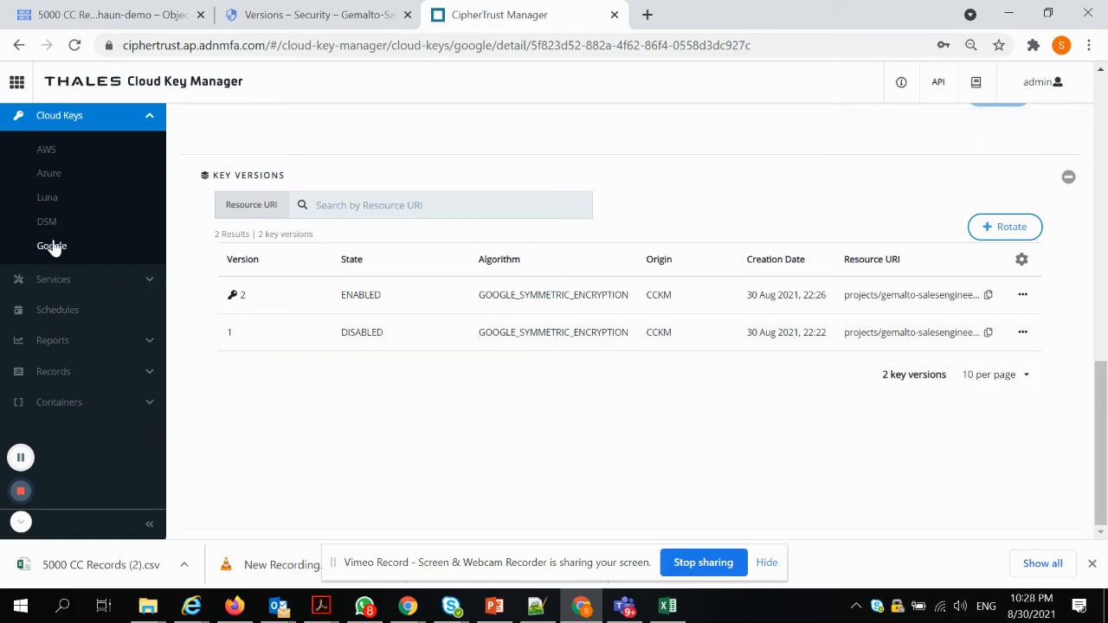
Reopen shaun-sg-CMEK3 from the Google keys list to see version 1 disabled, version 2 enabled.
{"action": "left_click", "coordinate": [52, 246]}
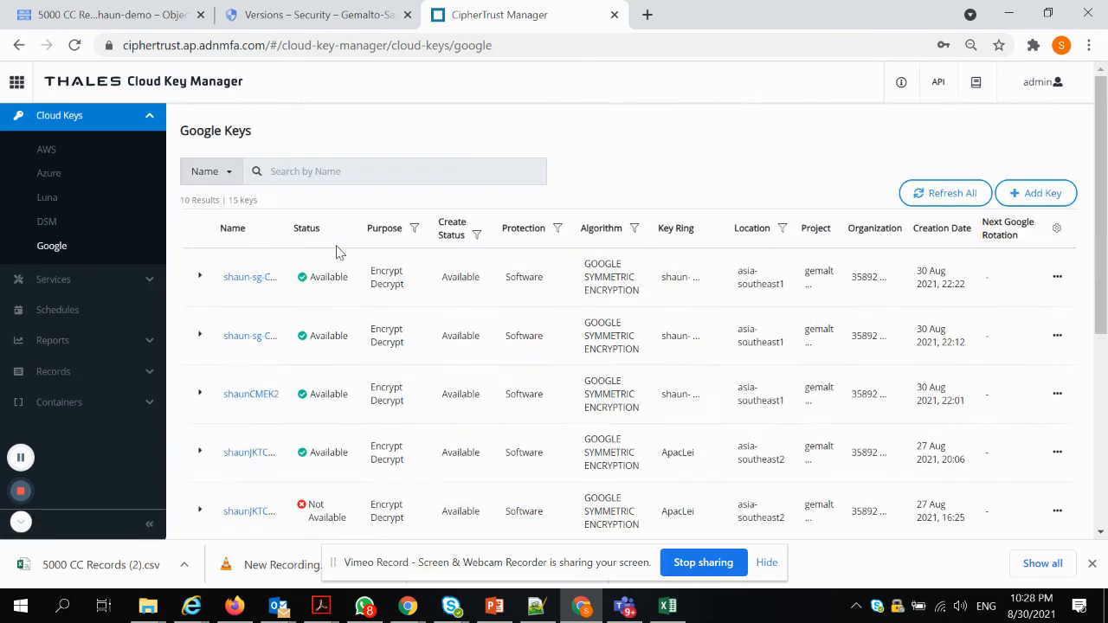
{"action": "left_click", "coordinate": [249, 276]}
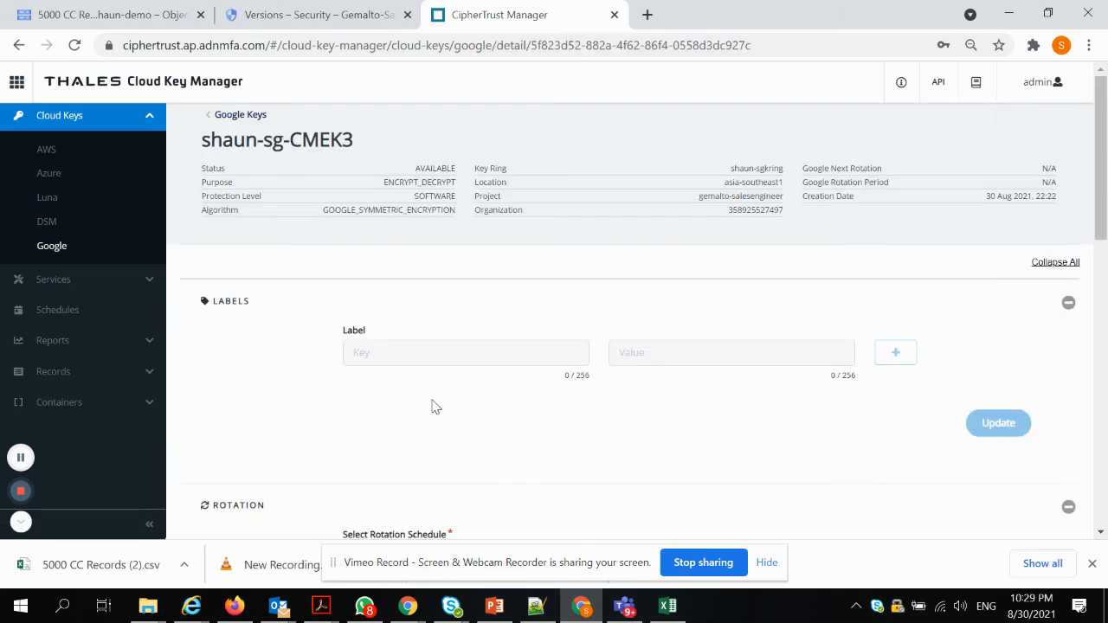
{"action": "scroll", "scroll_direction": "down", "scroll_amount": 3}
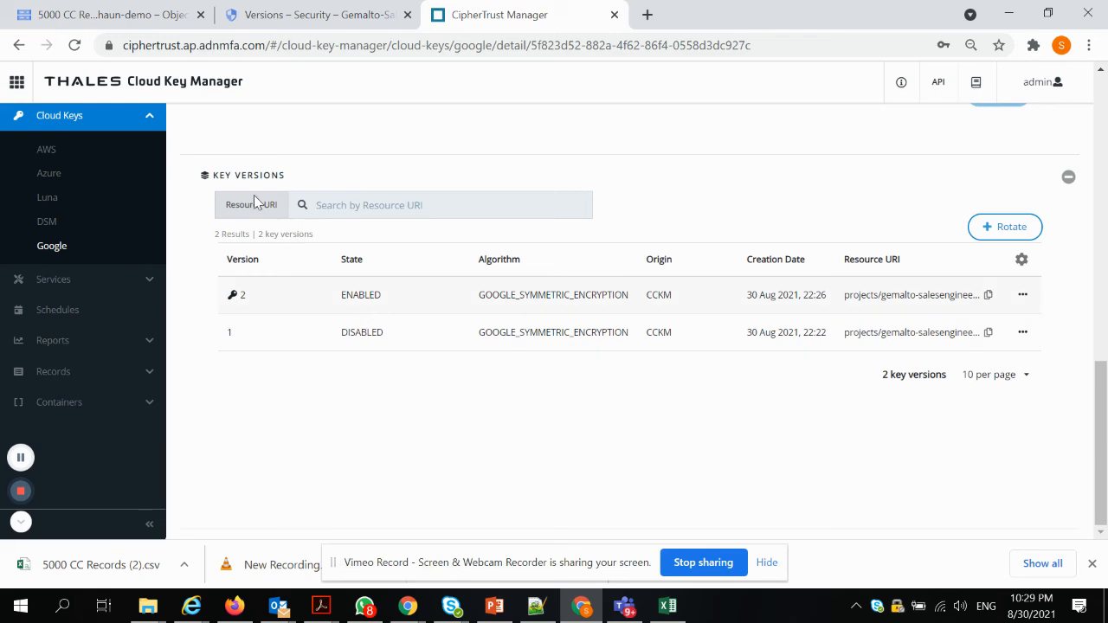
In Cloud Storage, reopen apac-shaun-demo and view SG_IC_samples.txt's details showing key version 1.
{"action": "left_click", "coordinate": [103, 13]}
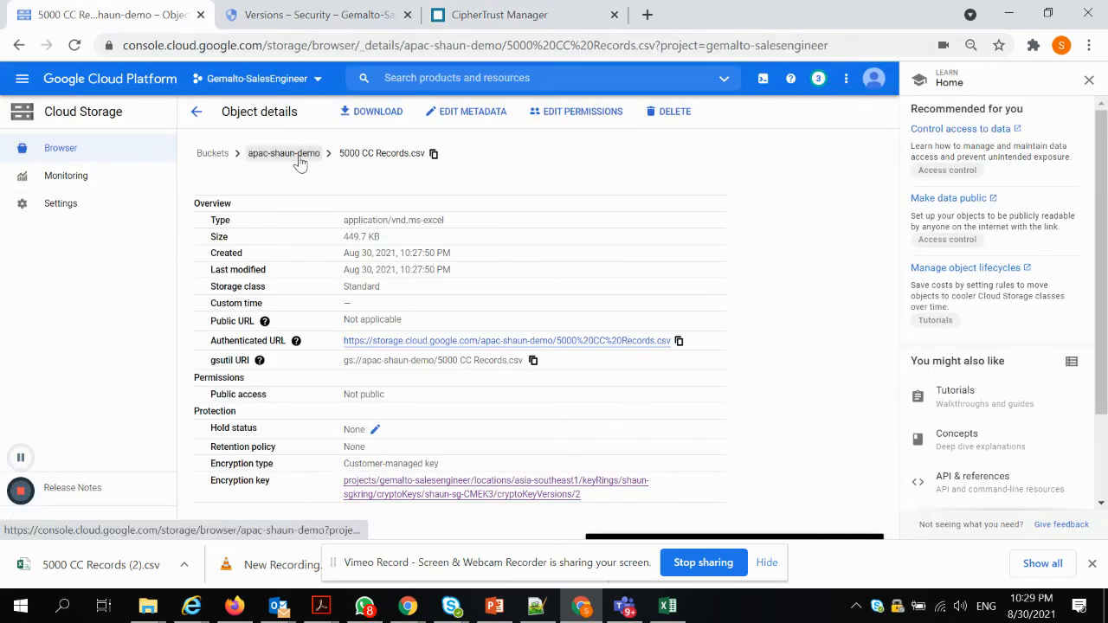
{"action": "left_click", "coordinate": [284, 152]}
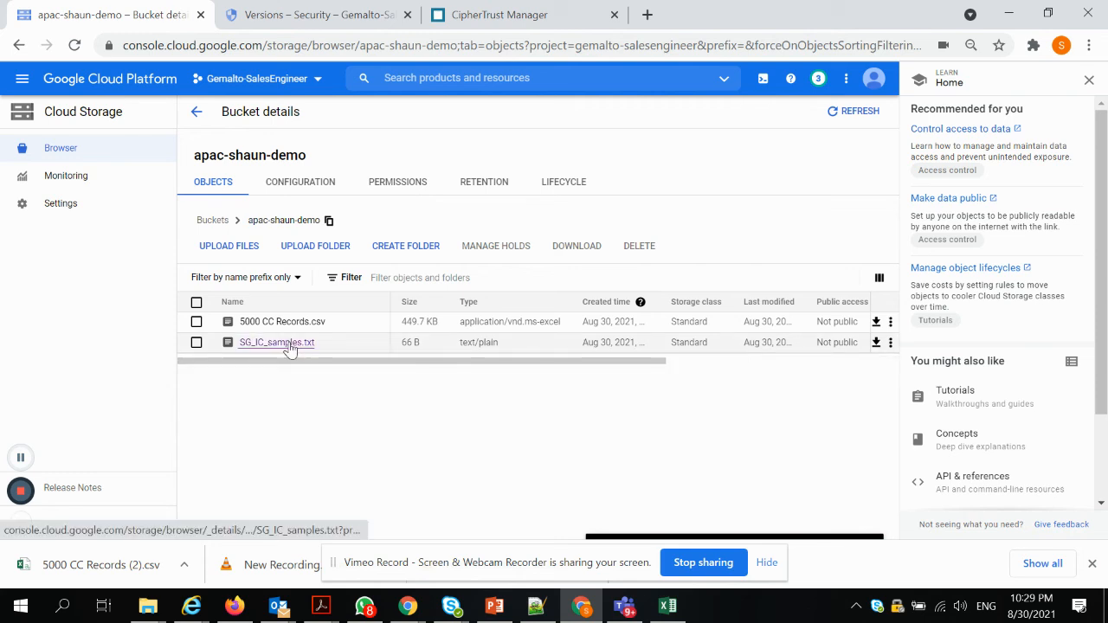
{"action": "mouse_move", "coordinate": [114, 177]}
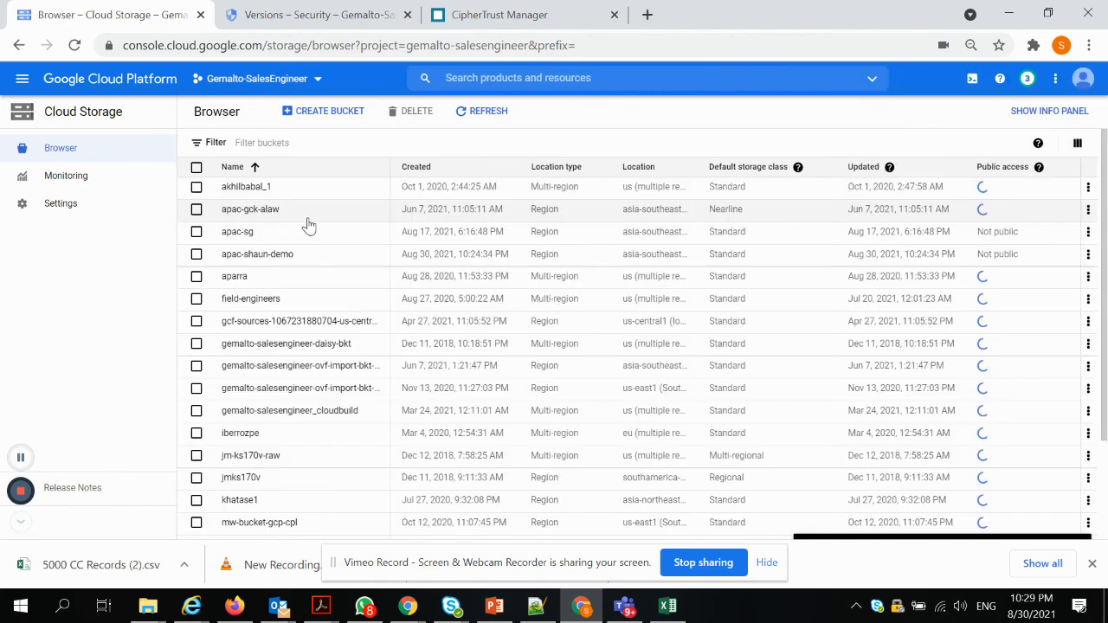
{"action": "left_click", "coordinate": [256, 252]}
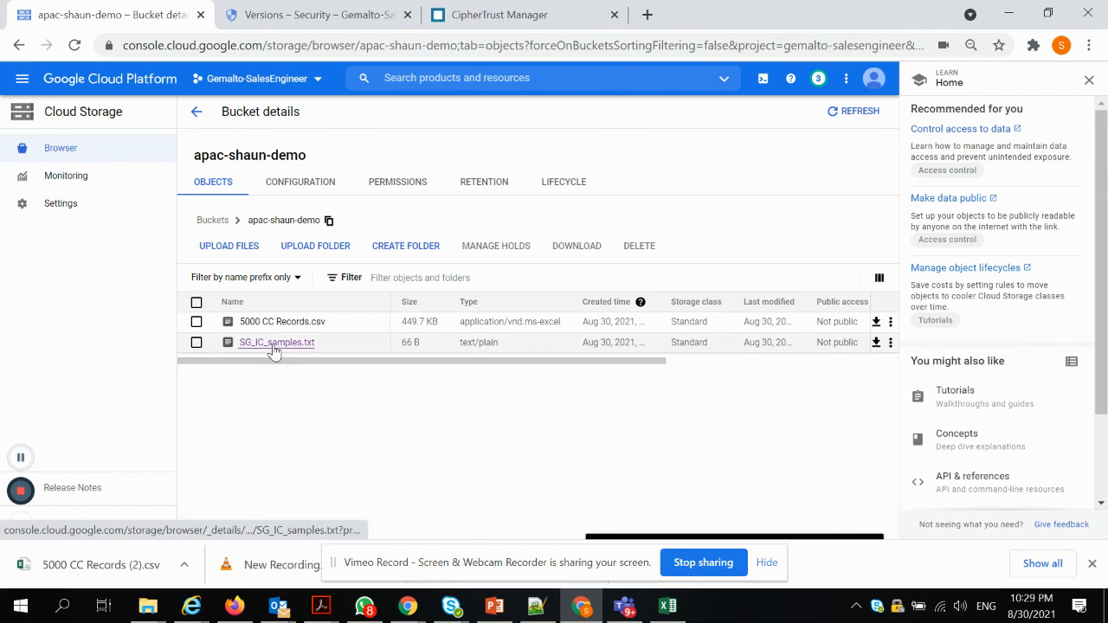
{"action": "left_click", "coordinate": [277, 343]}
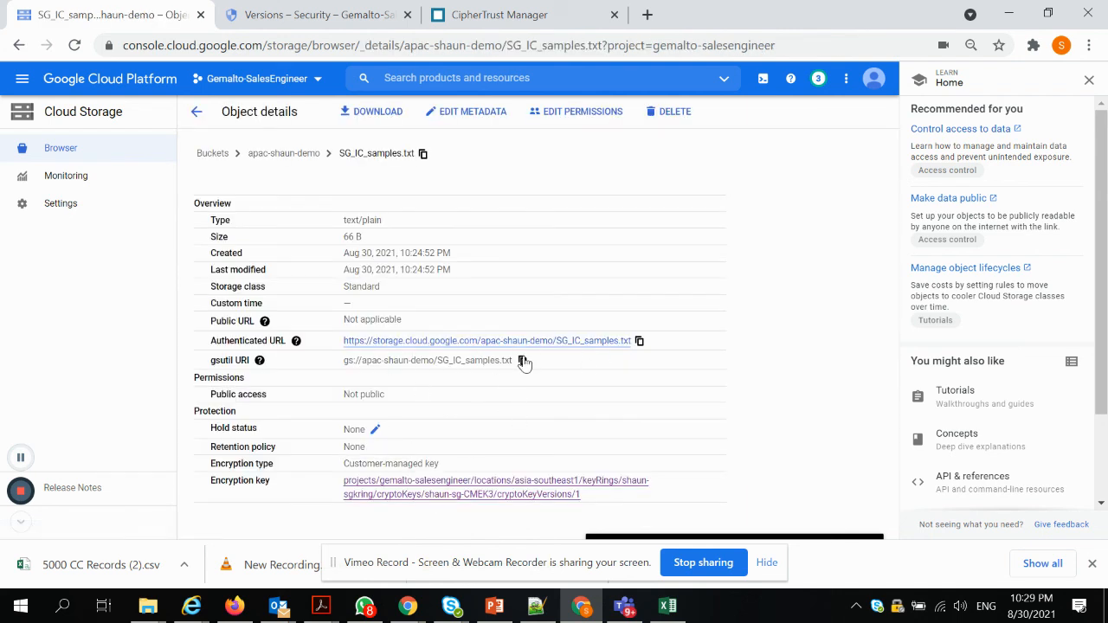
{"action": "mouse_move", "coordinate": [585, 505]}
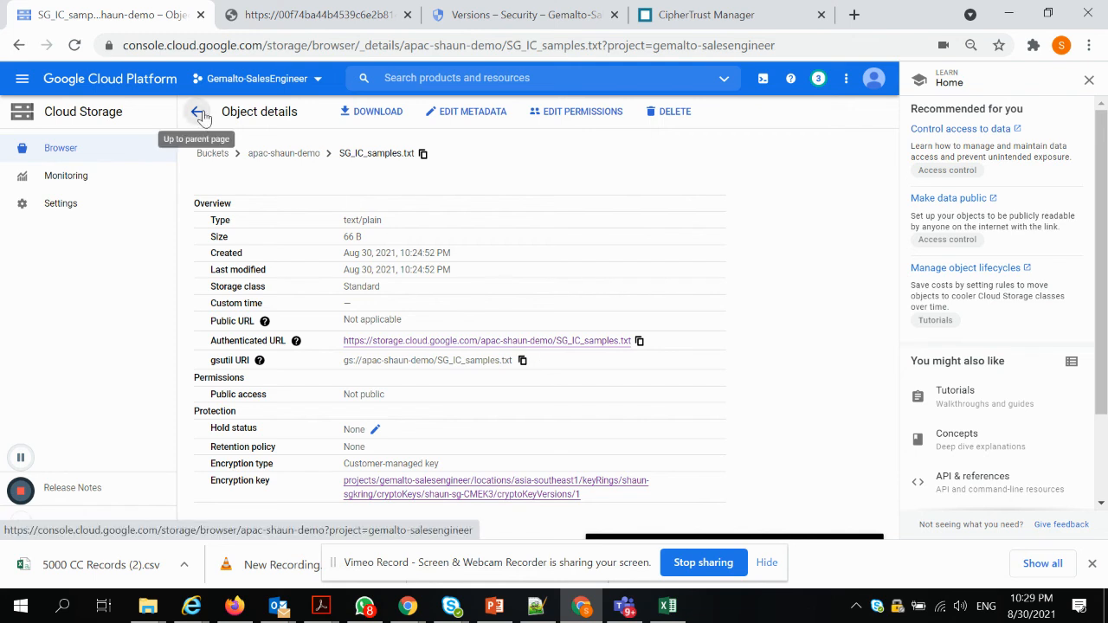
Reload the bucket, reopen SG_IC_samples.txt and copy its authenticated URL.
{"action": "left_click", "coordinate": [197, 111]}
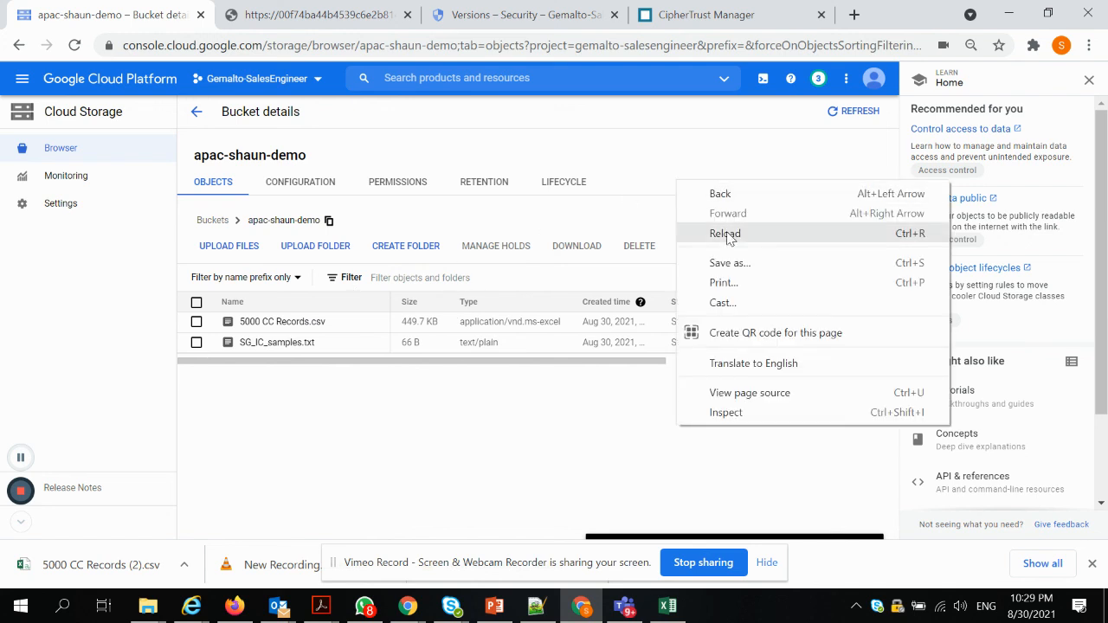
{"action": "left_click", "coordinate": [725, 233]}
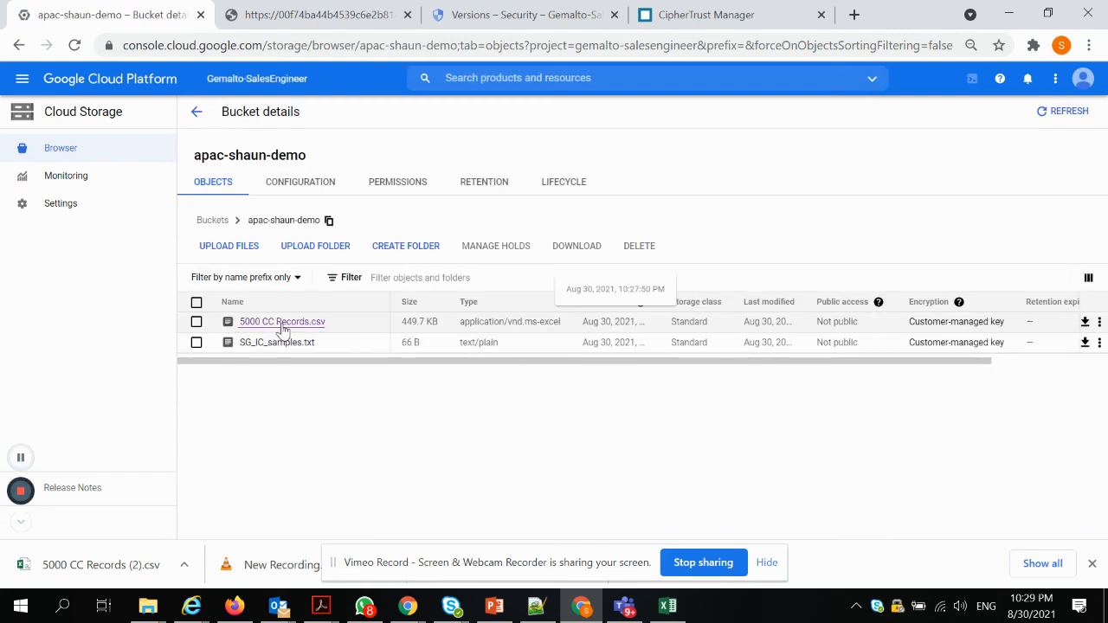
{"action": "left_click", "coordinate": [789, 78]}
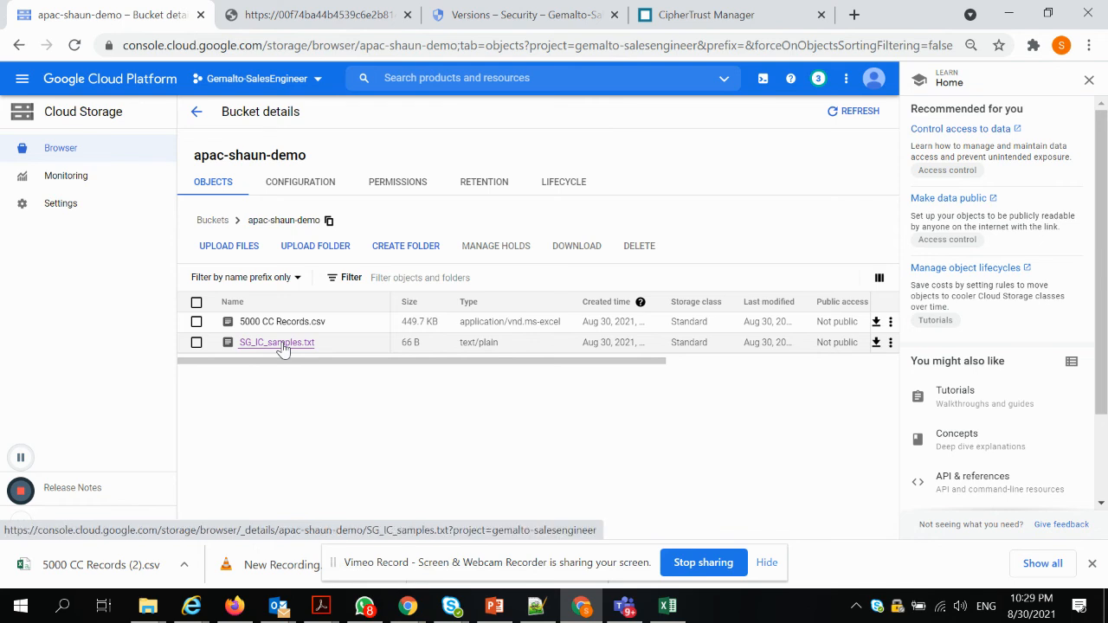
{"action": "left_click", "coordinate": [276, 342]}
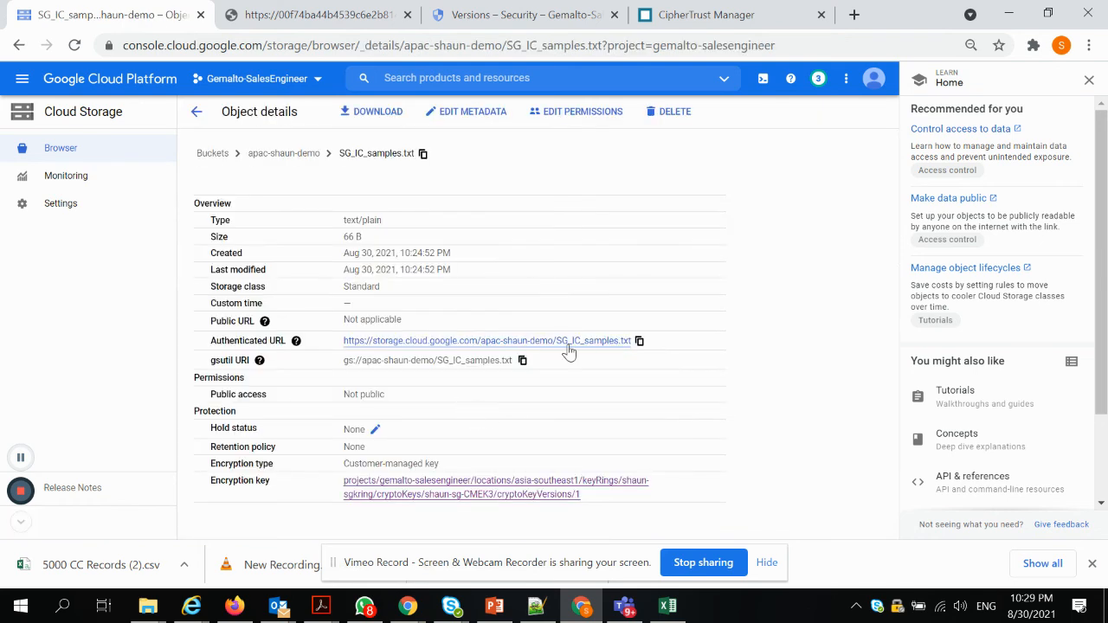
{"action": "mouse_move", "coordinate": [639, 340]}
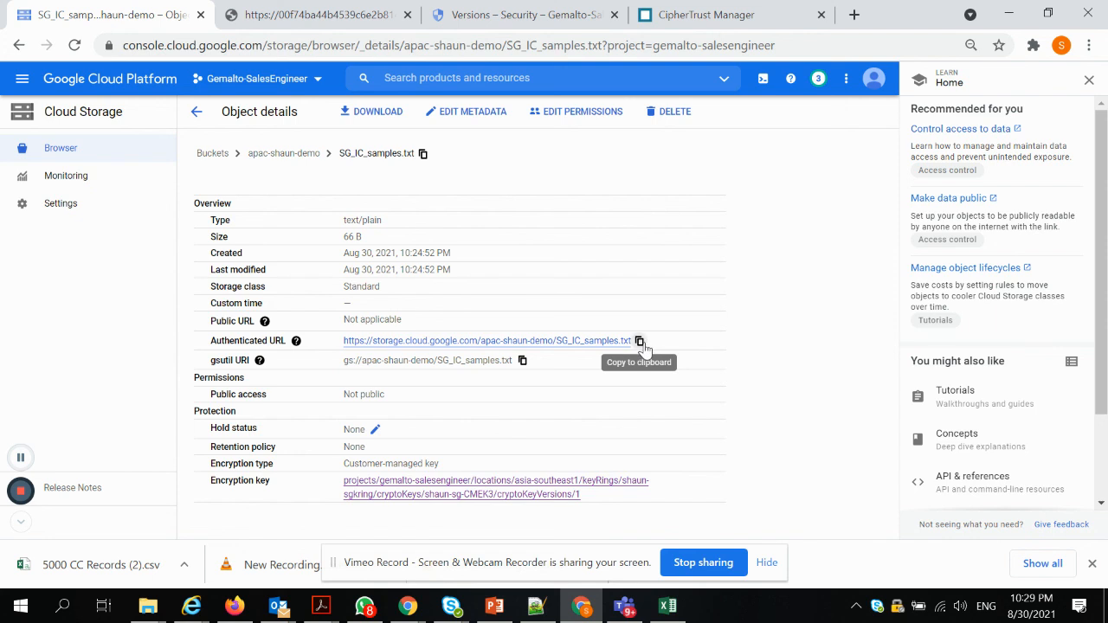
{"action": "left_click", "coordinate": [896, 14]}
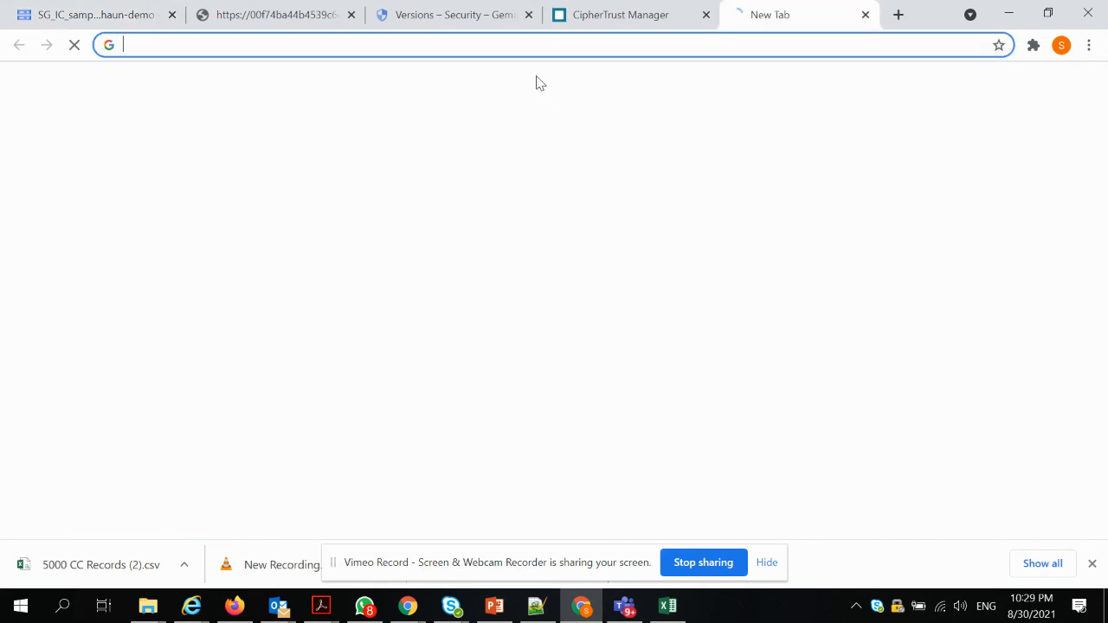
{"action": "type", "text": "https://storage.cloud.google.com/apac-shaun-demo/SG_IC_samples.txt"}
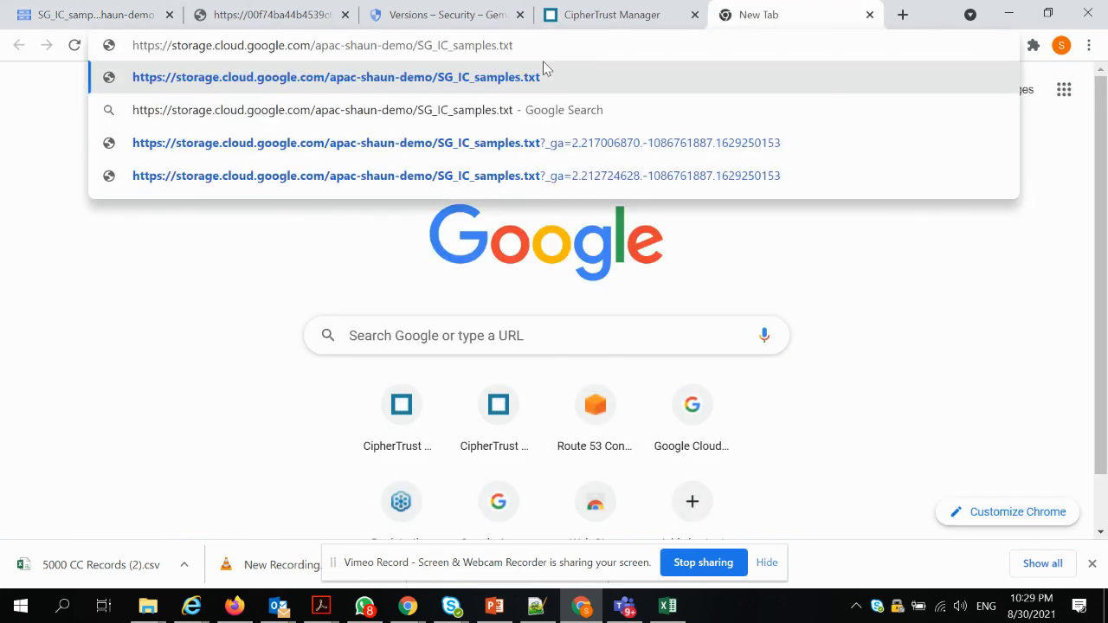
{"action": "left_click", "coordinate": [336, 76]}
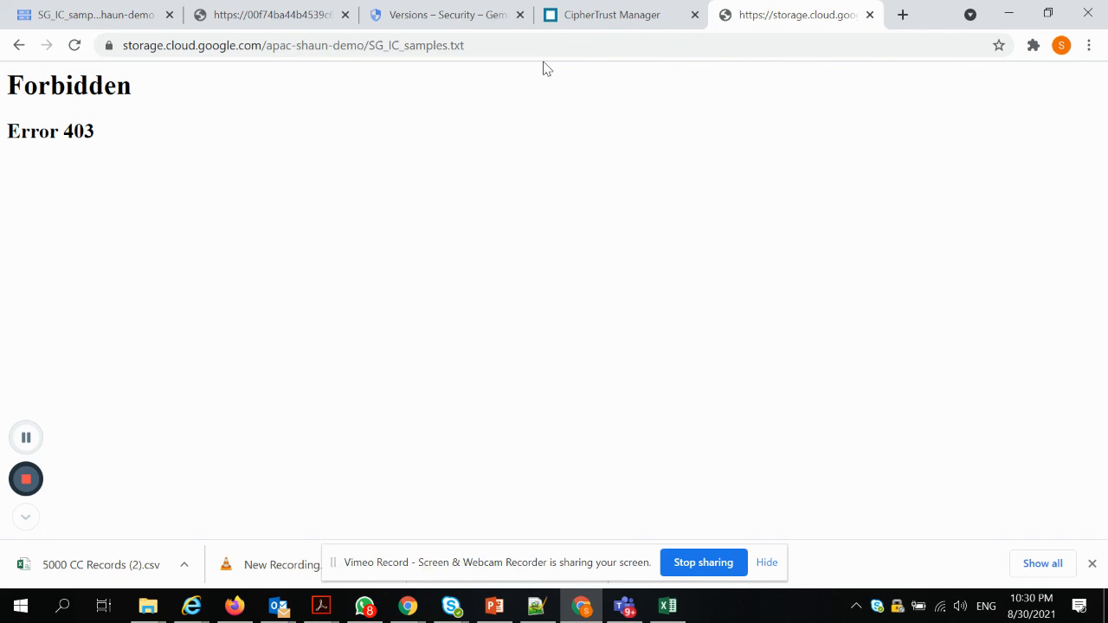
{"action": "mouse_move", "coordinate": [474, 112]}
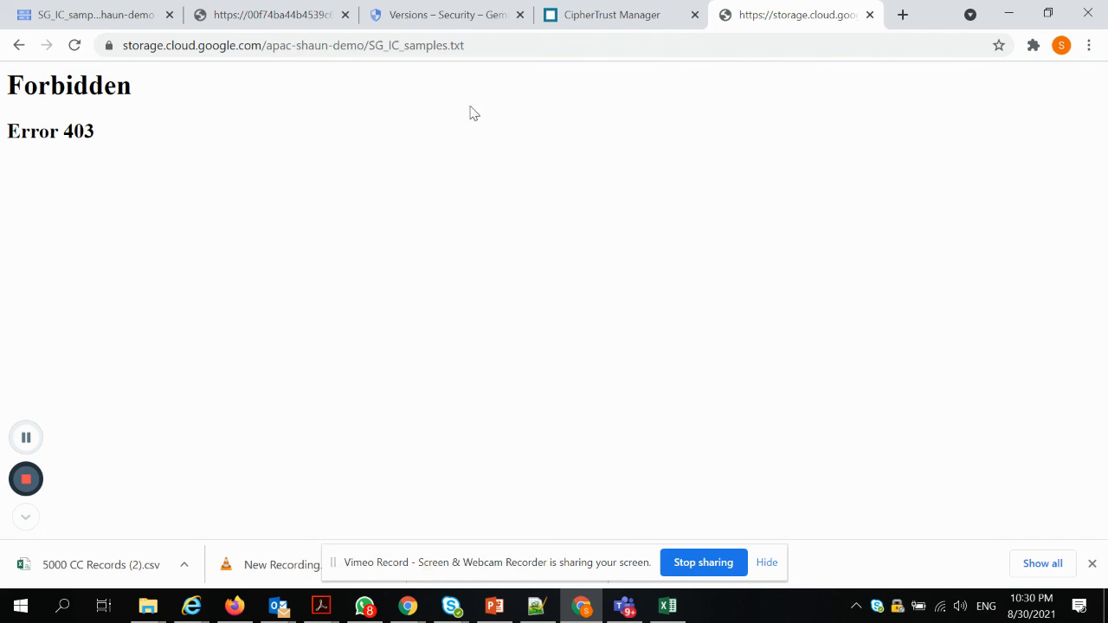